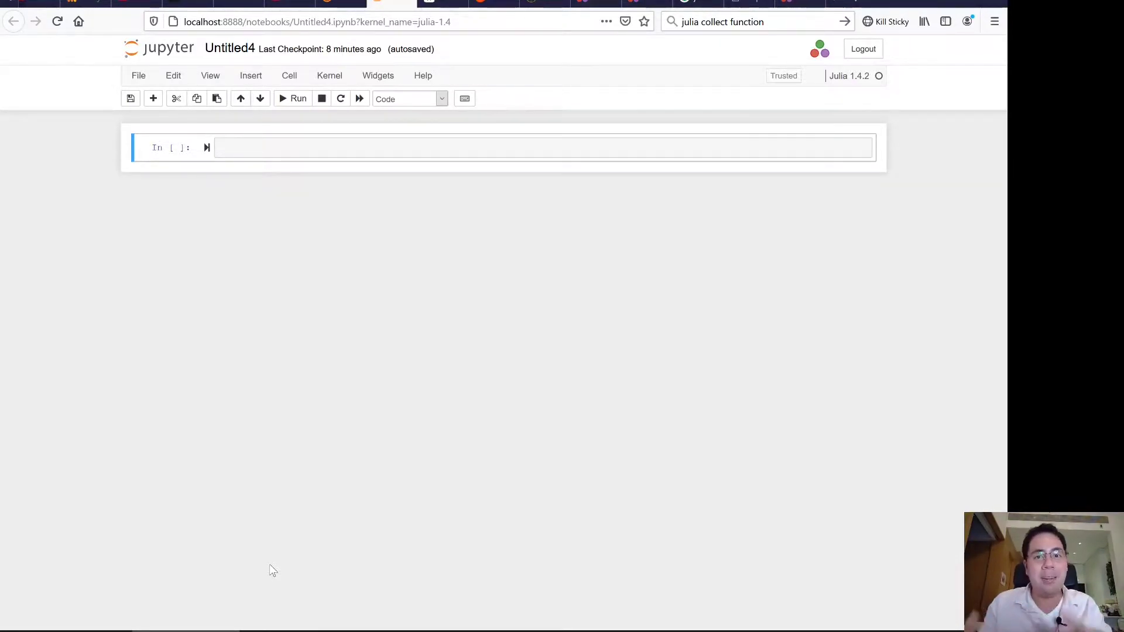
{"action": "mouse_move", "coordinate": [137, 329]}
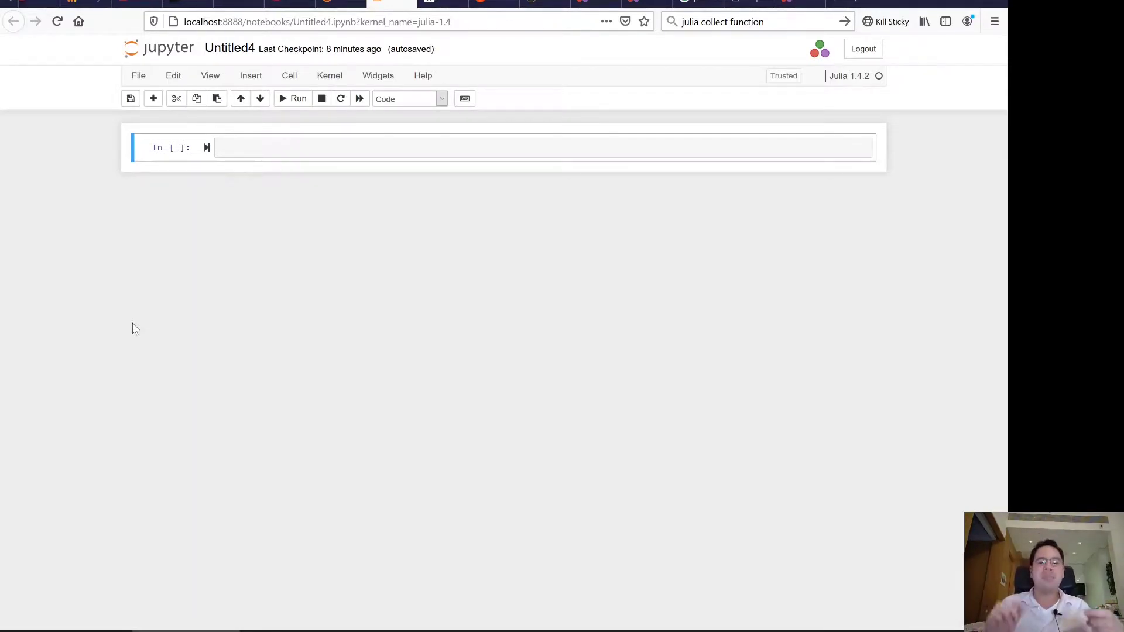
{"action": "mouse_move", "coordinate": [317, 232]}
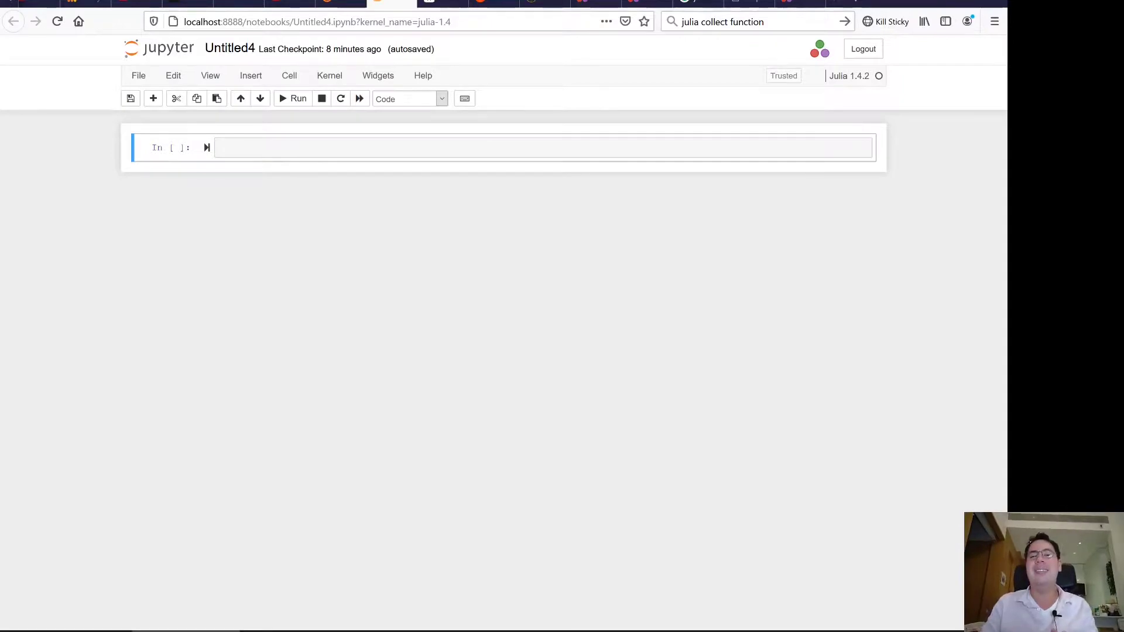
Step: Enter 'using Plots' in the first code cell of the empty notebook
{"action": "type", "text": "using Plots"}
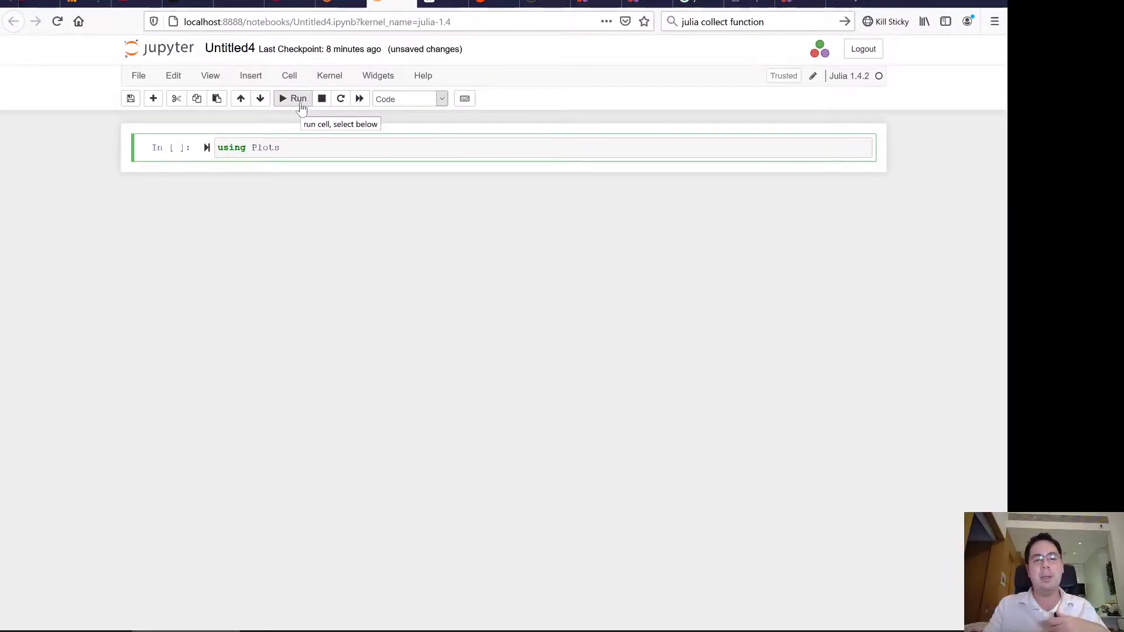
Step: Run the 'using Plots' cell, creating a new empty cell beneath it
{"action": "left_click", "coordinate": [293, 98]}
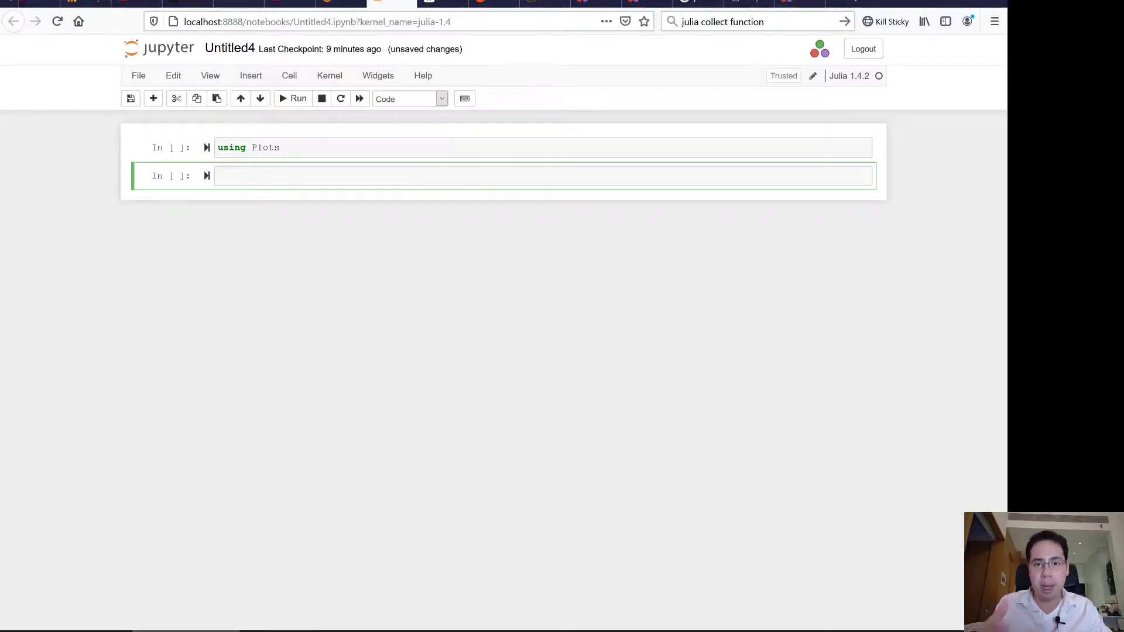
Step: Type the euler(x) function header and the line return log(cos(x) + im*sin(x))/im
{"action": "type", "text": "function"}
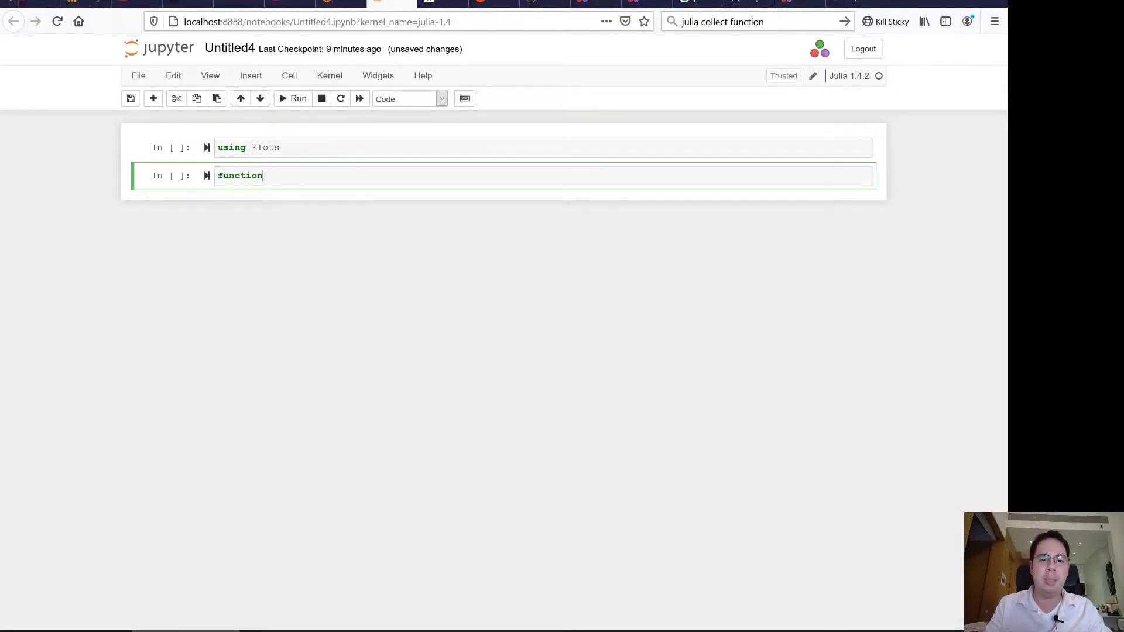
{"action": "type", "text": "euler("}
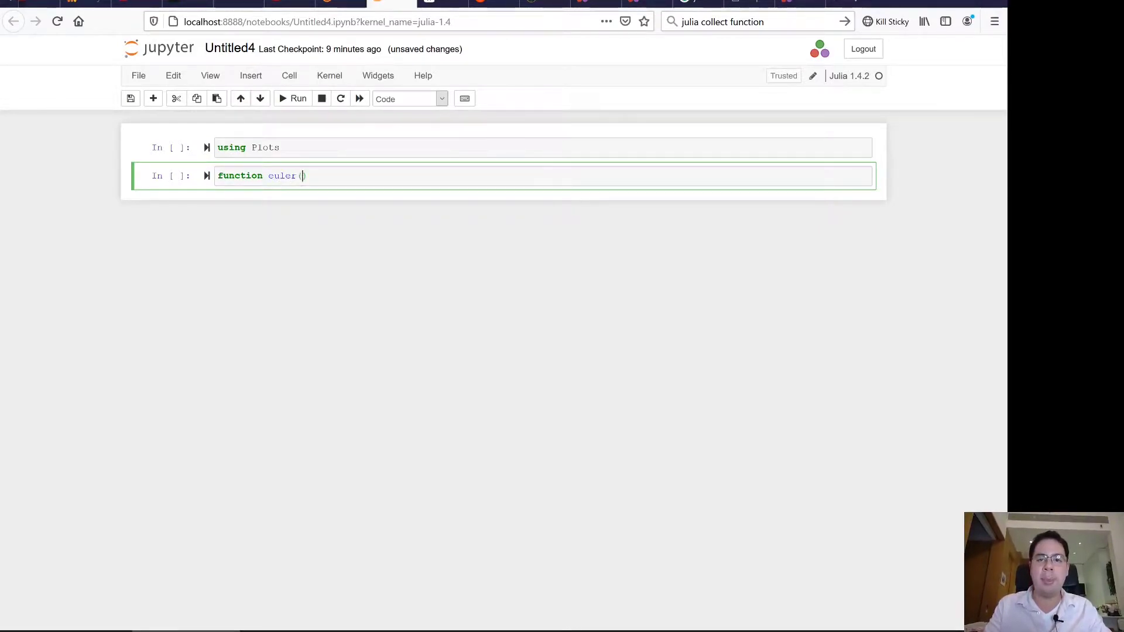
{"action": "type", "text": "x"}
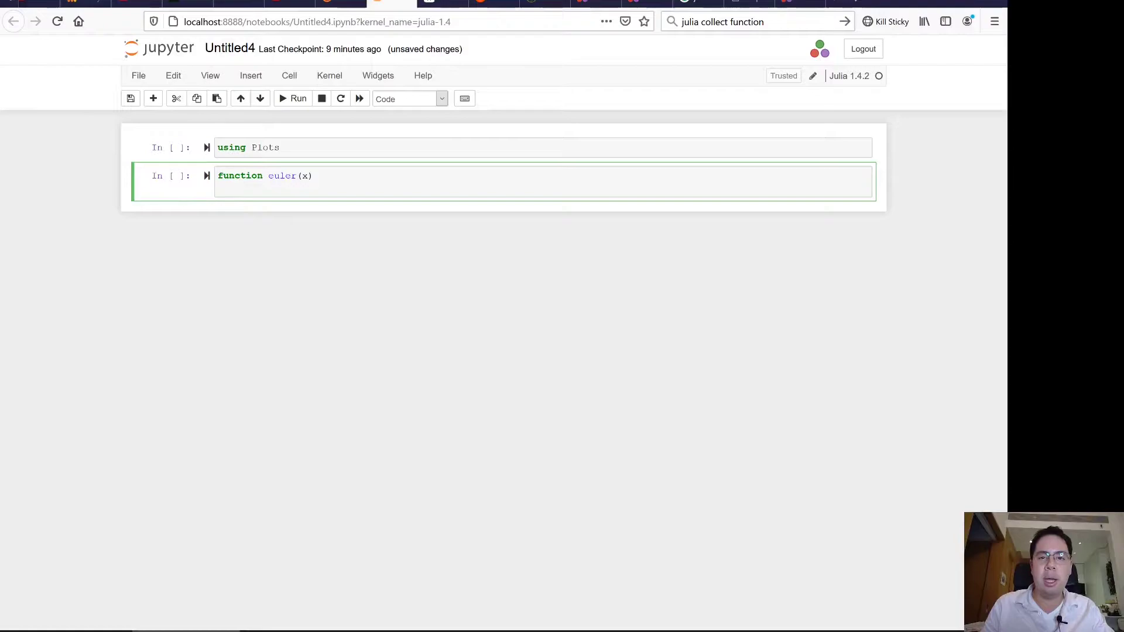
{"action": "mouse_move", "coordinate": [319, 227]}
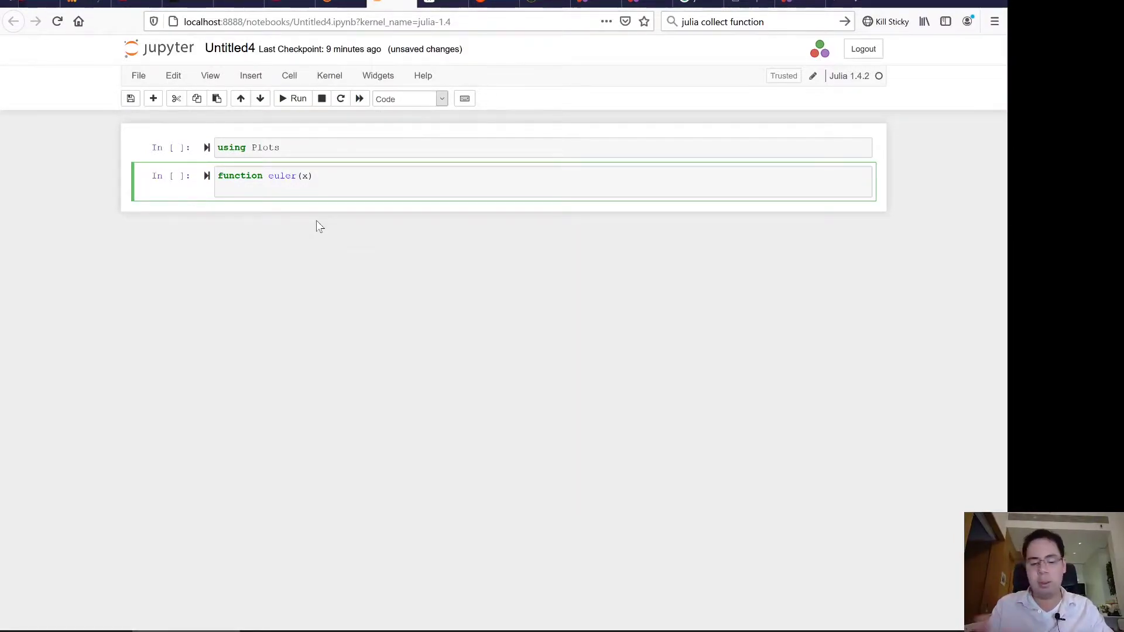
{"action": "type", "text": "return log"}
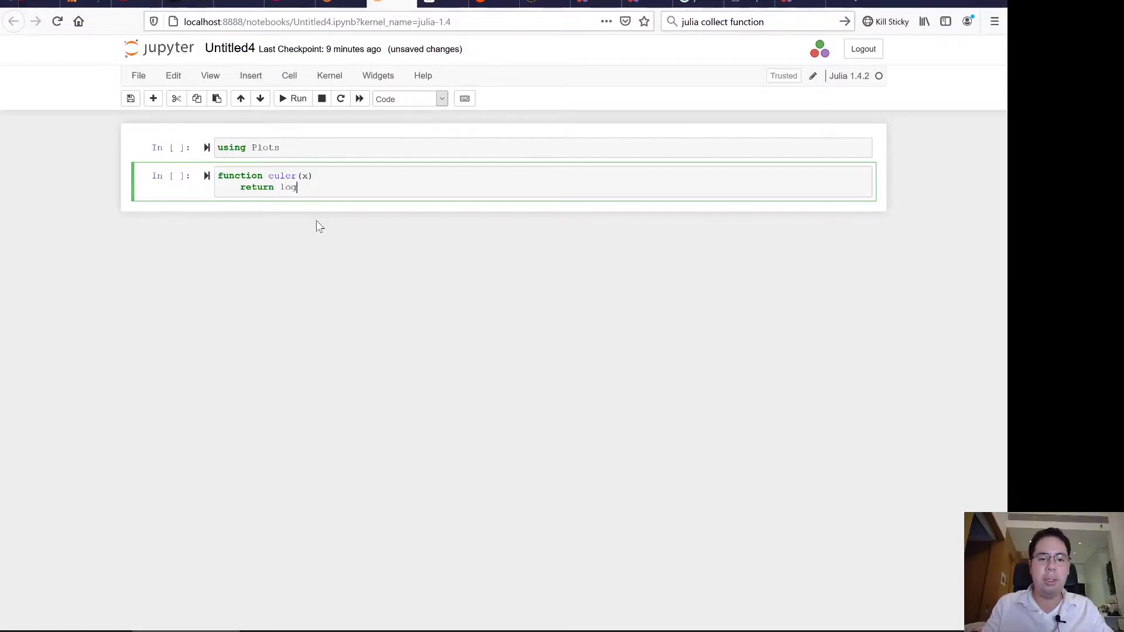
{"action": "type", "text": "()"}
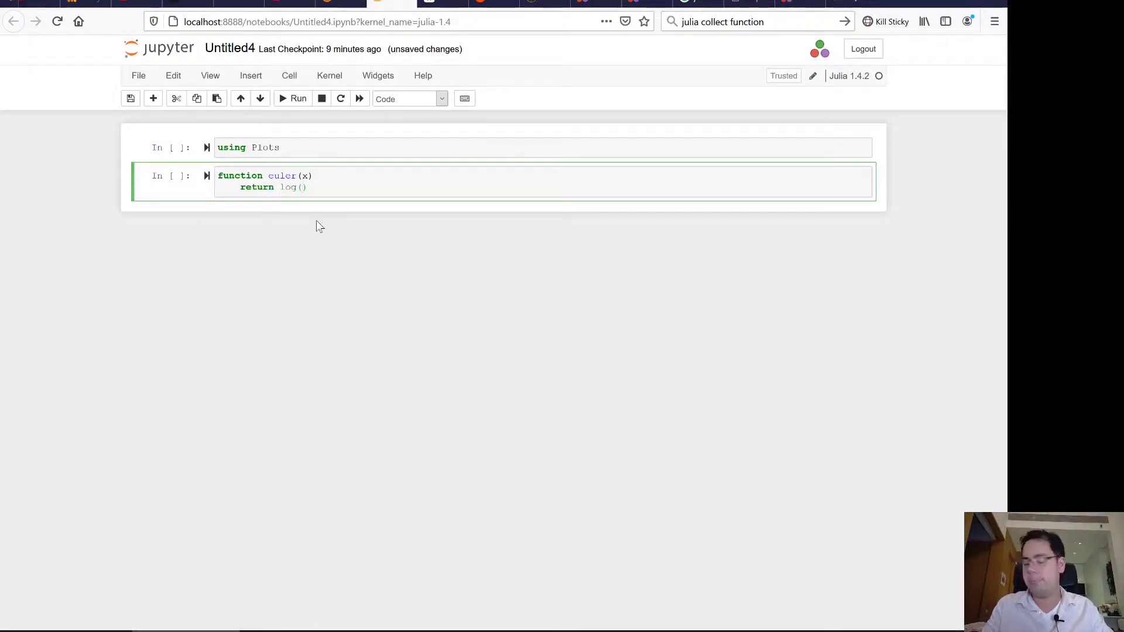
{"action": "type", "text": "cos(x"}
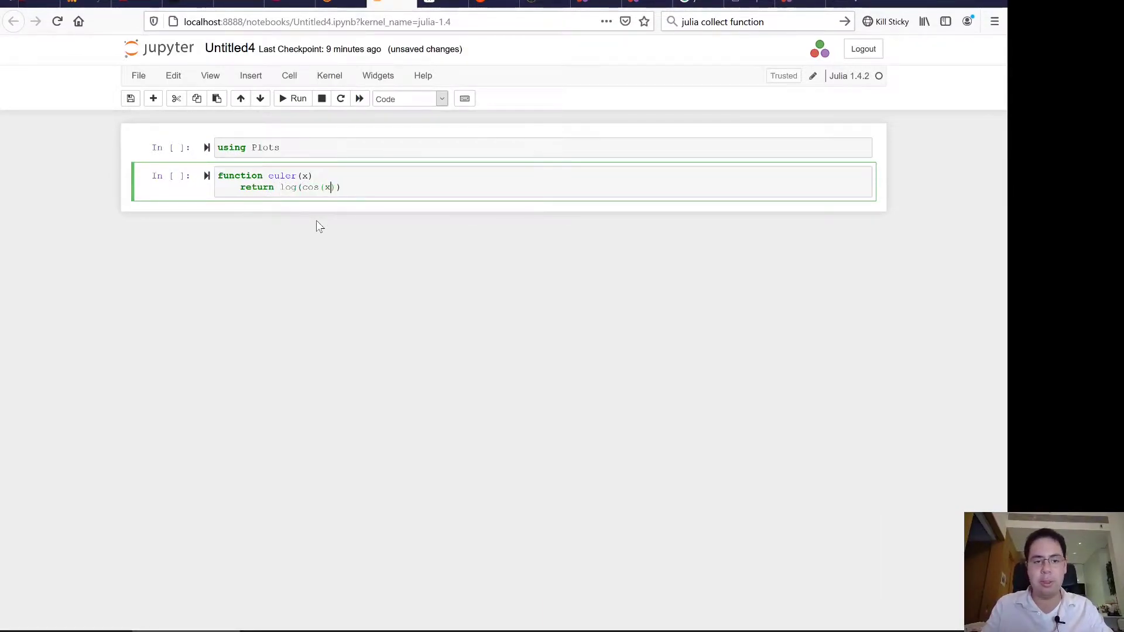
{"action": "type", "text": "+"}
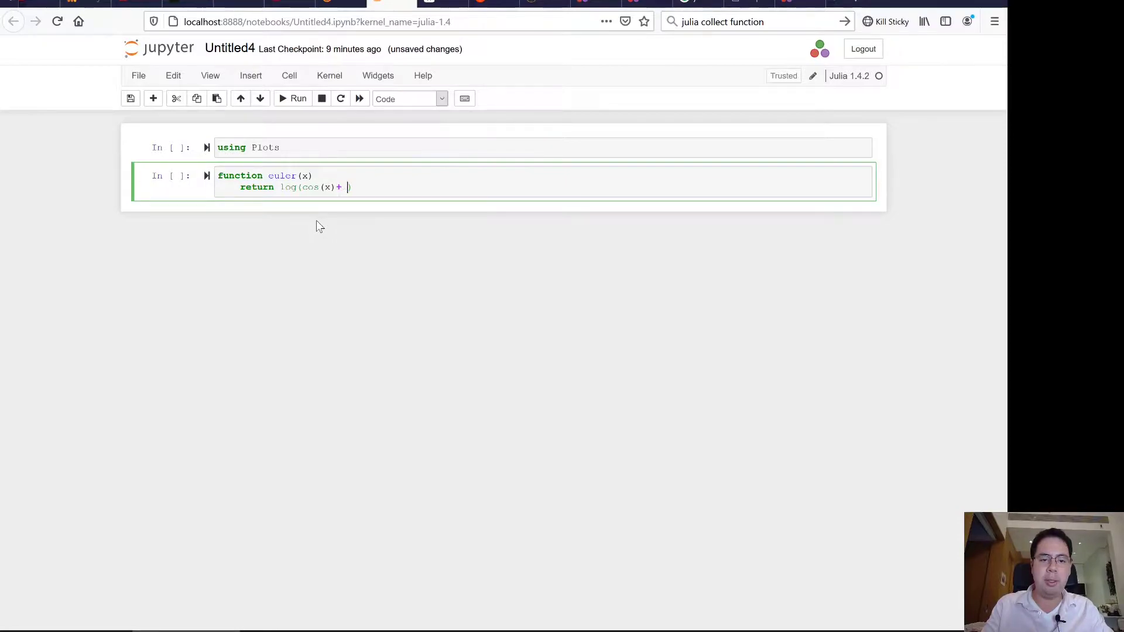
{"action": "type", "text": "im)"}
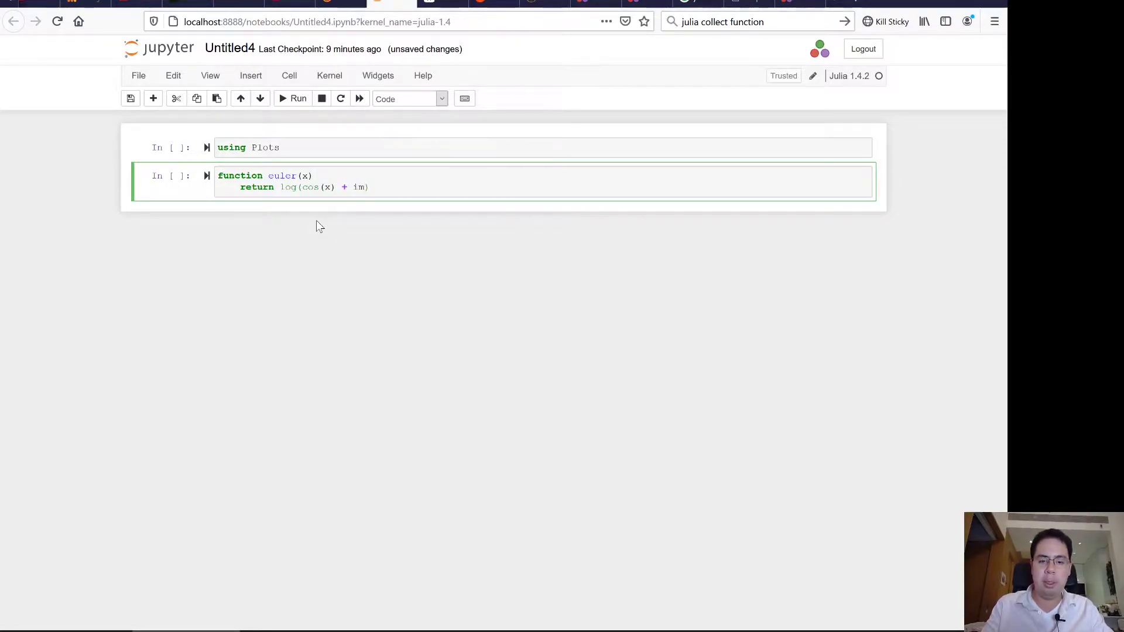
{"action": "type", "text": "*sin("}
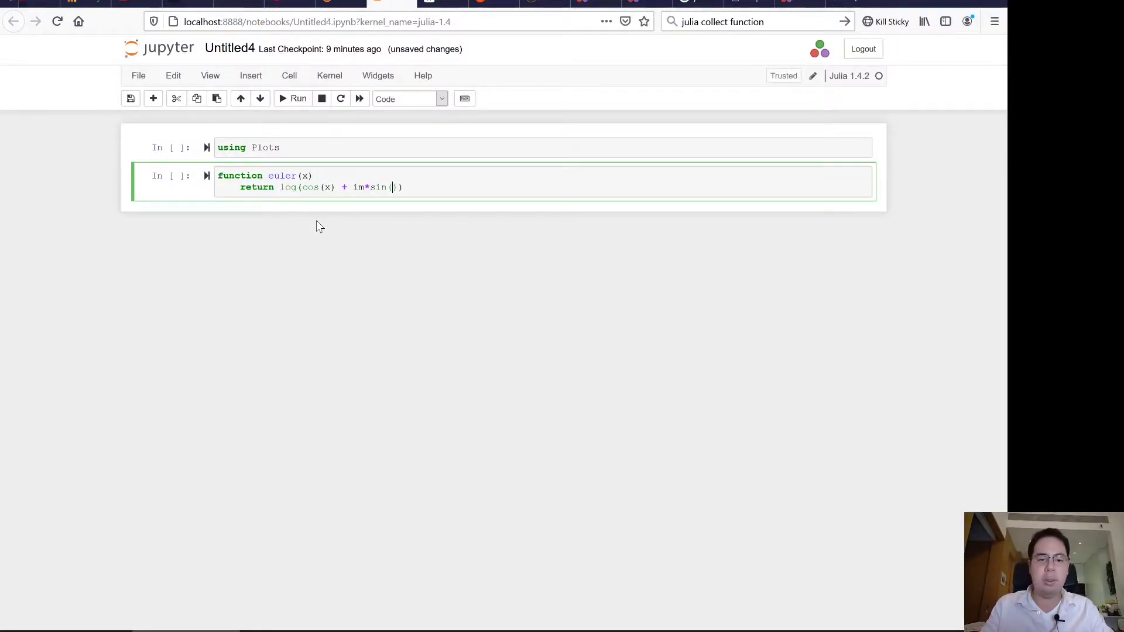
{"action": "type", "text": "x"}
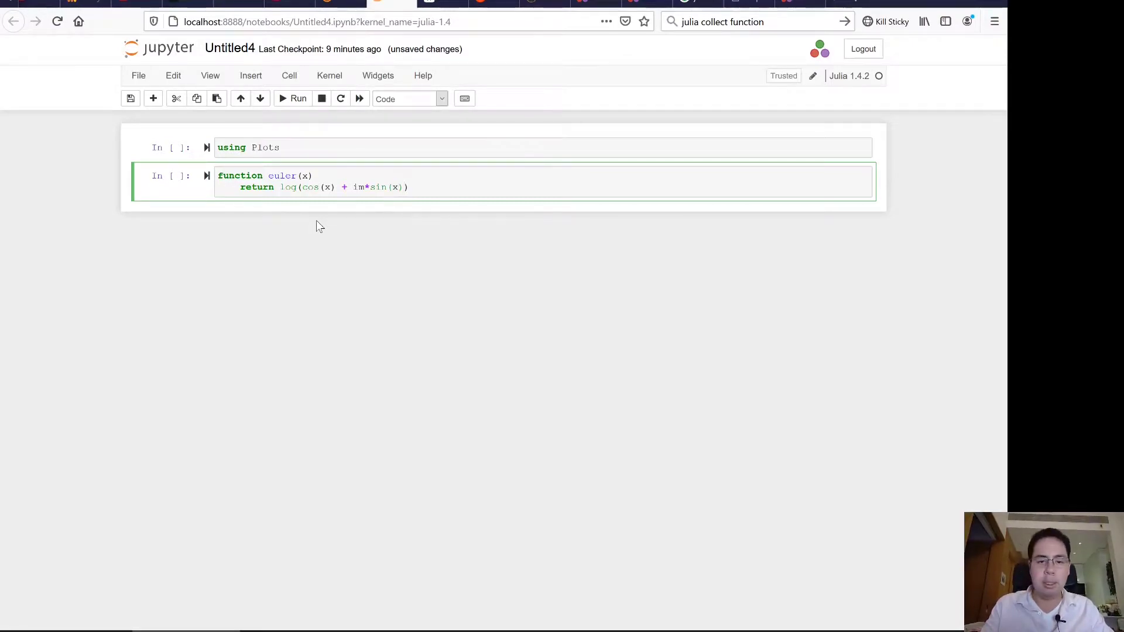
{"action": "type", "text": "/"}
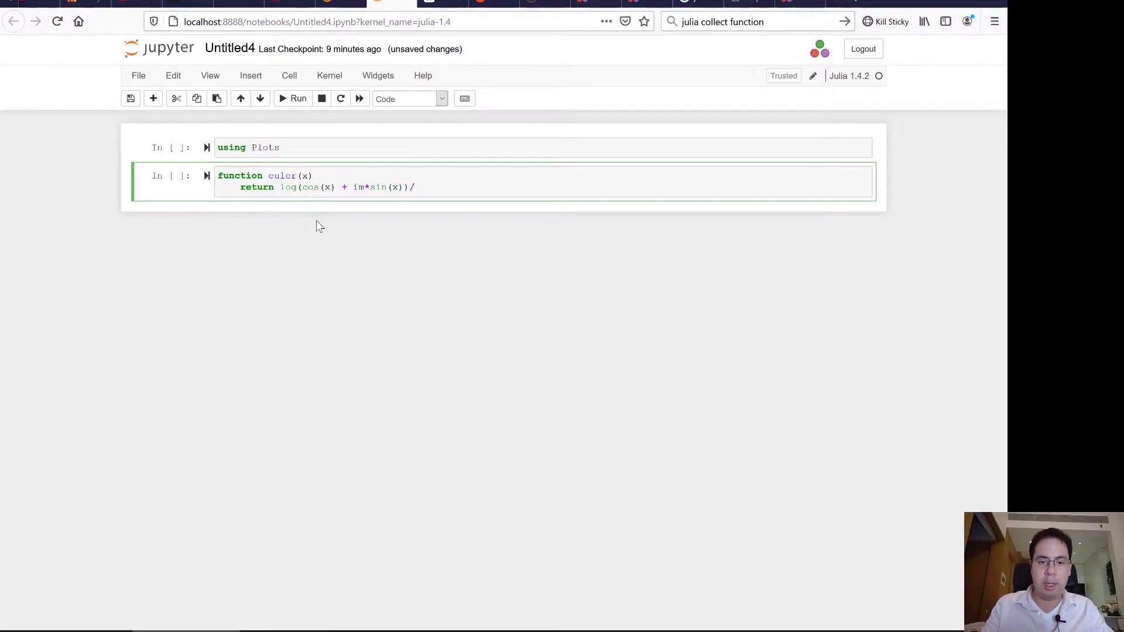
{"action": "type", "text": "im"}
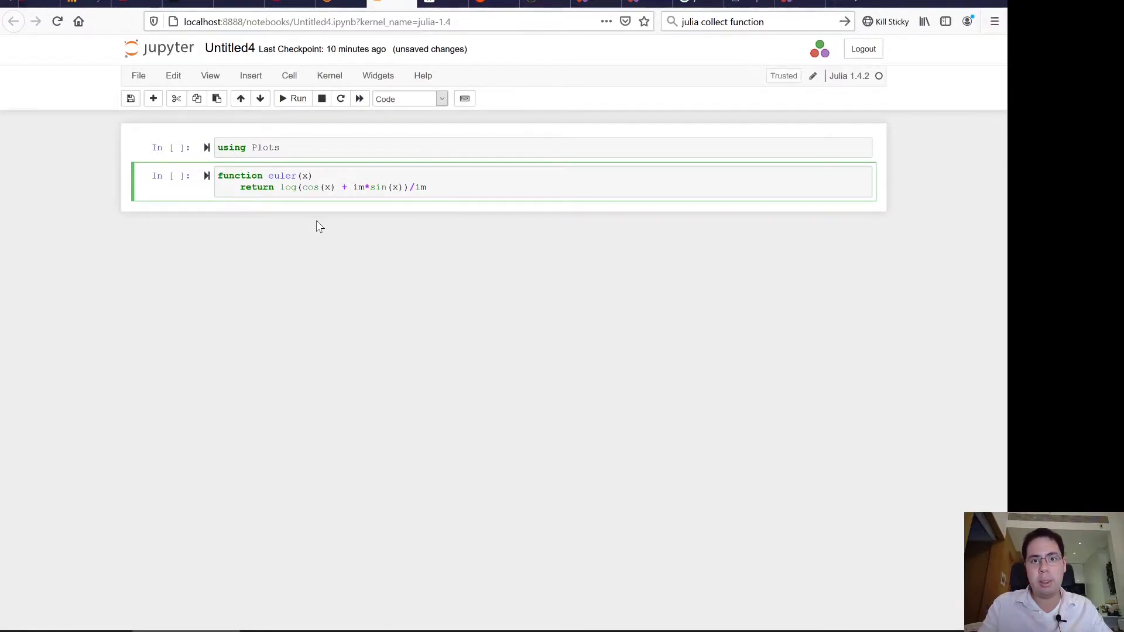
{"action": "mouse_move", "coordinate": [407, 208]}
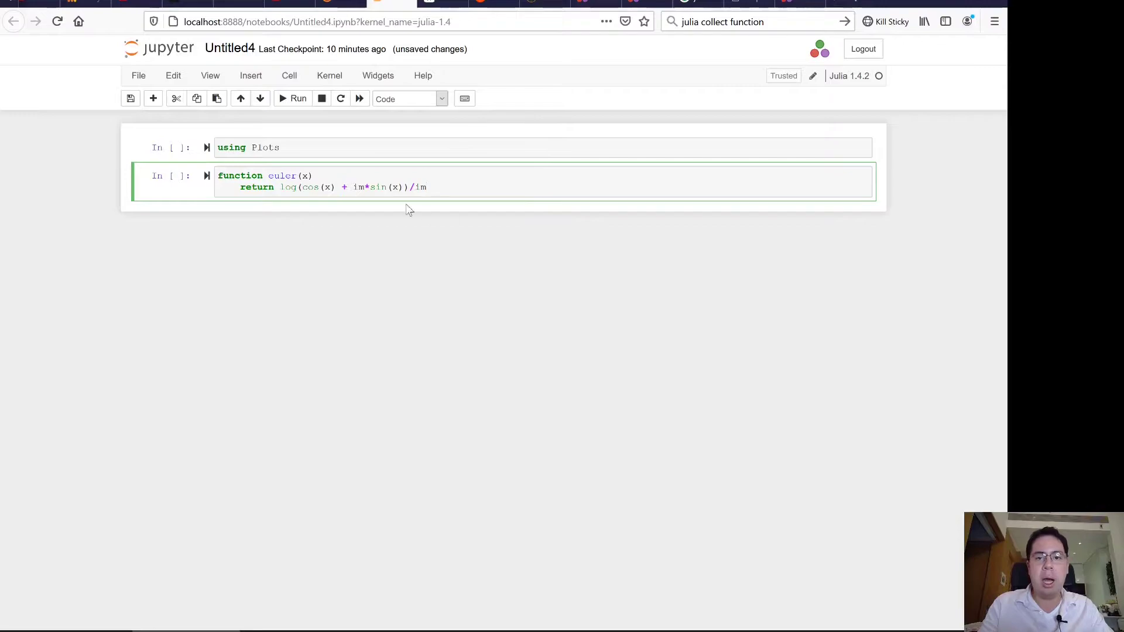
{"action": "mouse_move", "coordinate": [423, 208]}
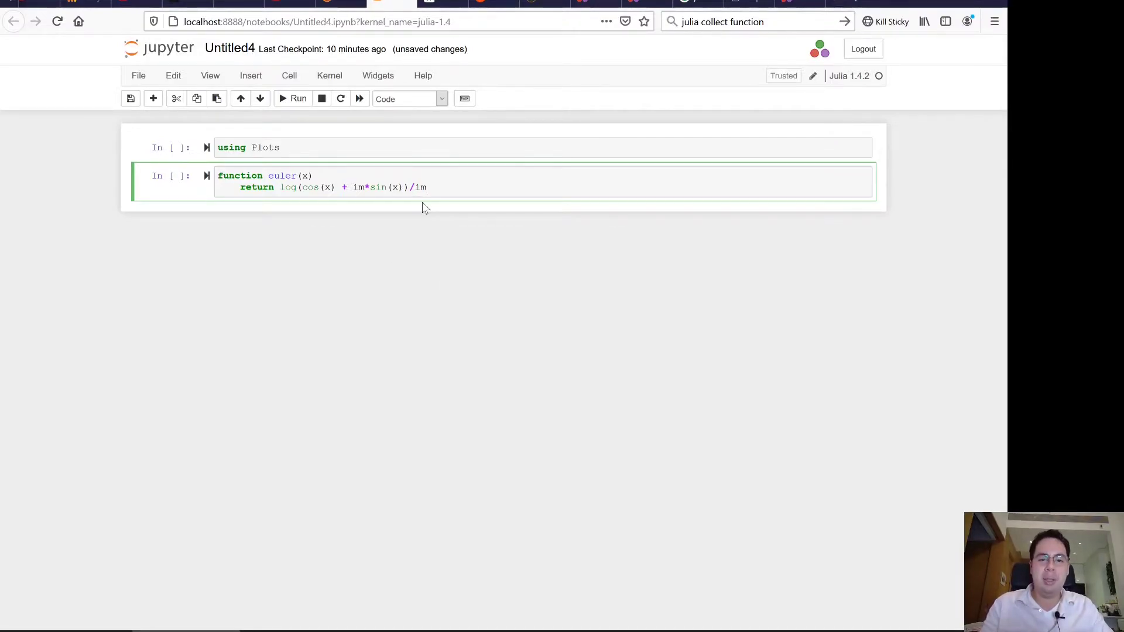
Step: Close the function with end, save the notebook, and run the definition cell
{"action": "key", "text": "Return"}
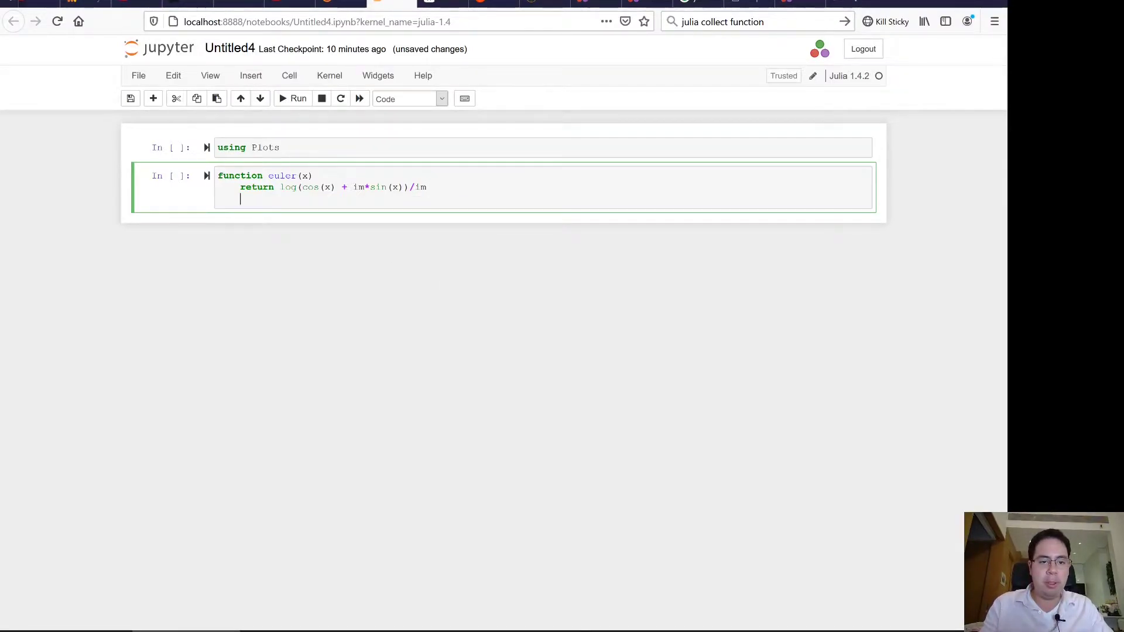
{"action": "key", "text": "ctrl+s"}
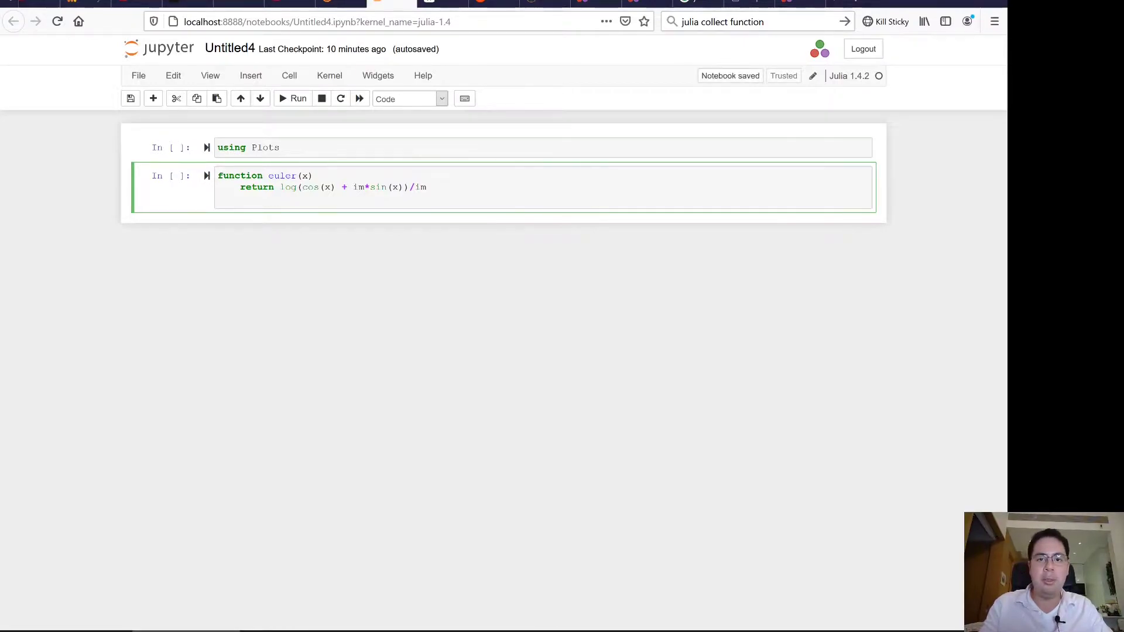
{"action": "type", "text": "end"}
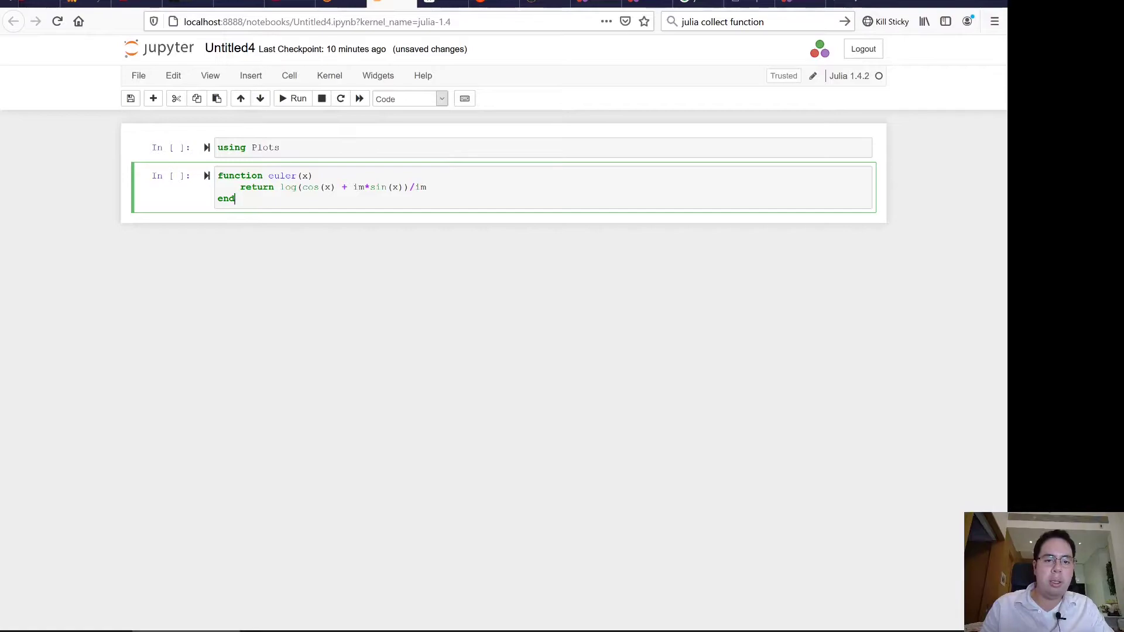
{"action": "left_click", "coordinate": [292, 99]}
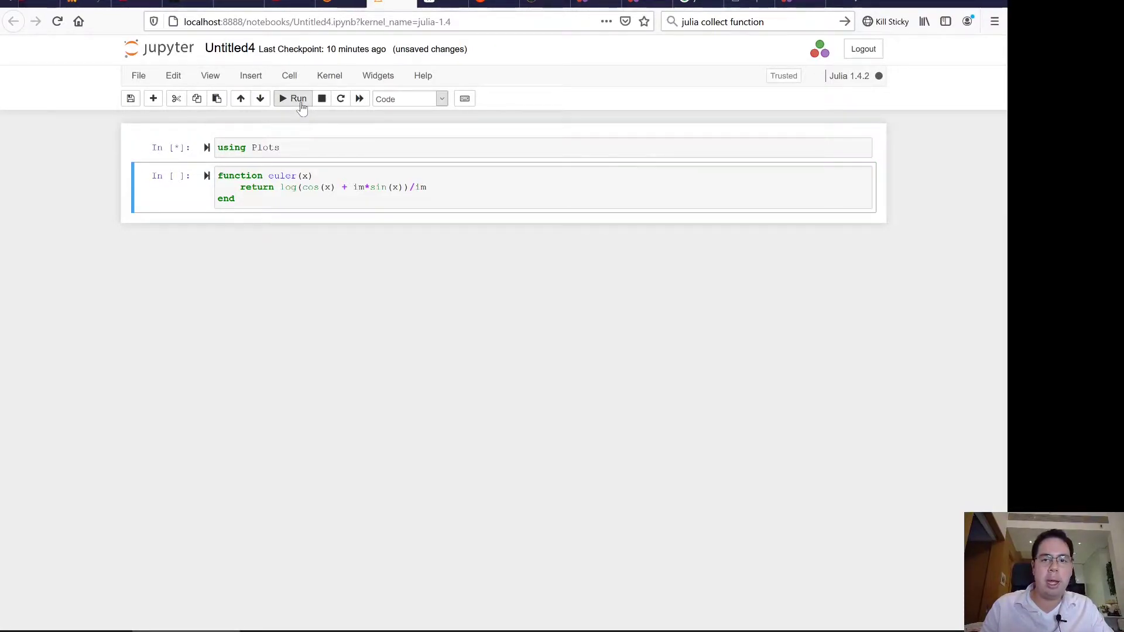
{"action": "mouse_move", "coordinate": [904, 63]}
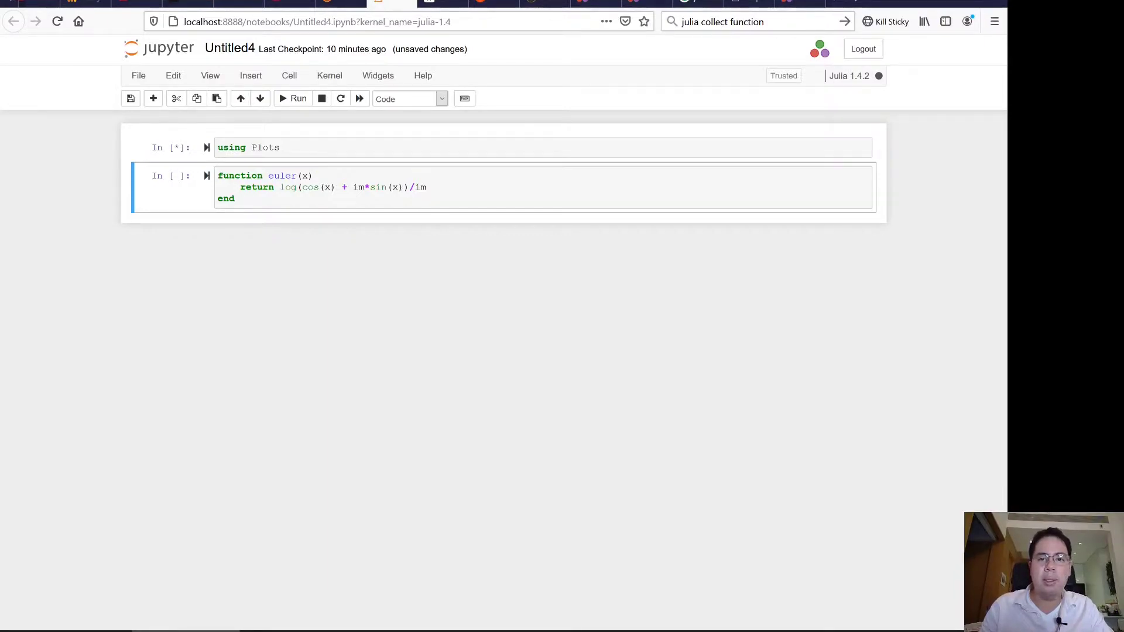
{"action": "mouse_move", "coordinate": [330, 274]}
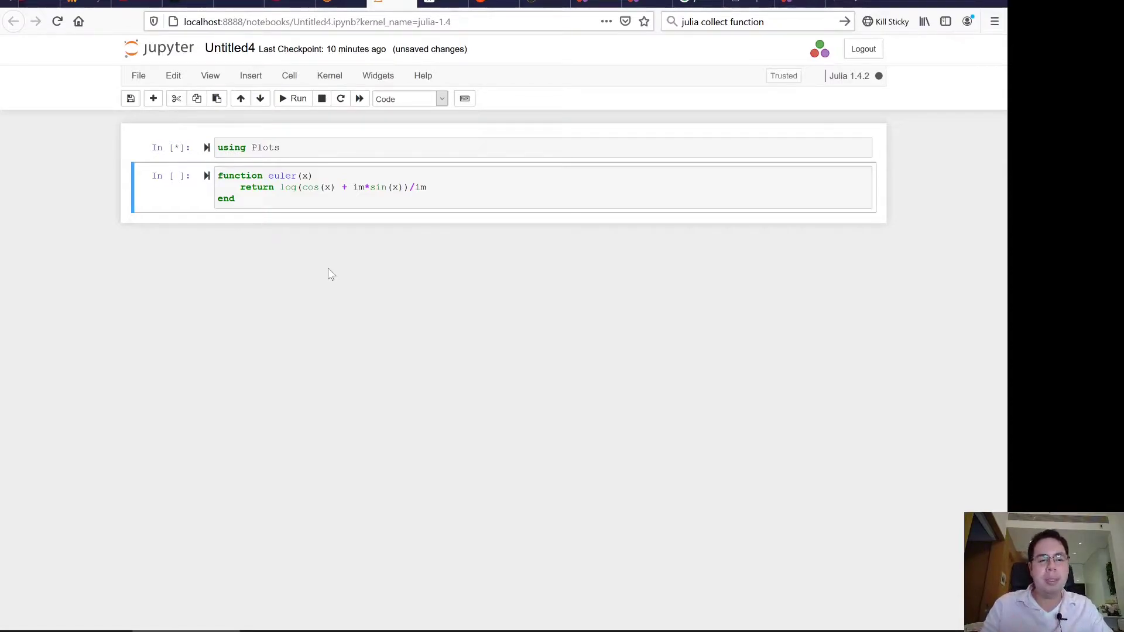
Step: Click in the notebook while the euler definition stays queued behind the Plots import
{"action": "left_click", "coordinate": [235, 198]}
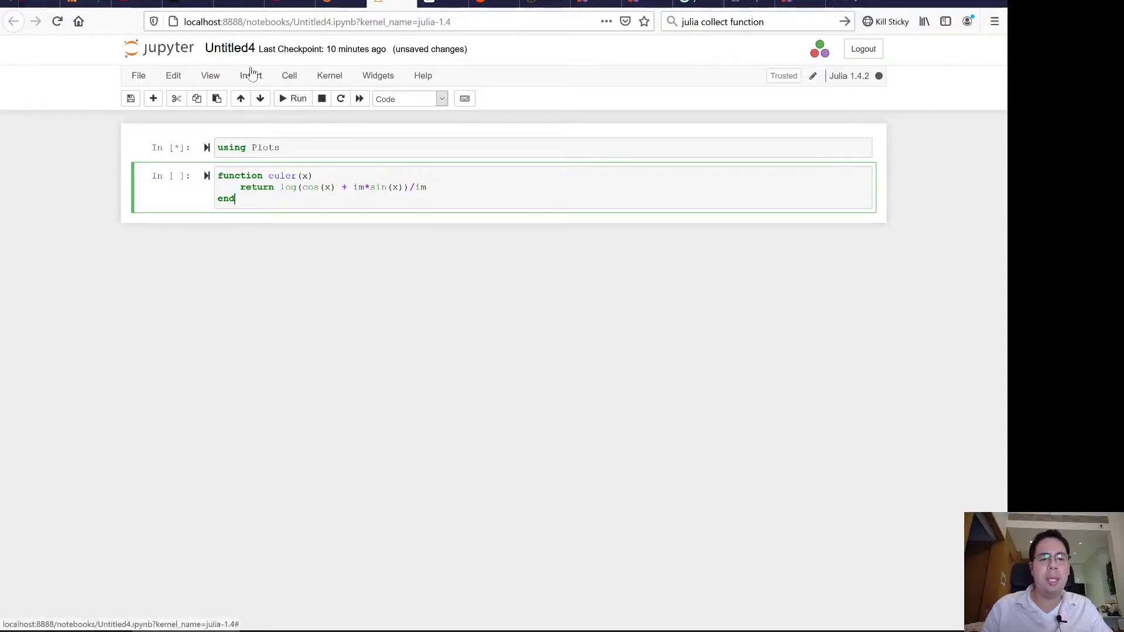
Step: Insert a cell below the euler function and begin typing map(x -> euler(x), ...)
{"action": "left_click", "coordinate": [250, 75]}
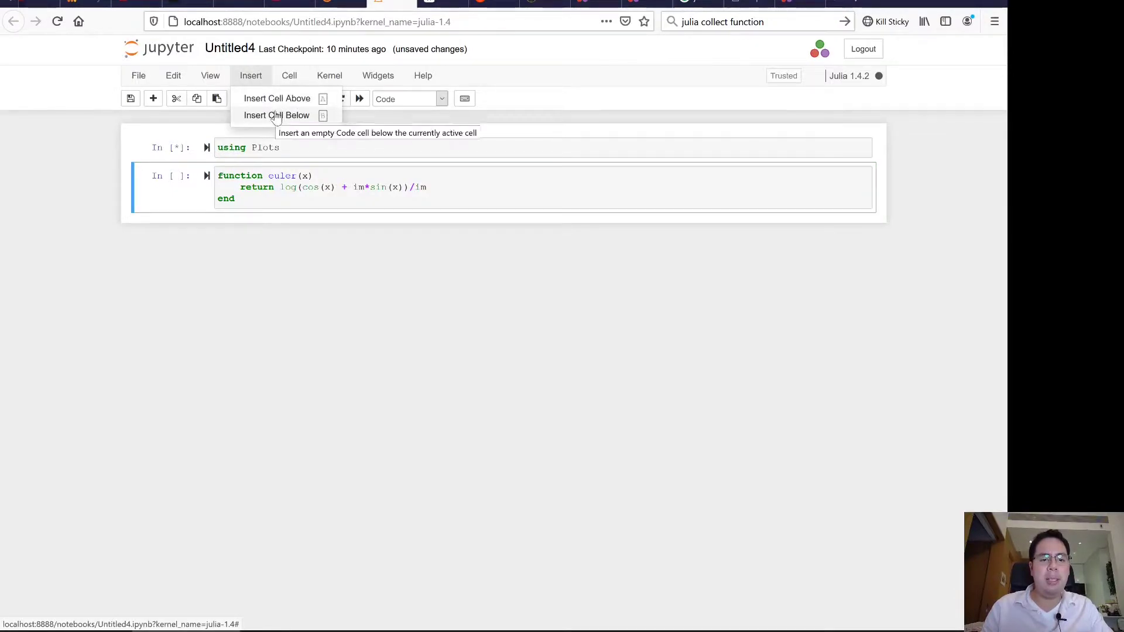
{"action": "left_click", "coordinate": [277, 114]}
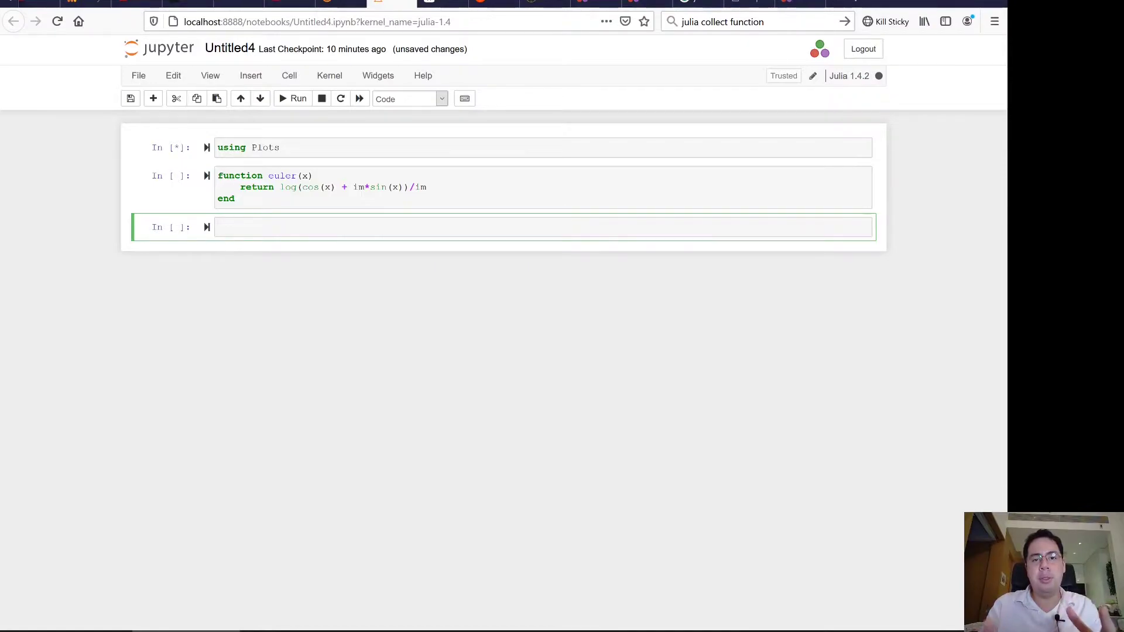
{"action": "type", "text": "mpa"}
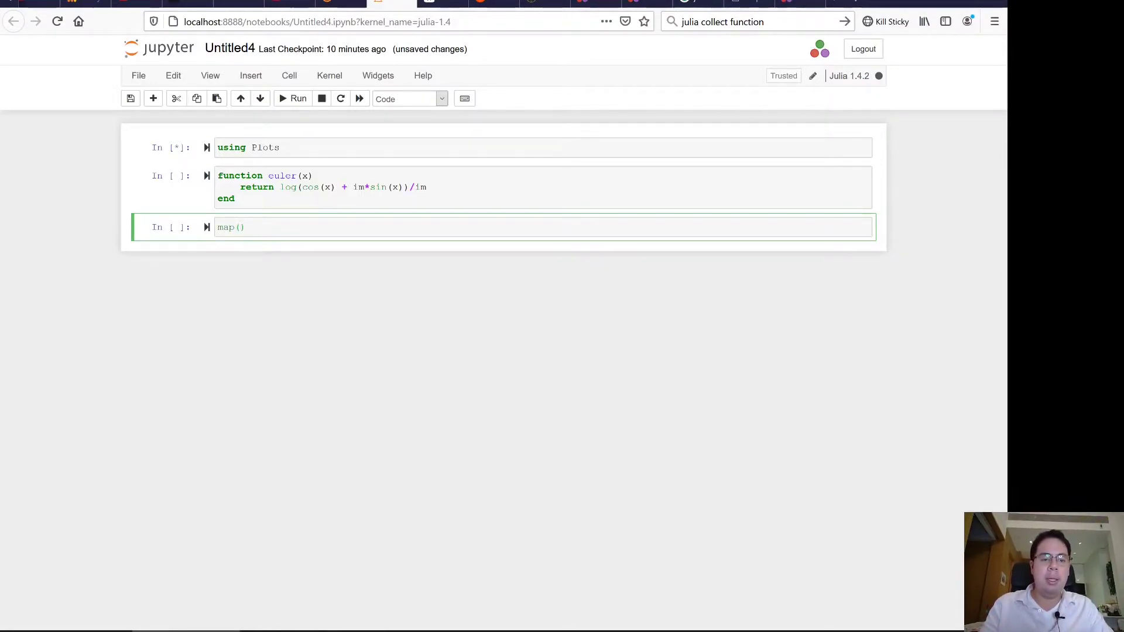
{"action": "type", "text": "x ->"}
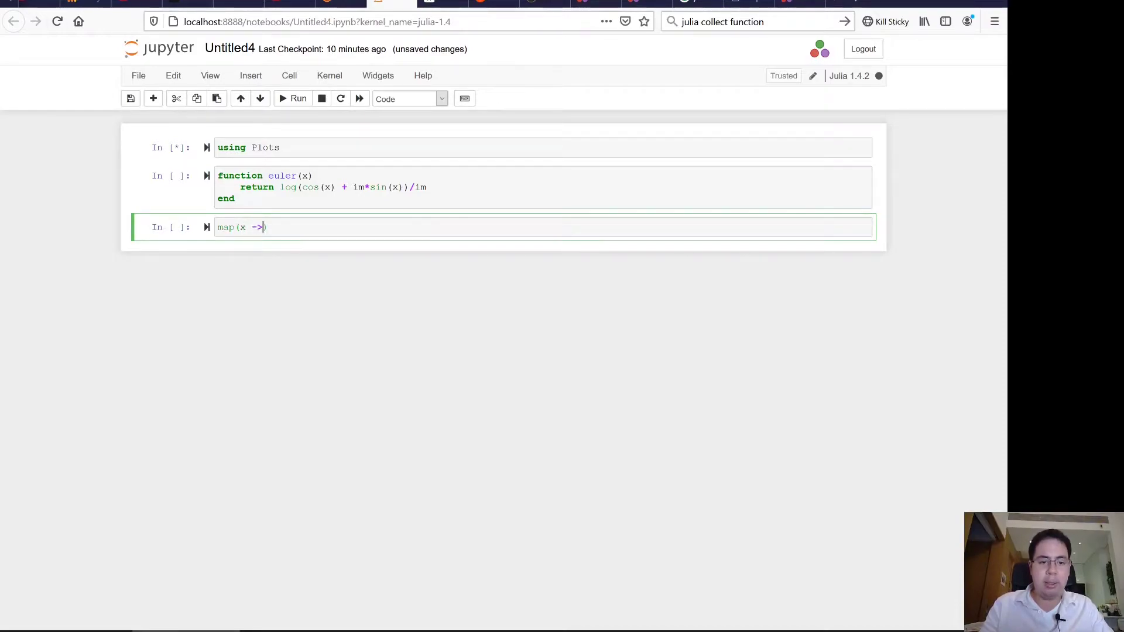
{"action": "type", "text": "euler)"}
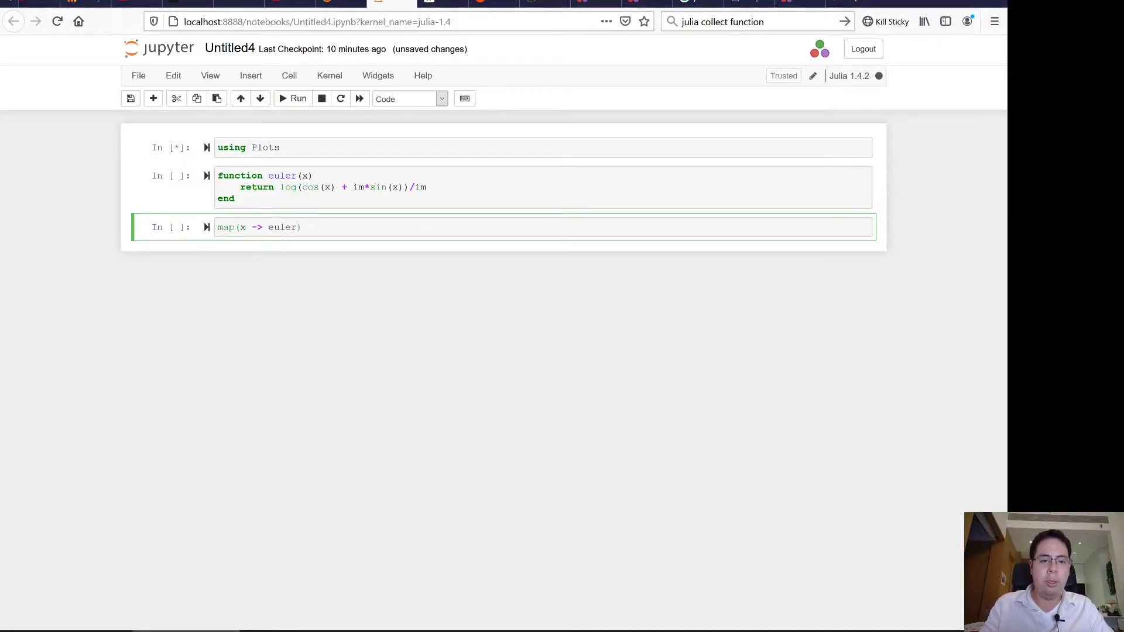
{"action": "type", "text": "(x), )"}
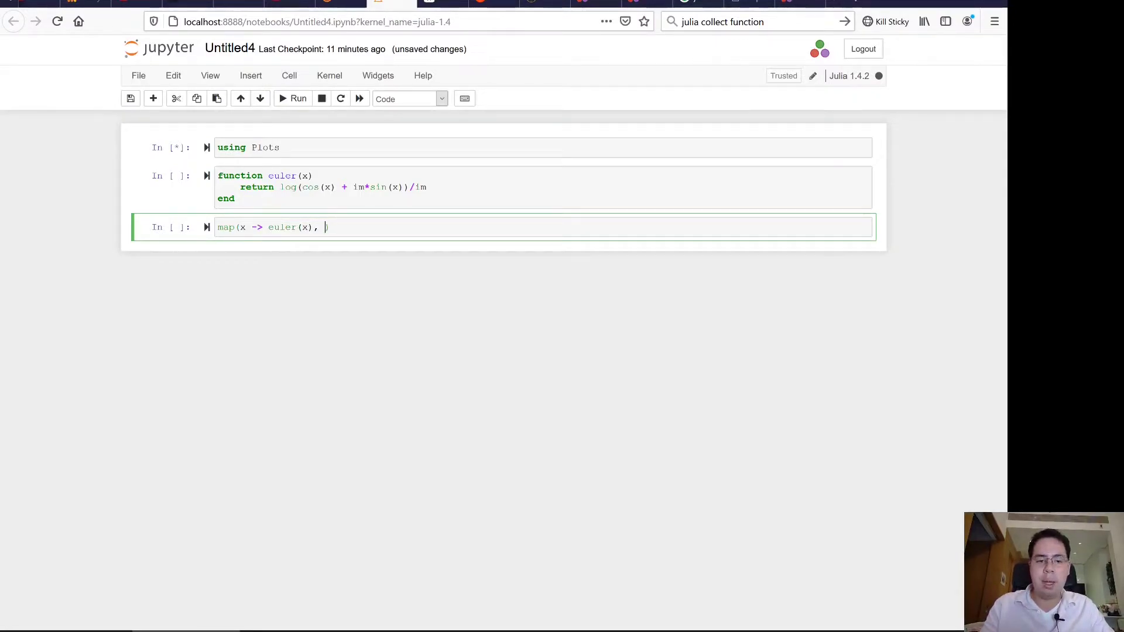
Step: Complete the map call with the range argument [0:pi/100:2*pi]
{"action": "type", "text": "[]"}
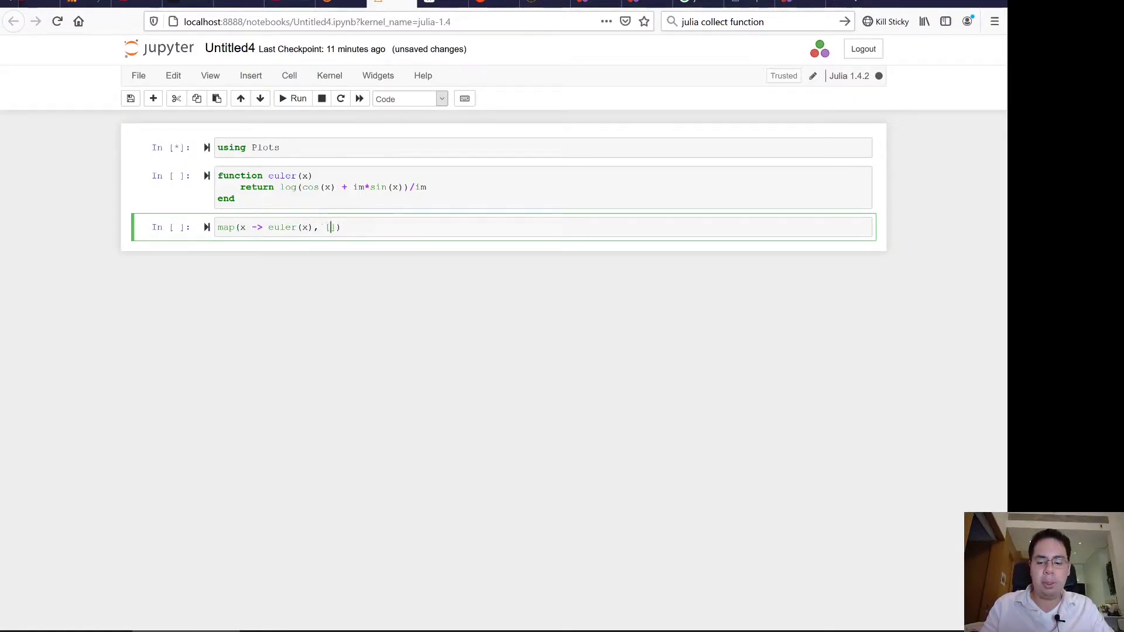
{"action": "type", "text": "0."}
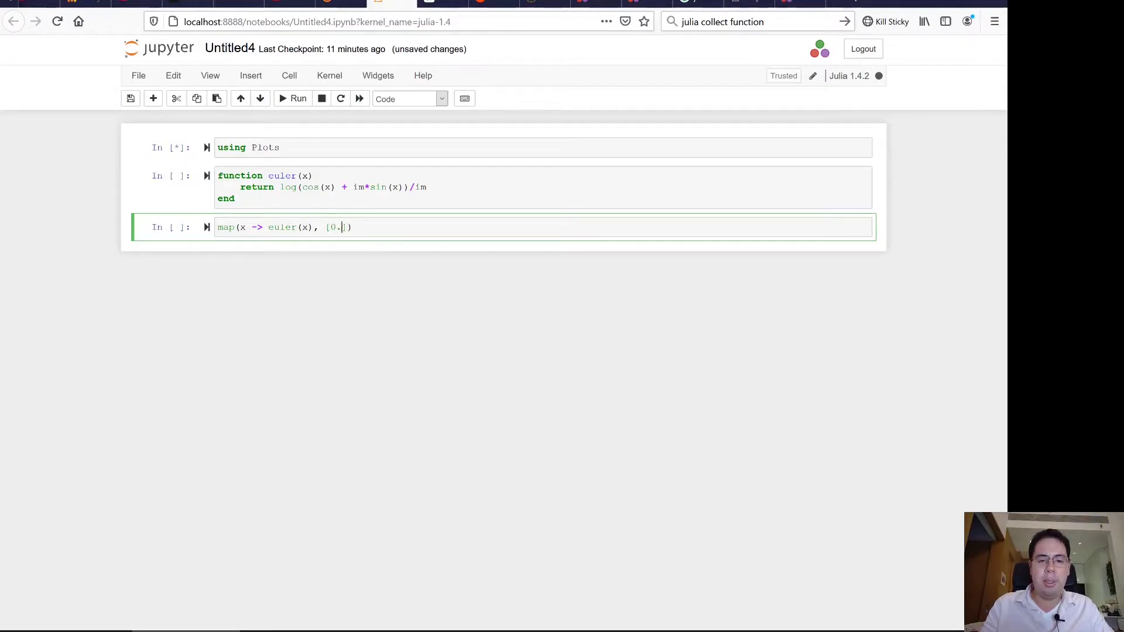
{"action": "key", "text": "Backspace"}
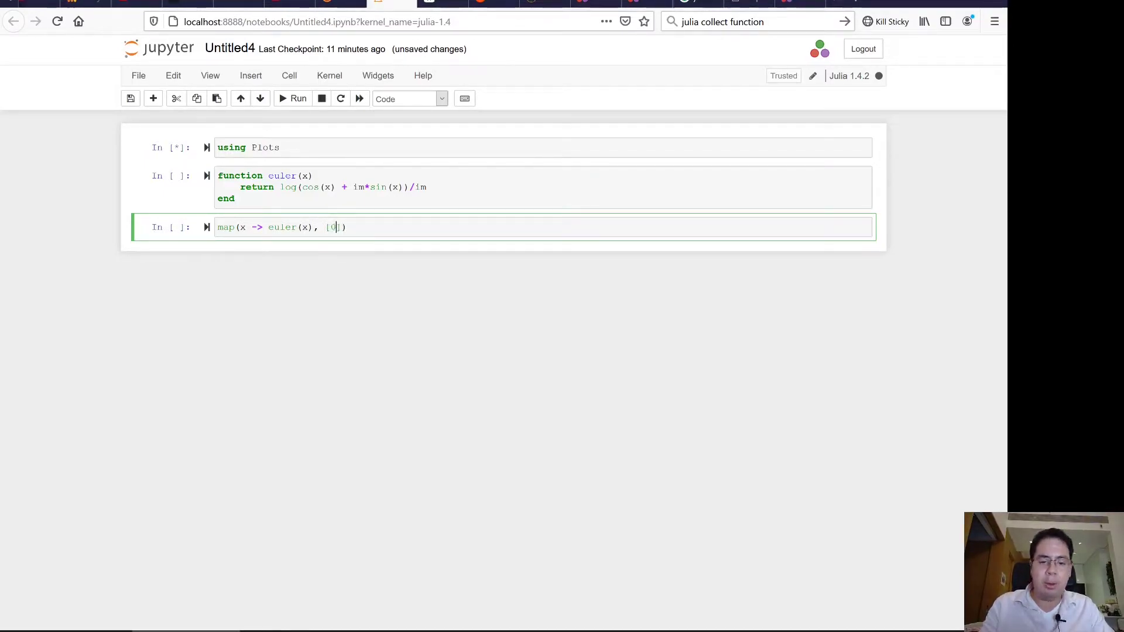
{"action": "type", "text": ":pi/"}
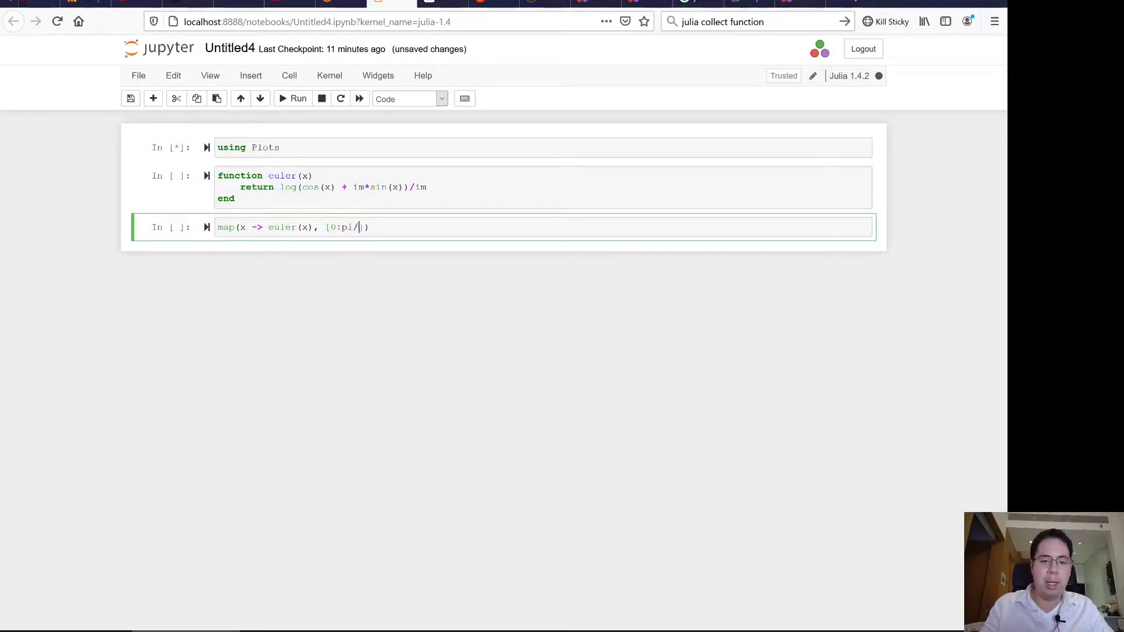
{"action": "type", "text": "100"}
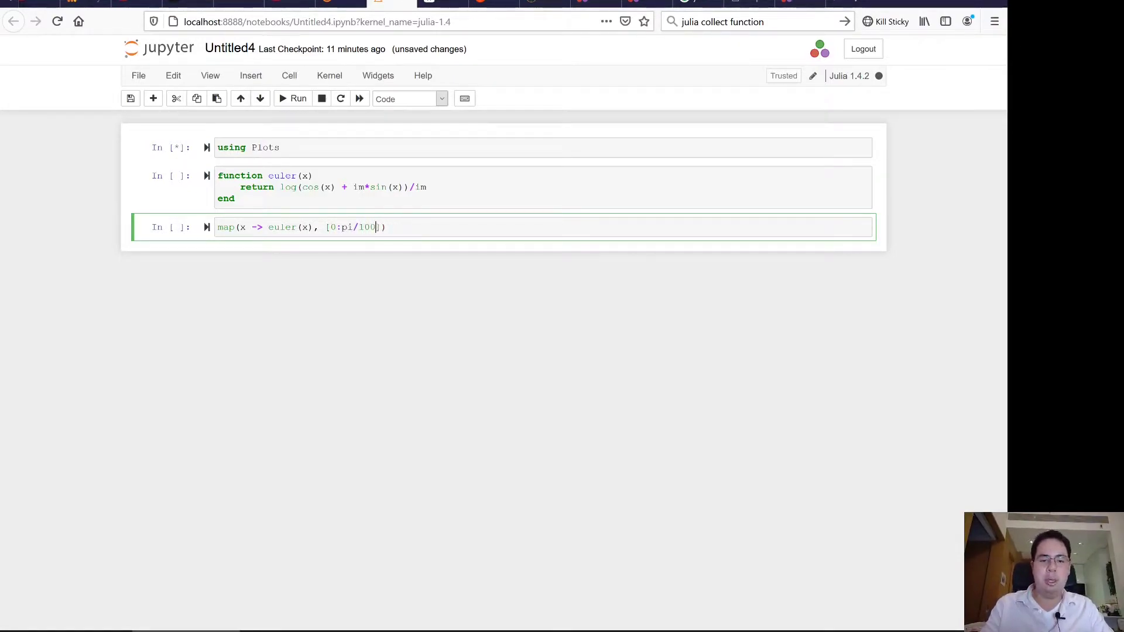
{"action": "type", "text": ":2*p"}
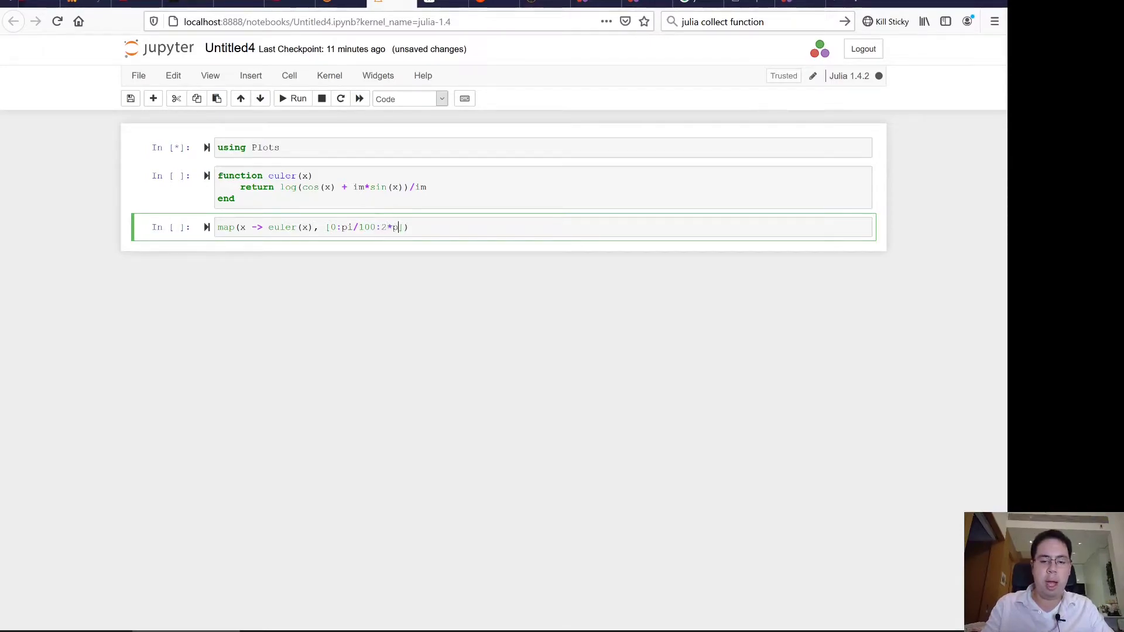
{"action": "type", "text": "i"}
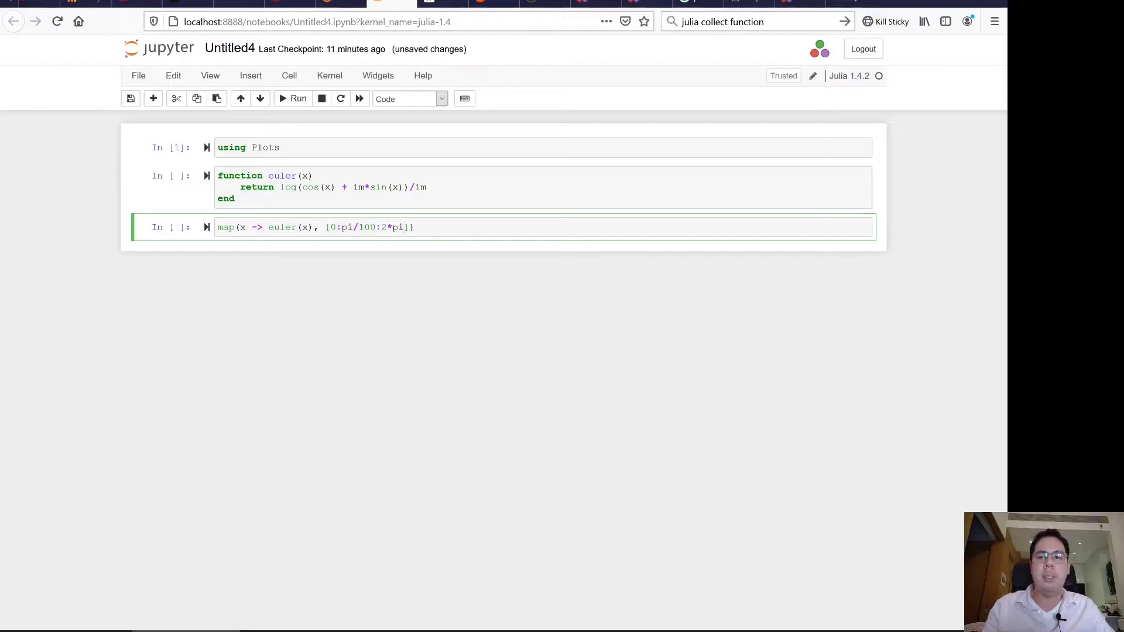
{"action": "mouse_move", "coordinate": [464, 222]}
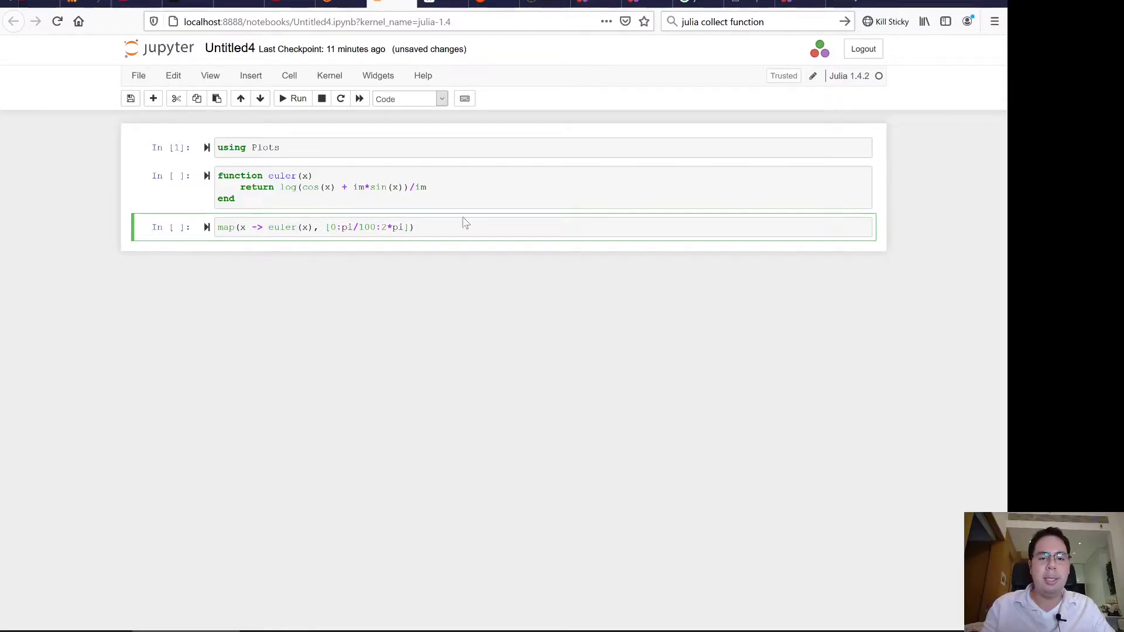
{"action": "left_click", "coordinate": [404, 227]}
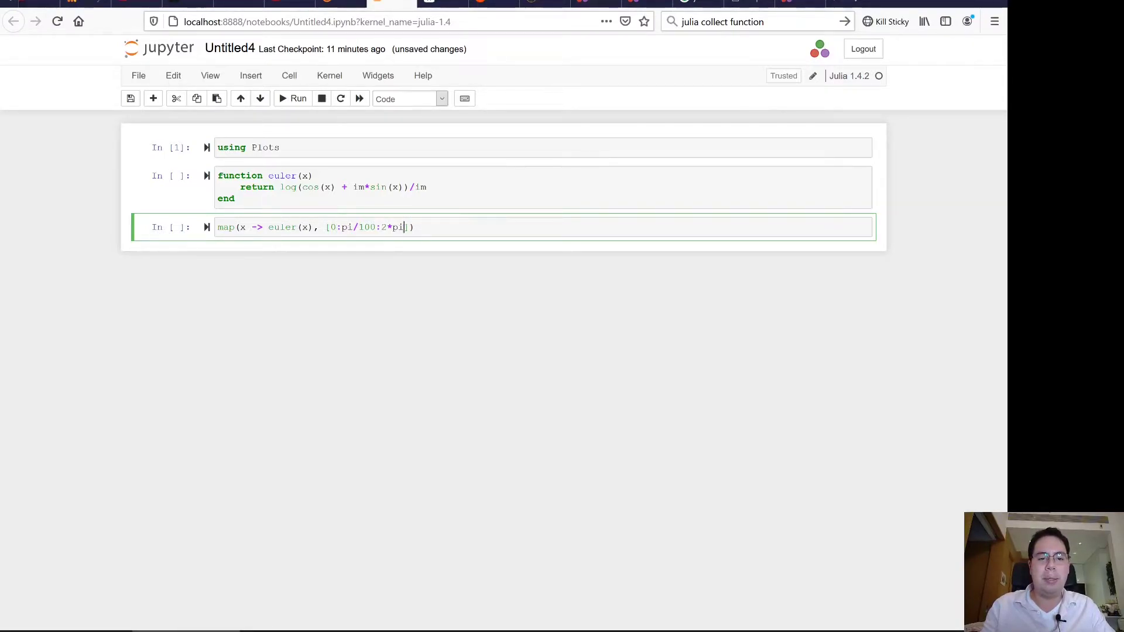
{"action": "left_click", "coordinate": [294, 98]}
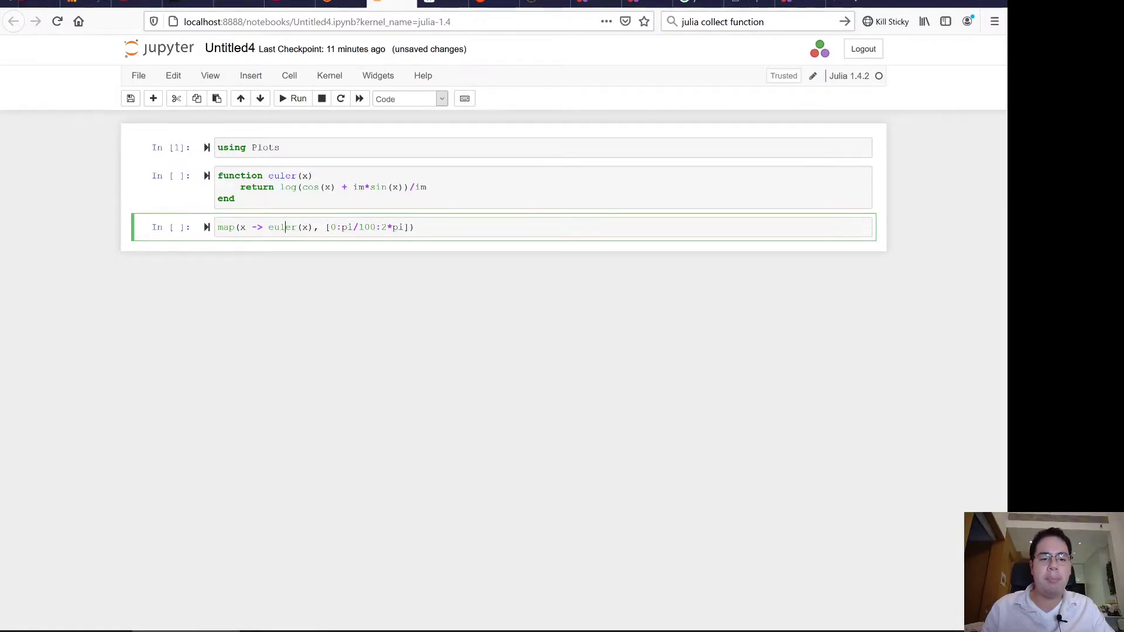
{"action": "mouse_move", "coordinate": [298, 98]}
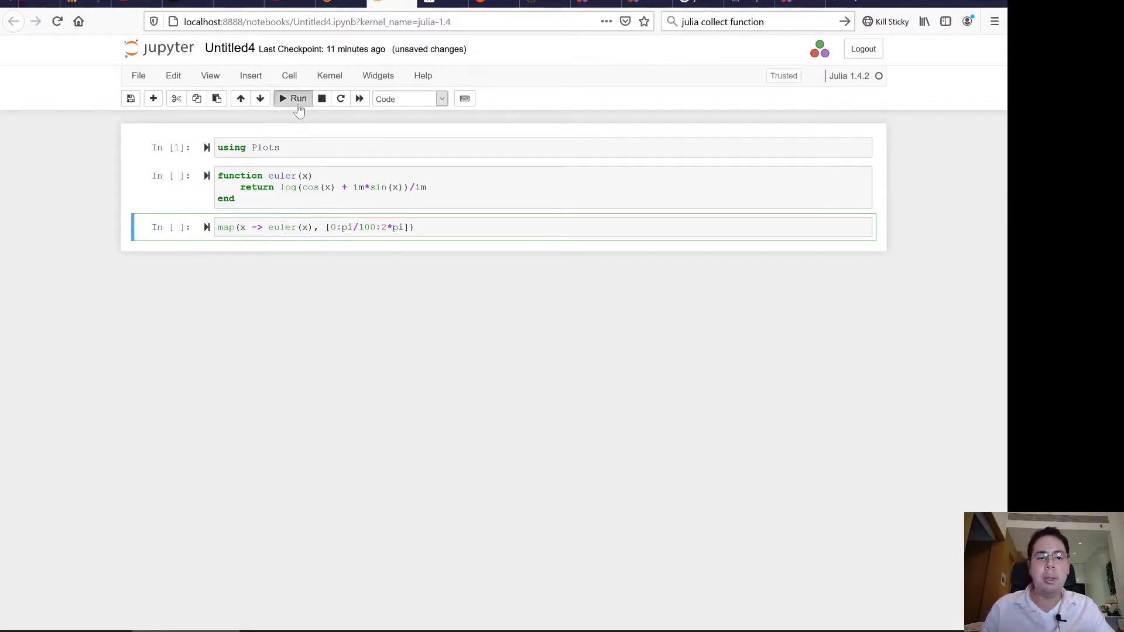
Step: Run the map cell, getting UndefVarError: euler not defined, then select the euler cell
{"action": "left_click", "coordinate": [292, 98]}
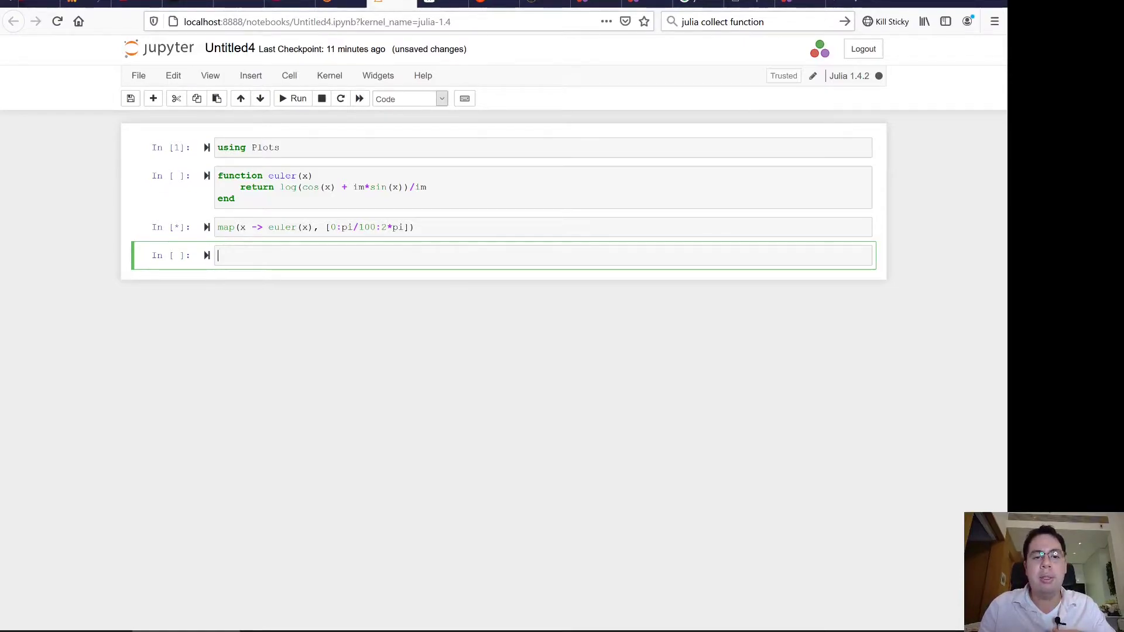
{"action": "left_click", "coordinate": [298, 98]}
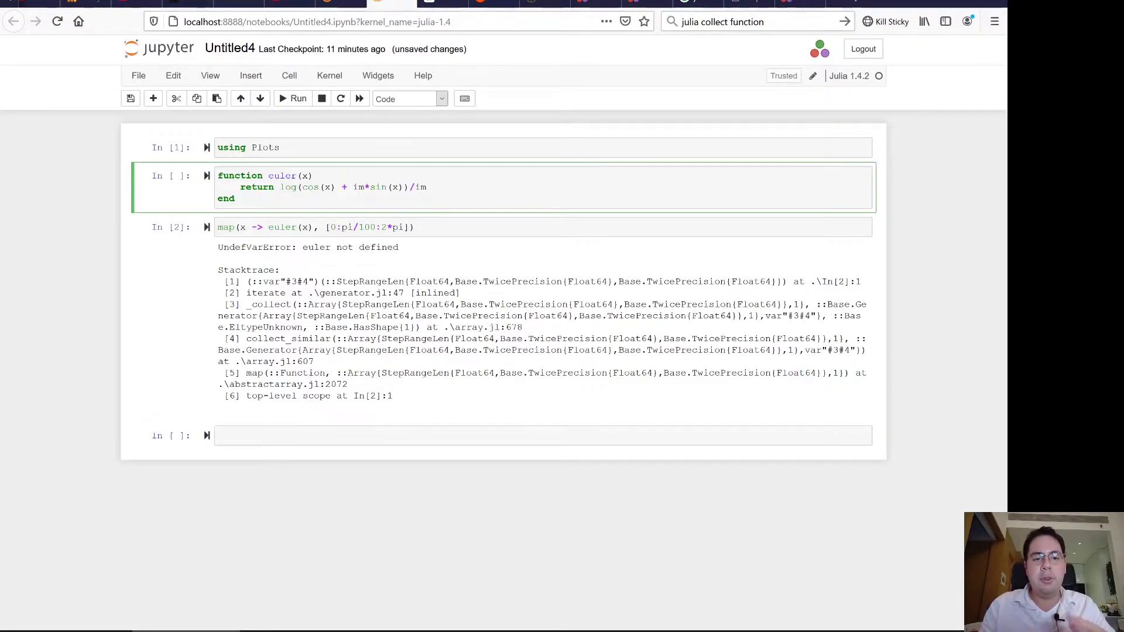
Step: Run the euler definition, then rerun the map cell, which raises a MethodError on cos
{"action": "left_click", "coordinate": [295, 98]}
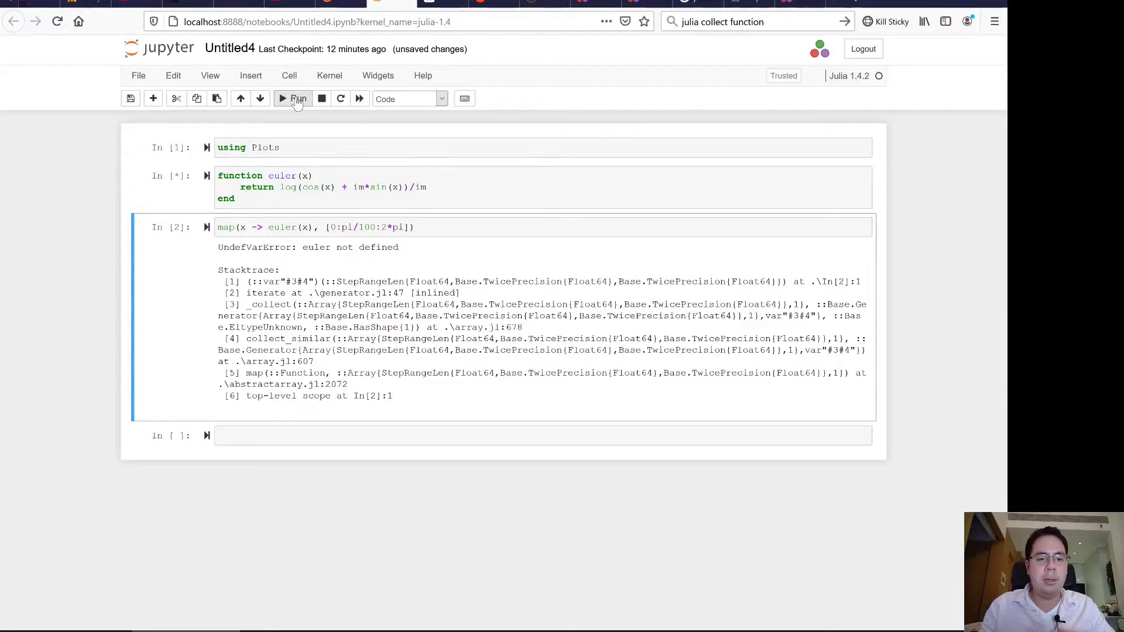
{"action": "left_click", "coordinate": [295, 98]}
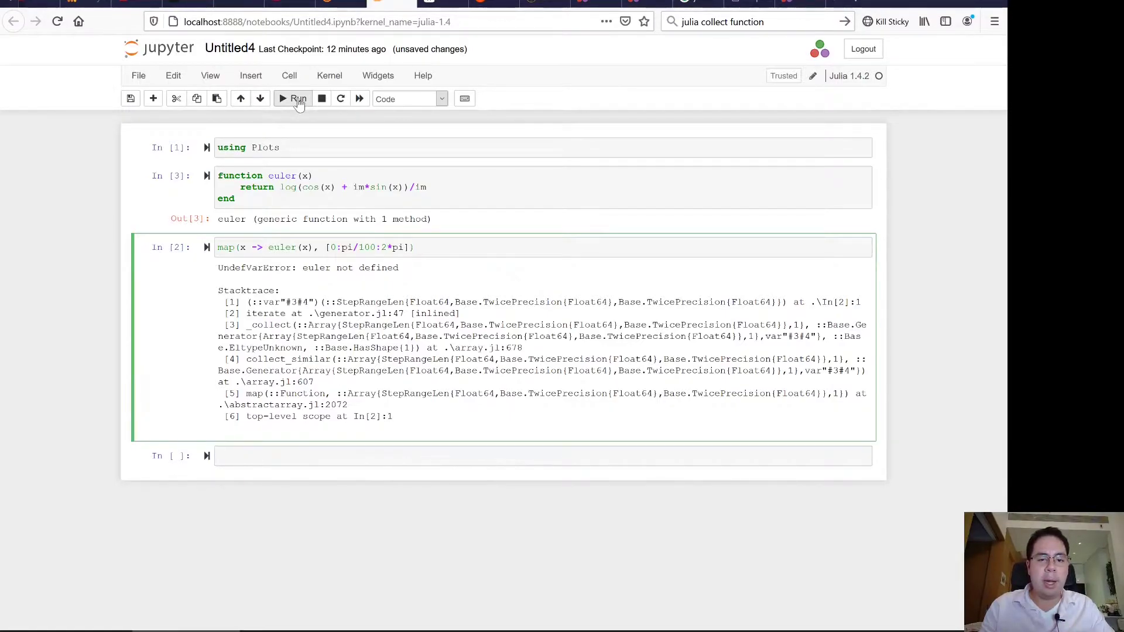
{"action": "left_click", "coordinate": [295, 98]}
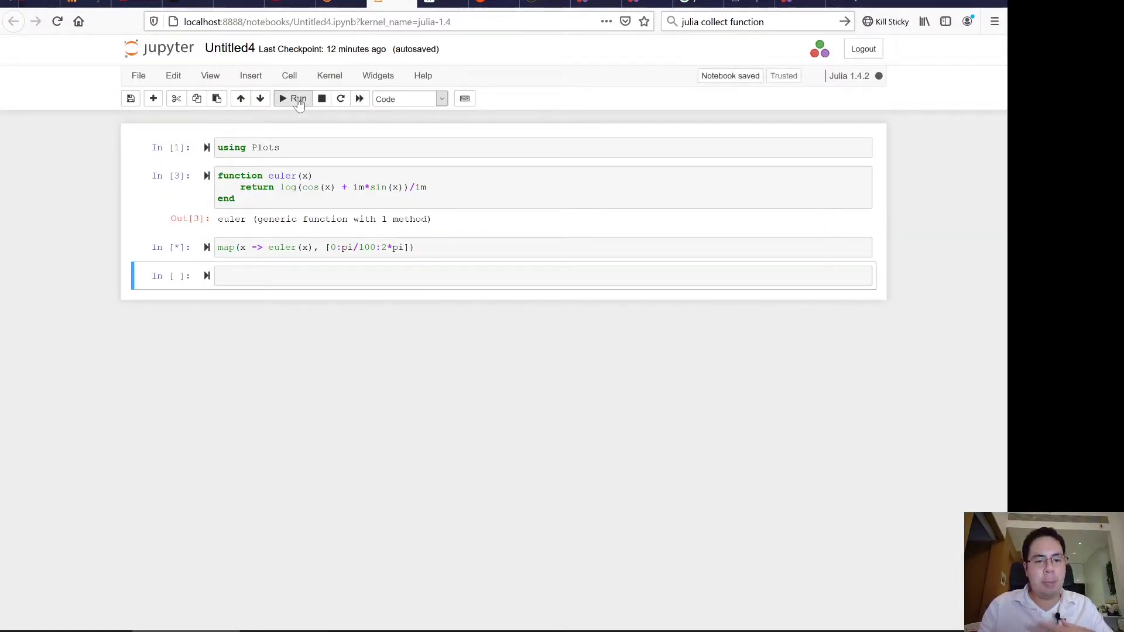
{"action": "left_click", "coordinate": [294, 98]}
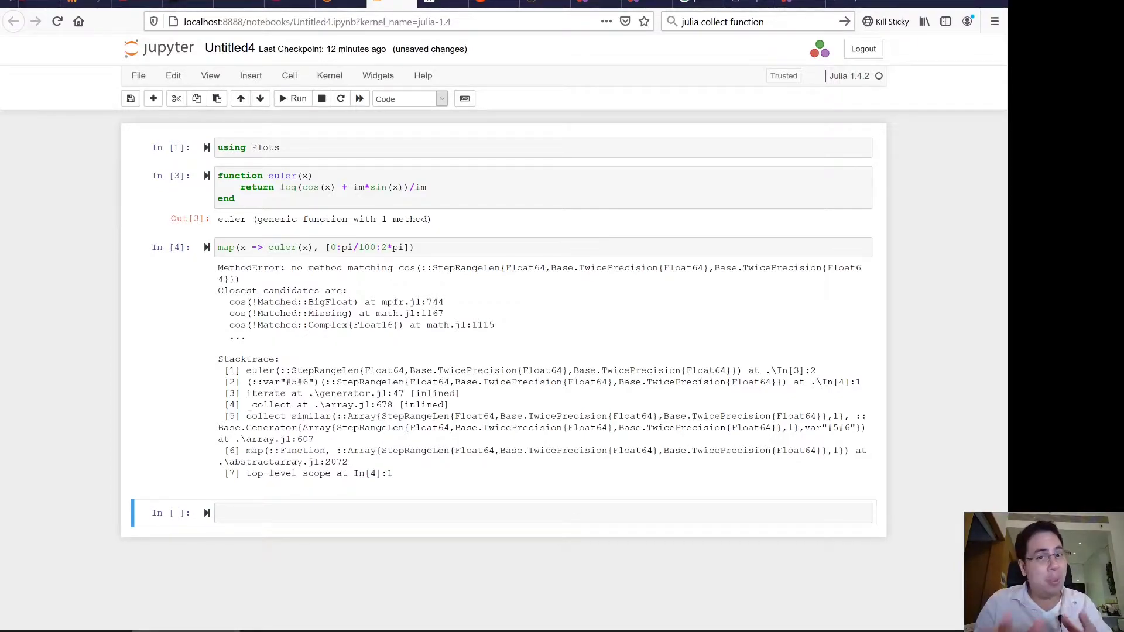
{"action": "mouse_move", "coordinate": [371, 263]}
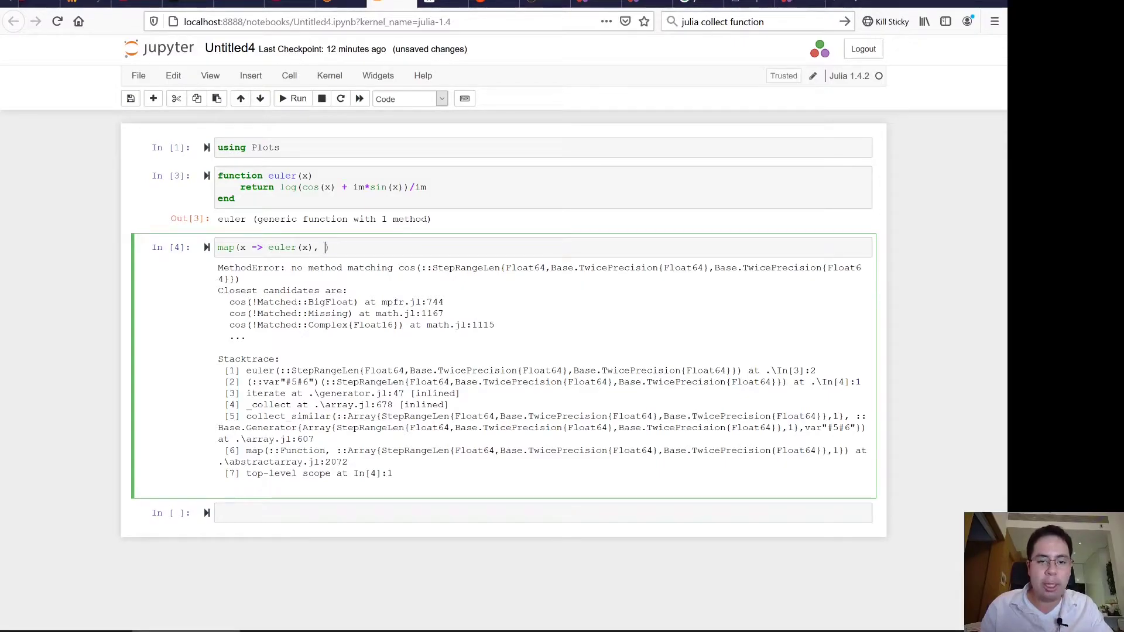
{"action": "type", "text": "[0:pi/100:2*pi]"}
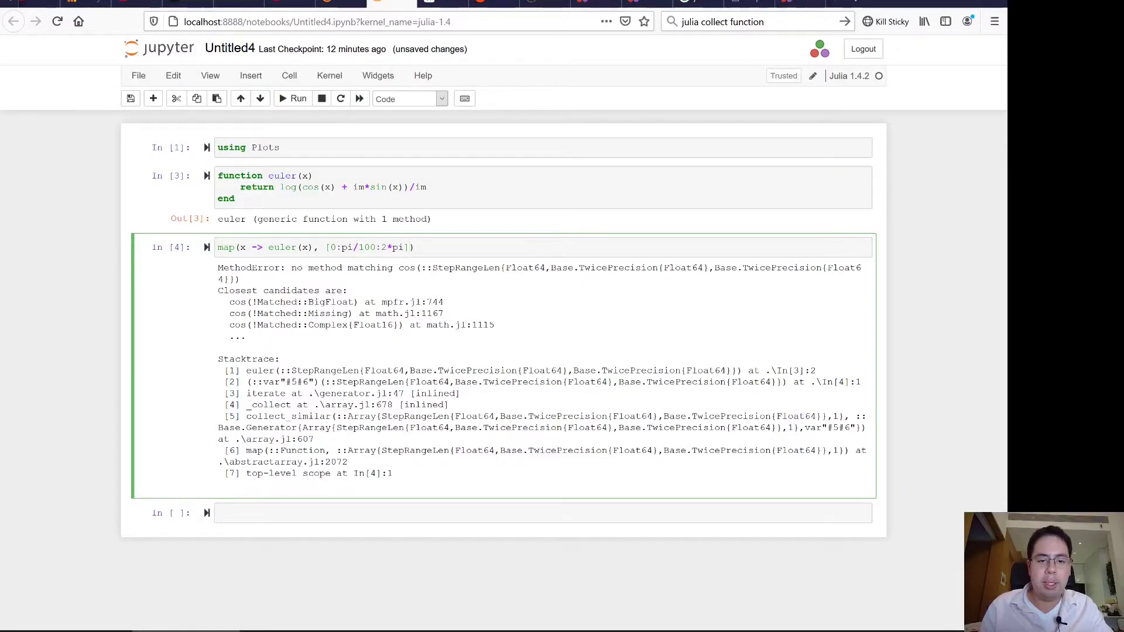
{"action": "type", "text": "#[0:pi/100:2*pi"}
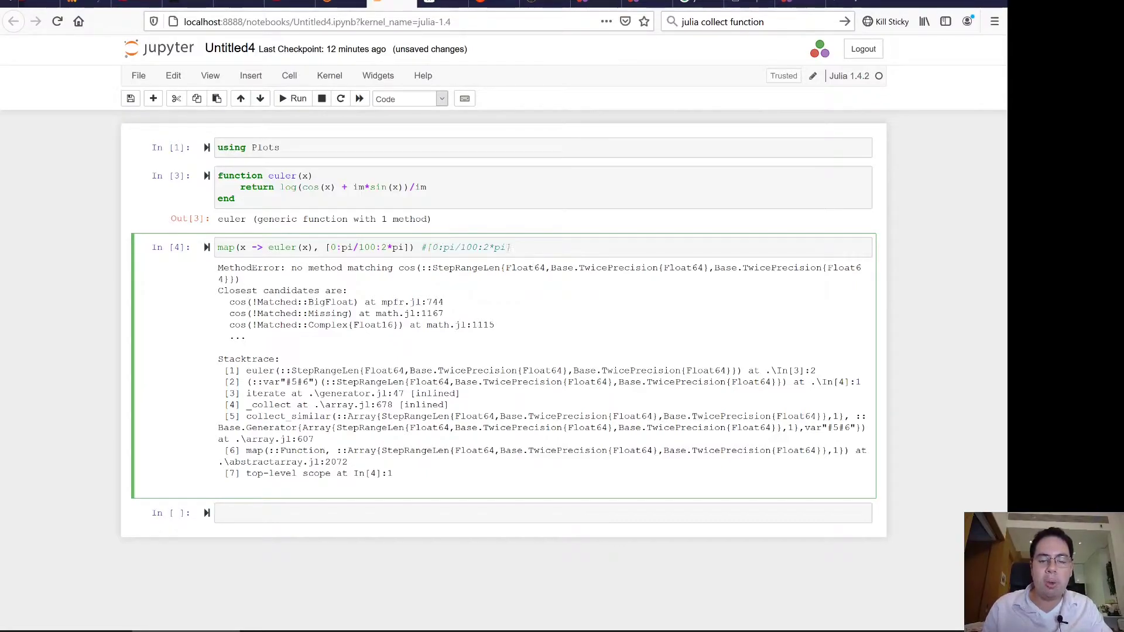
{"action": "mouse_move", "coordinate": [300, 221]}
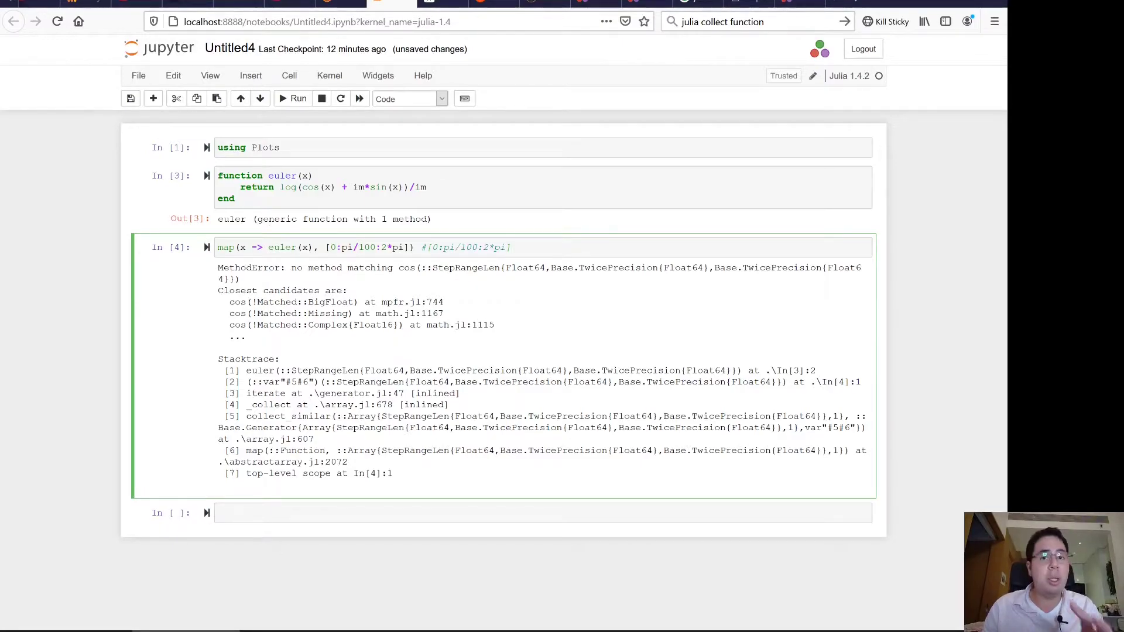
{"action": "left_click", "coordinate": [510, 247]}
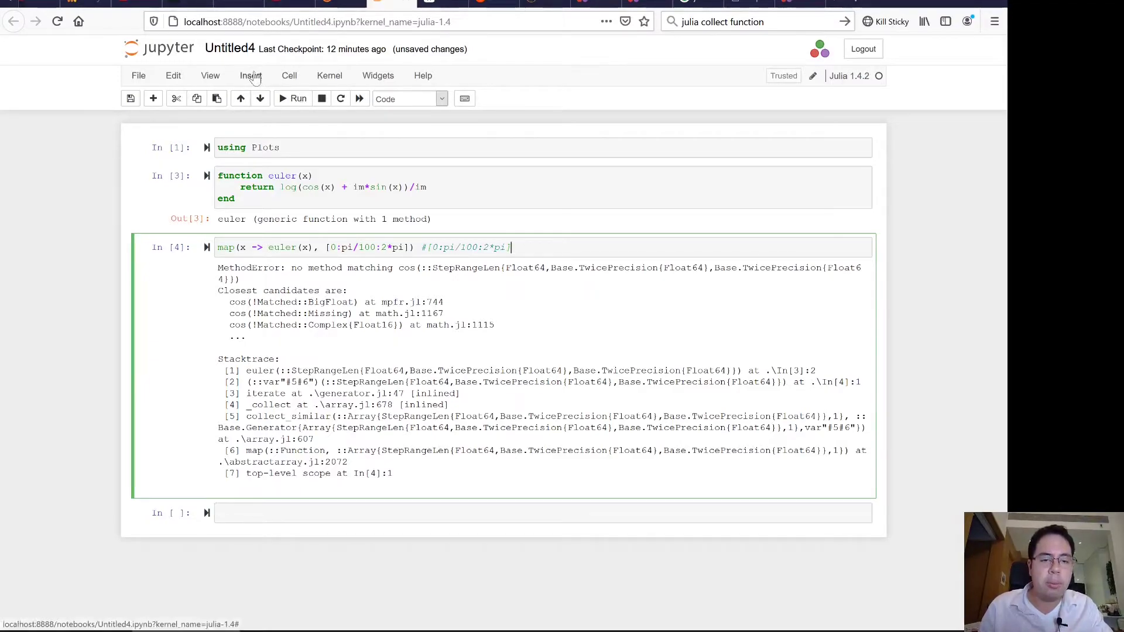
Step: Insert a test cell above the map call and run euler(pi), briefly trying euler(pi)/pi
{"action": "left_click", "coordinate": [250, 76]}
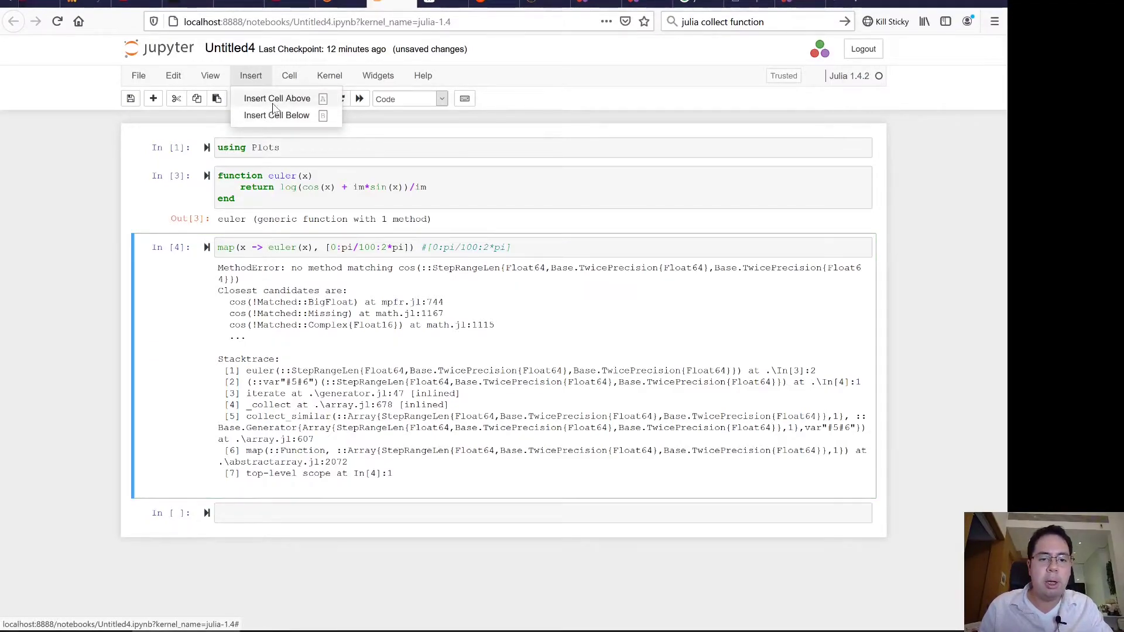
{"action": "left_click", "coordinate": [275, 98]}
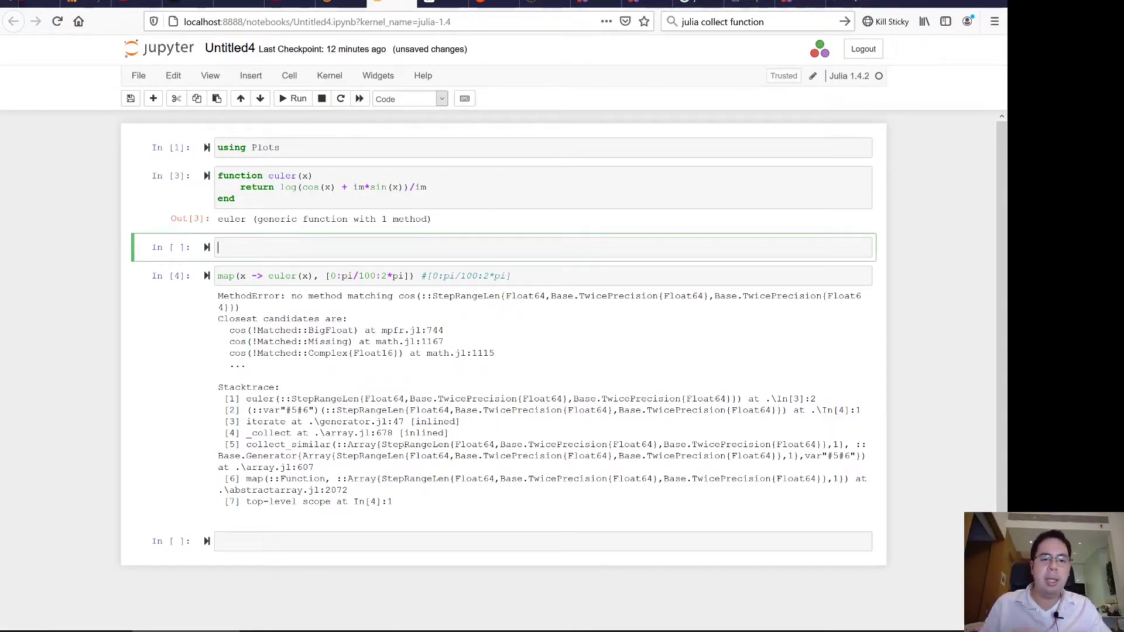
{"action": "type", "text": "euler("}
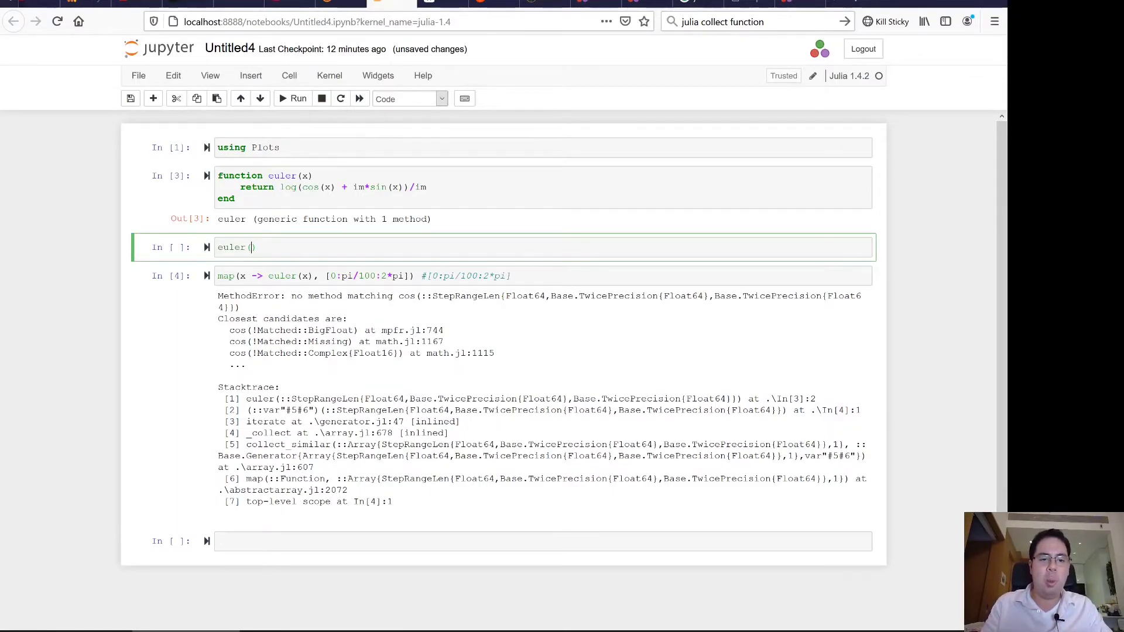
{"action": "type", "text": "pi"}
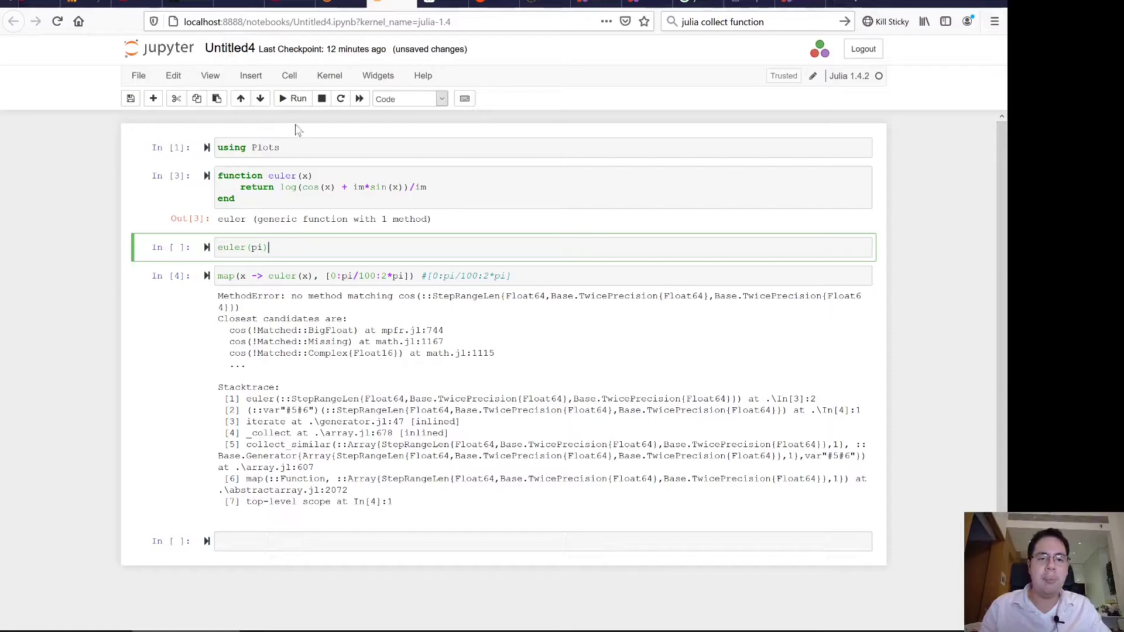
{"action": "left_click", "coordinate": [294, 99]}
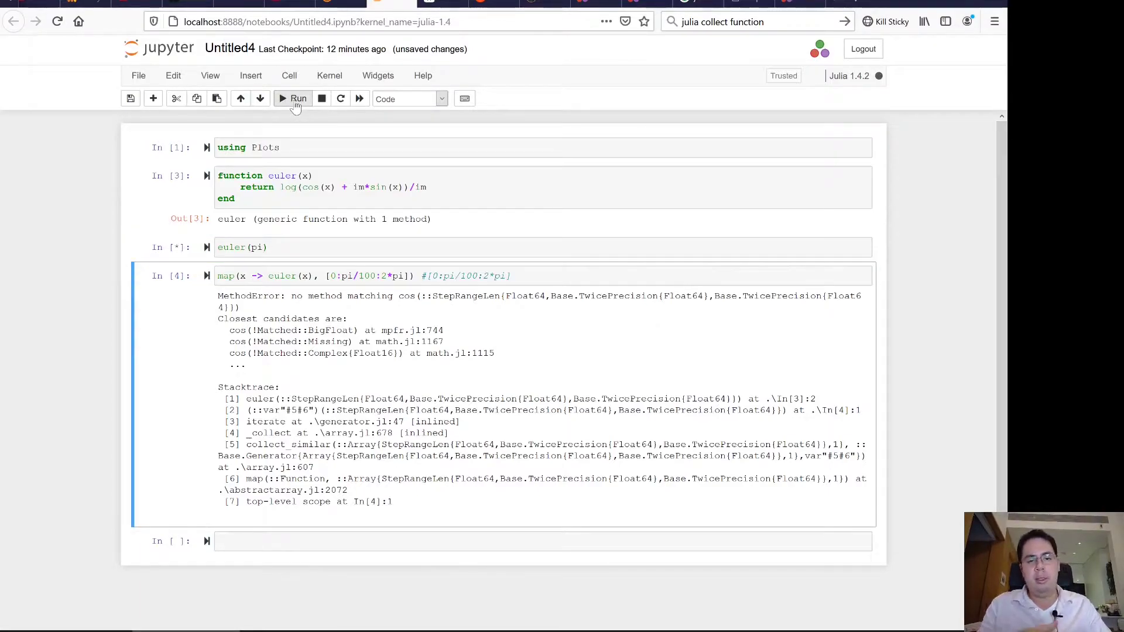
{"action": "left_click", "coordinate": [293, 98]}
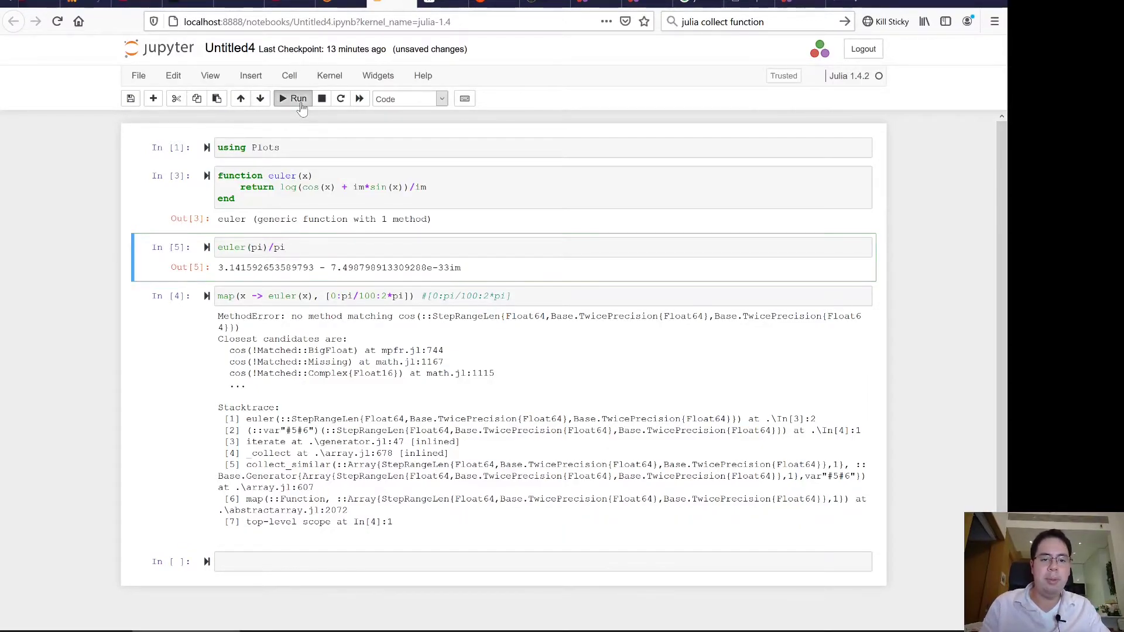
{"action": "left_click", "coordinate": [293, 99]}
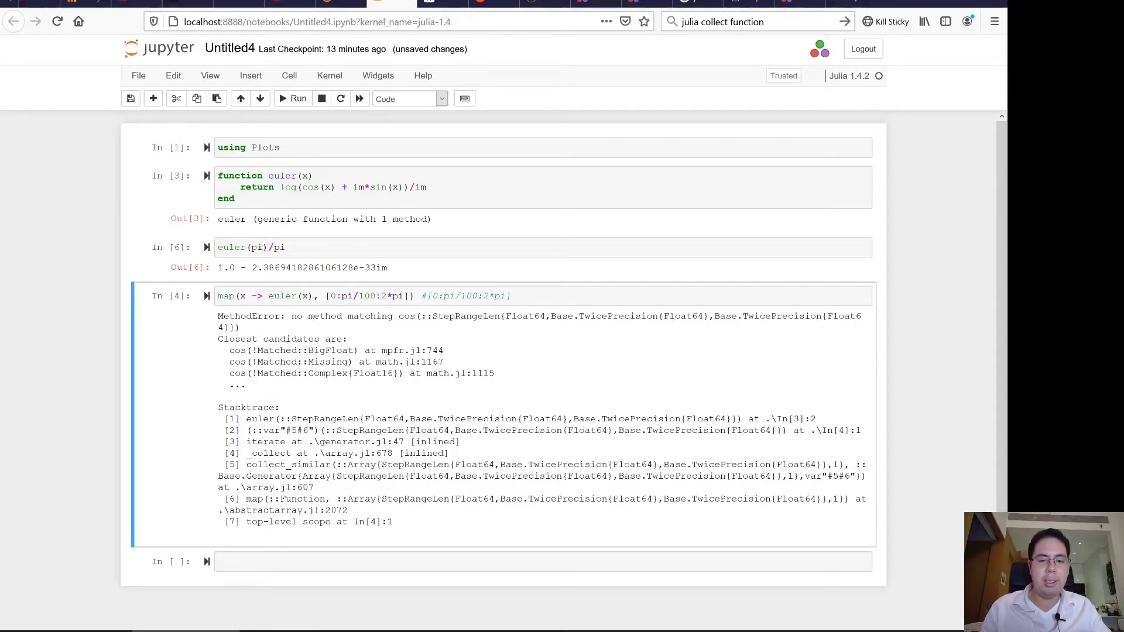
{"action": "mouse_move", "coordinate": [299, 278]}
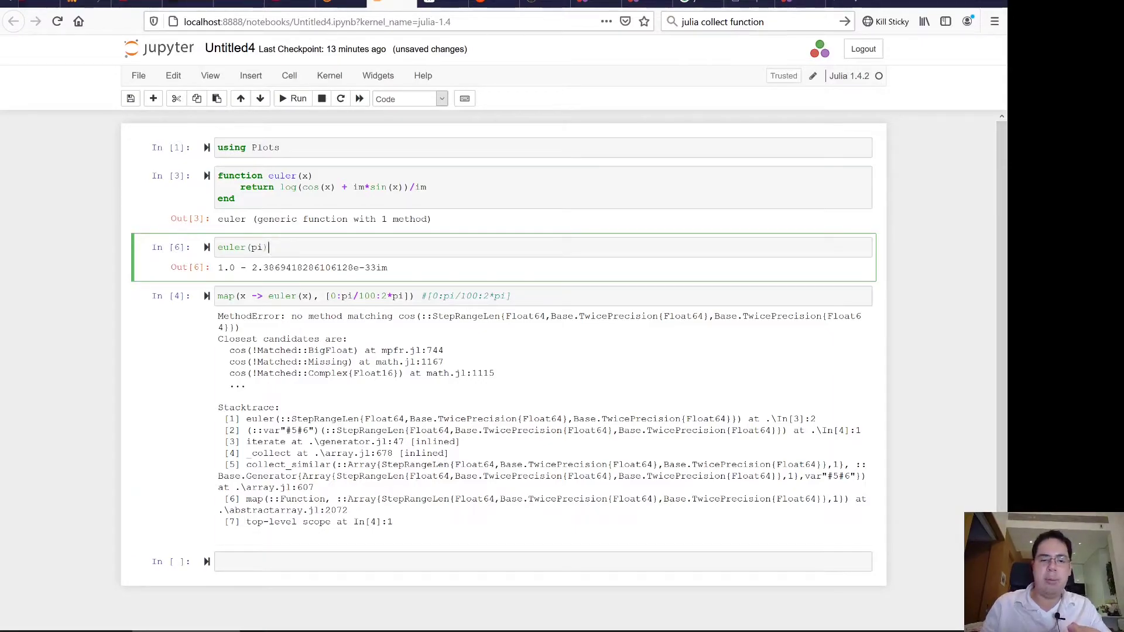
{"action": "left_click", "coordinate": [293, 98]}
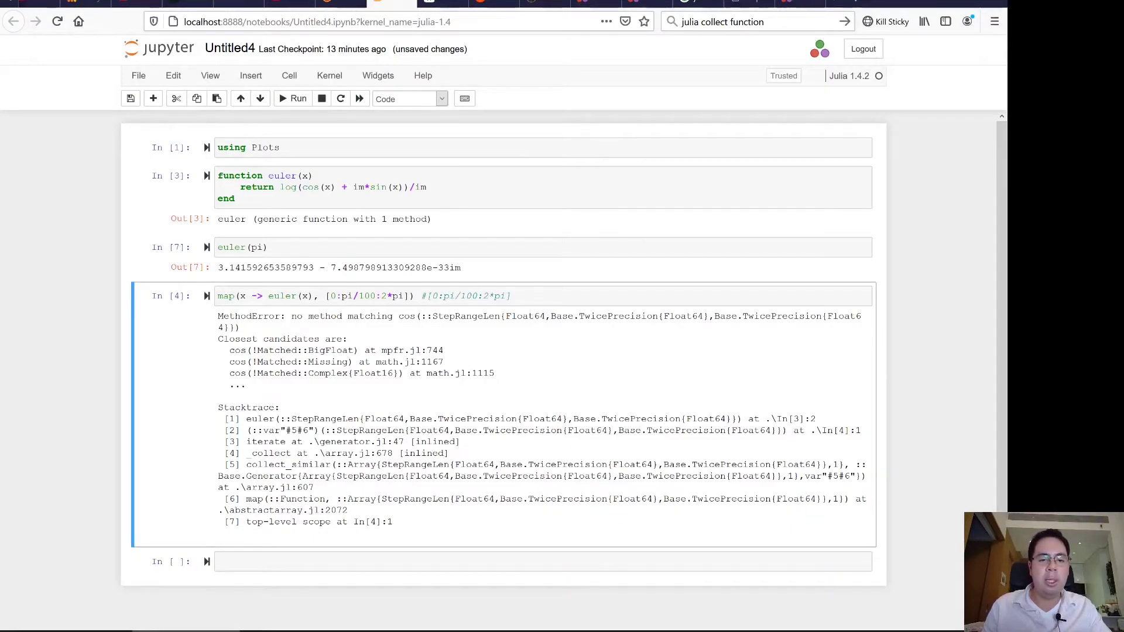
{"action": "mouse_move", "coordinate": [327, 290]}
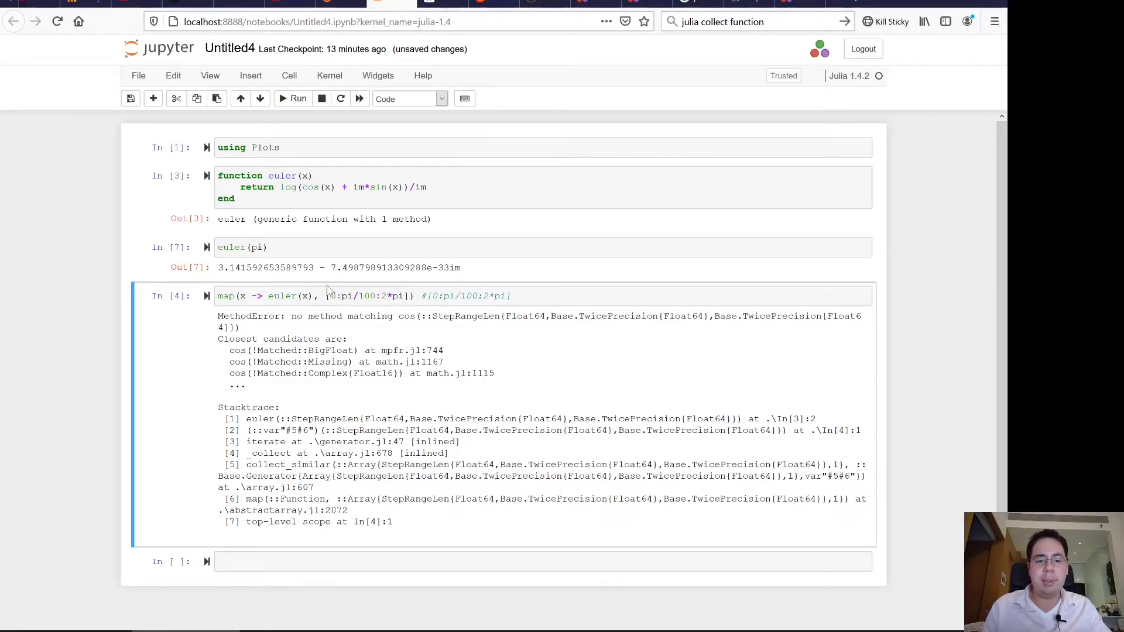
{"action": "mouse_move", "coordinate": [312, 290]}
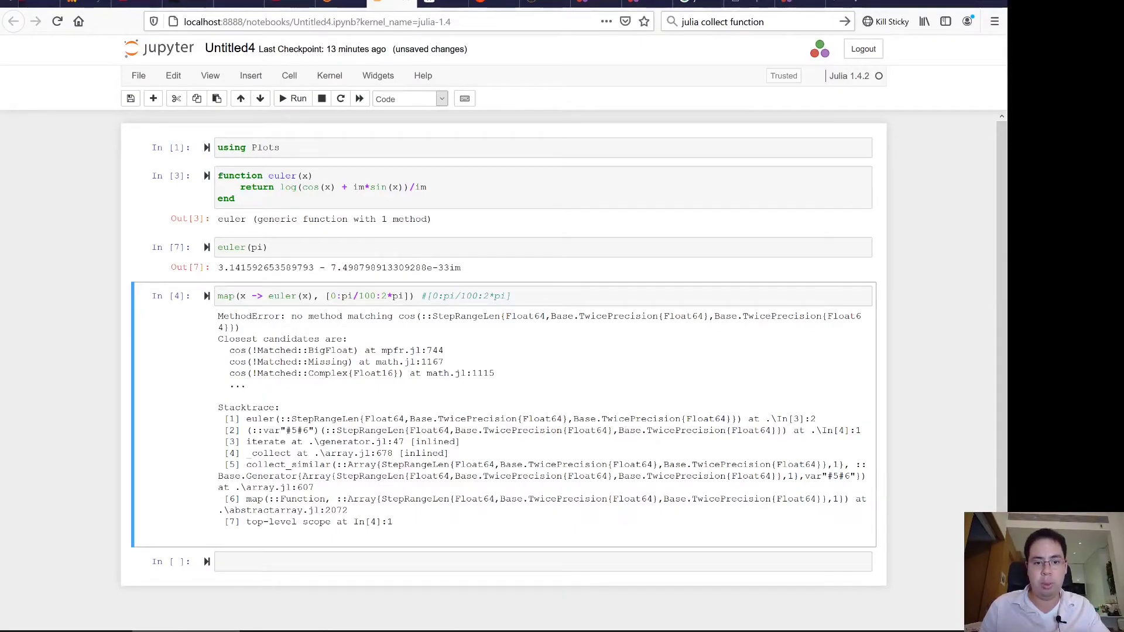
Step: Replace the map call's range with collect() and start retyping the test cell as collect
{"action": "double_click", "coordinate": [367, 295]}
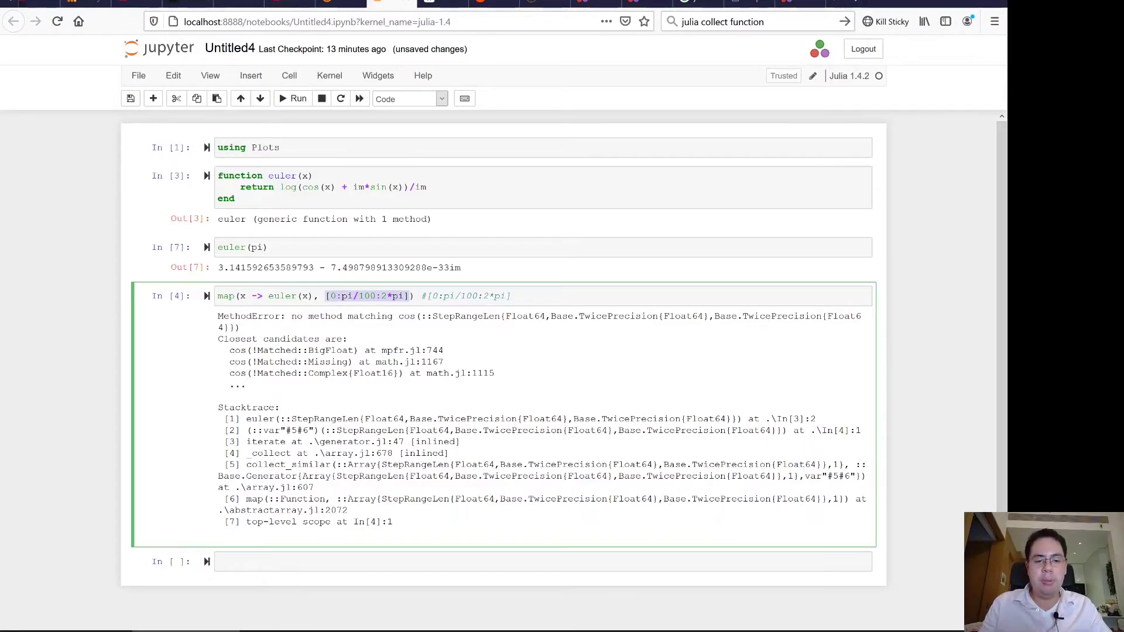
{"action": "type", "text": "collect("}
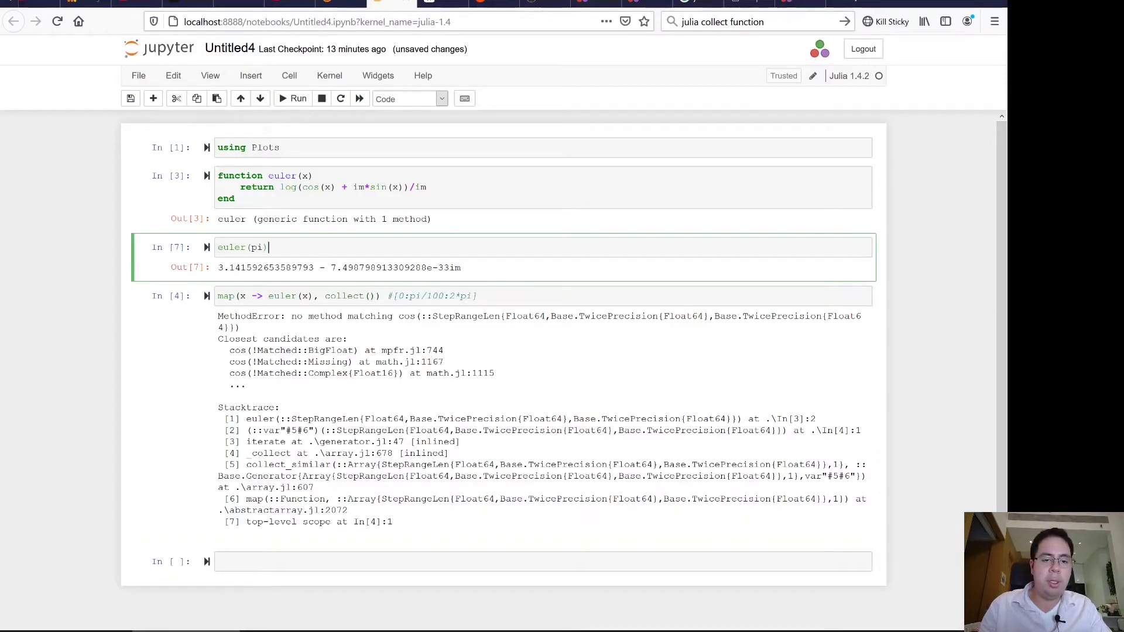
{"action": "type", "text": "collect"}
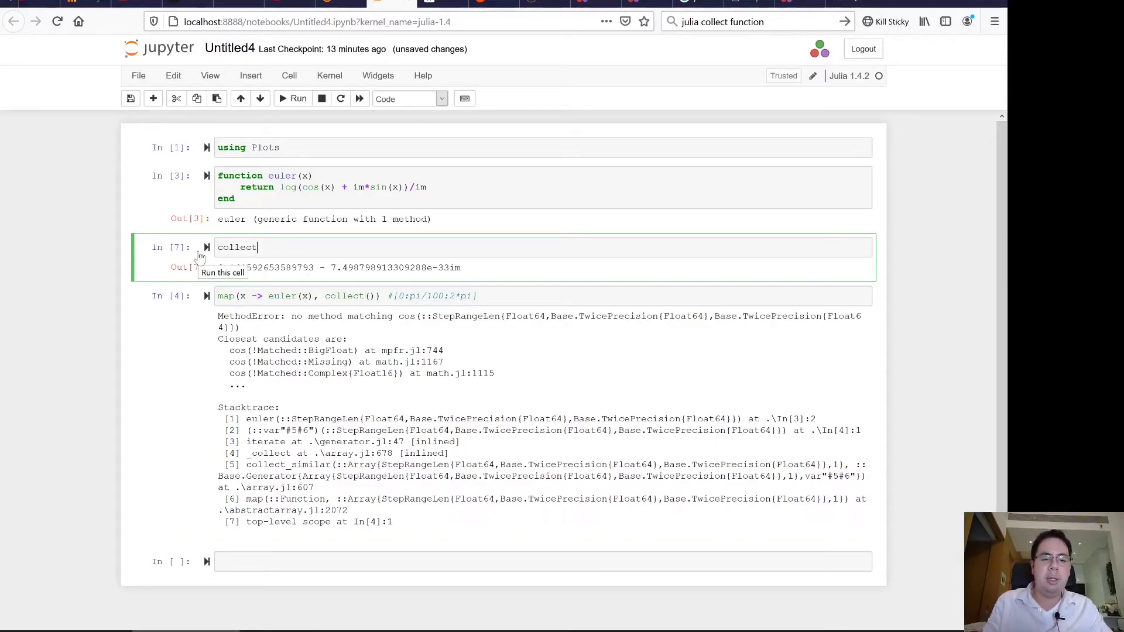
Step: Run collect(0:pi/100:2*pi) in the test cell and scroll through the 200-element array
{"action": "type", "text": "()"}
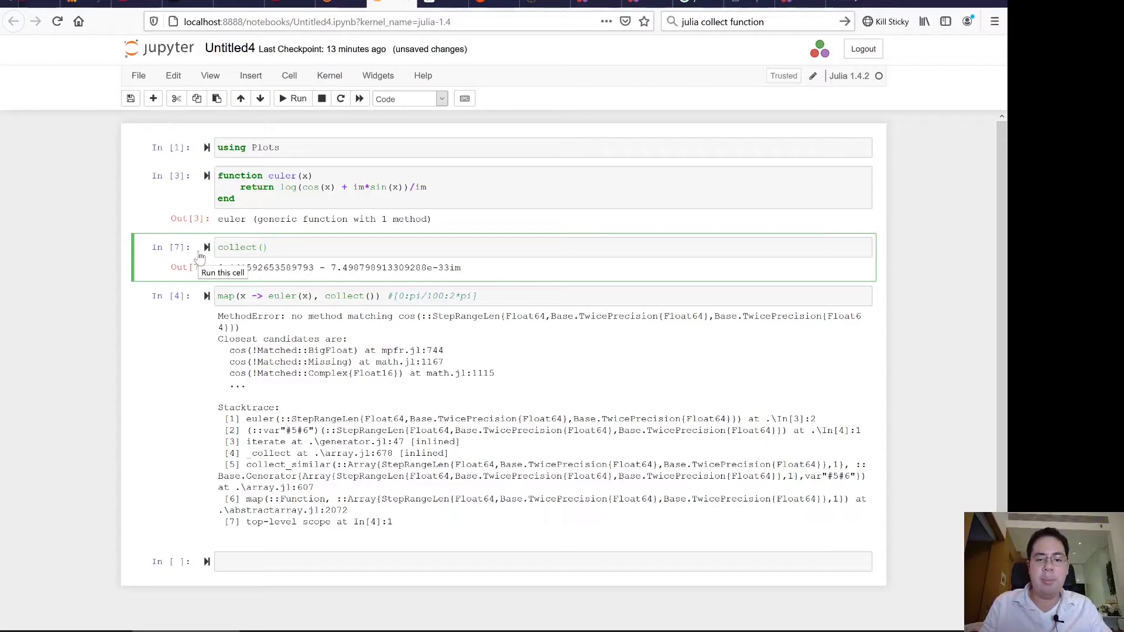
{"action": "type", "text": "0:"}
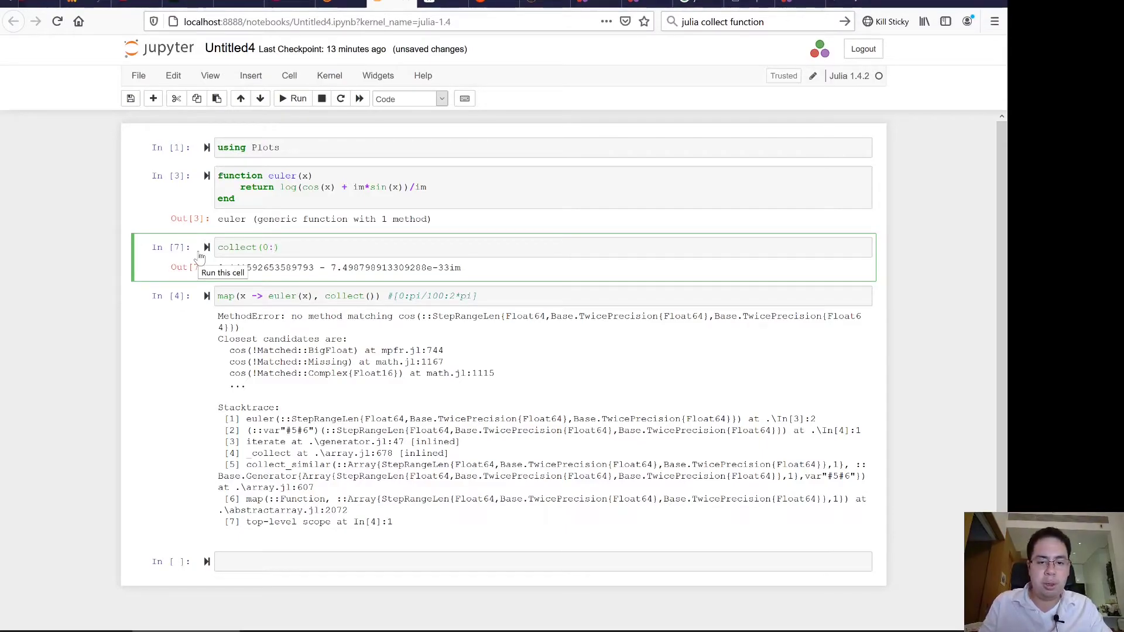
{"action": "type", "text": "pi/100,"}
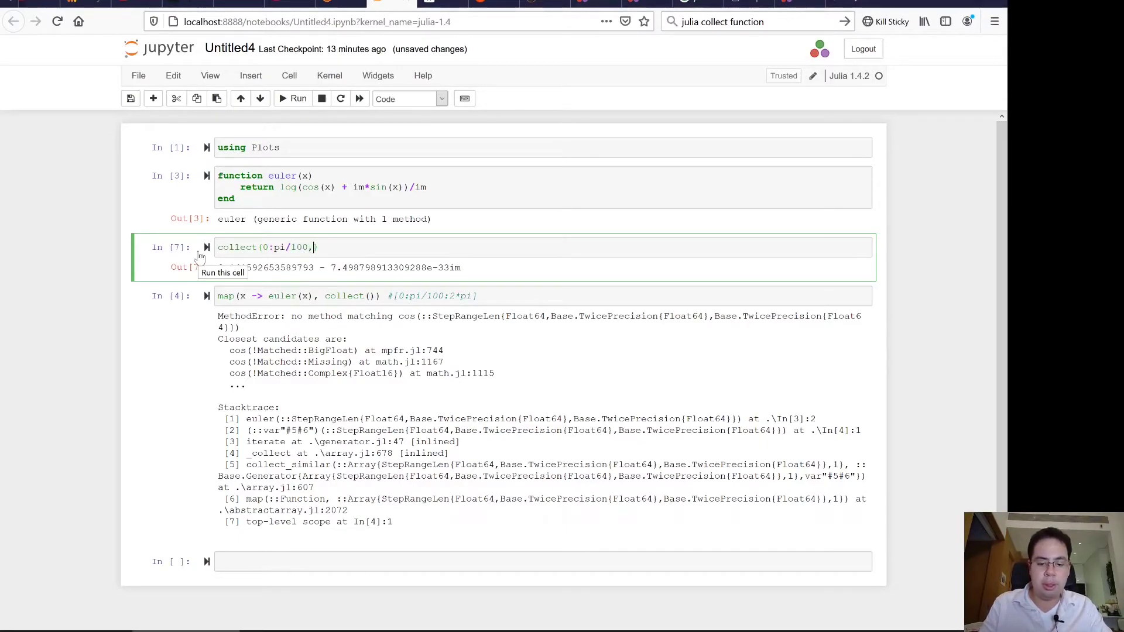
{"action": "type", "text": "2*pi"}
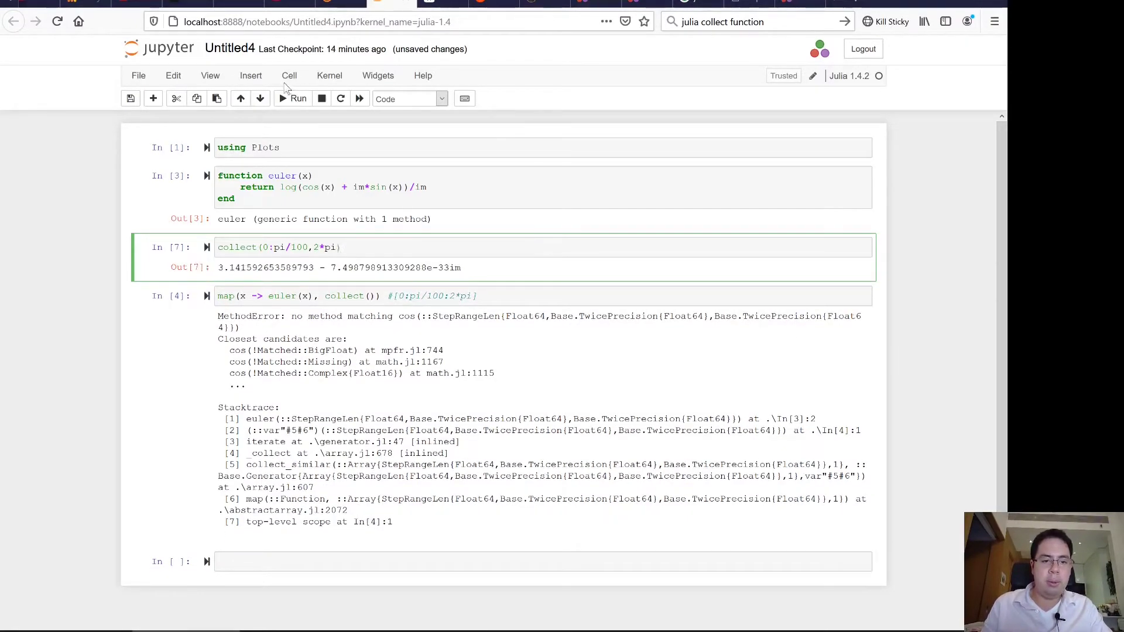
{"action": "left_click", "coordinate": [298, 98]}
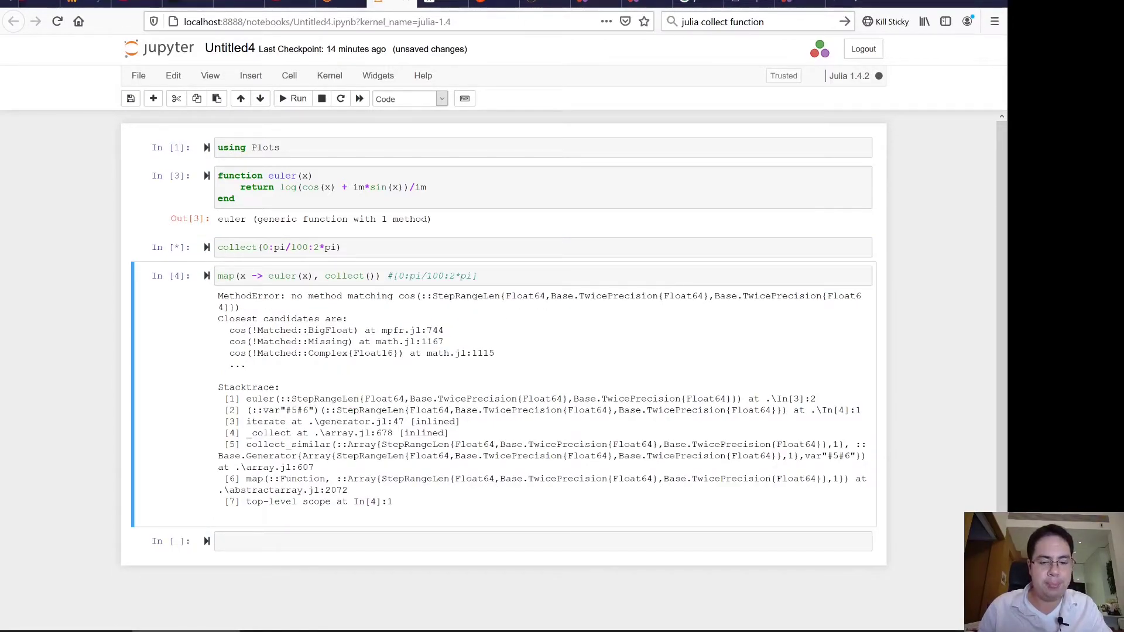
{"action": "left_click", "coordinate": [298, 99]}
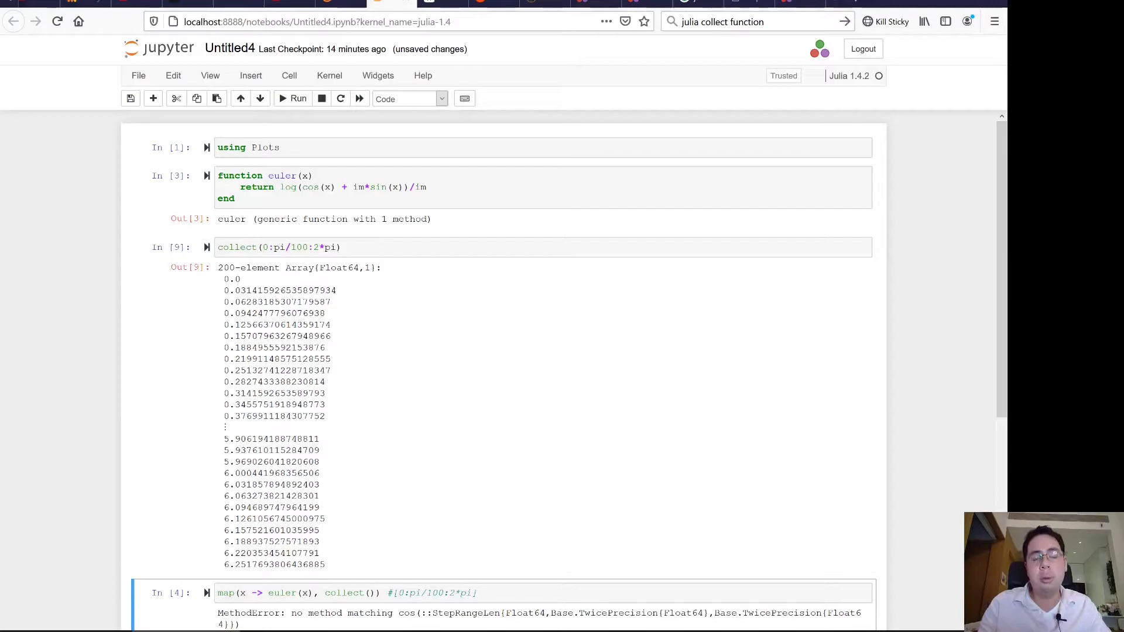
{"action": "scroll", "scroll_direction": "down", "scroll_amount": 3}
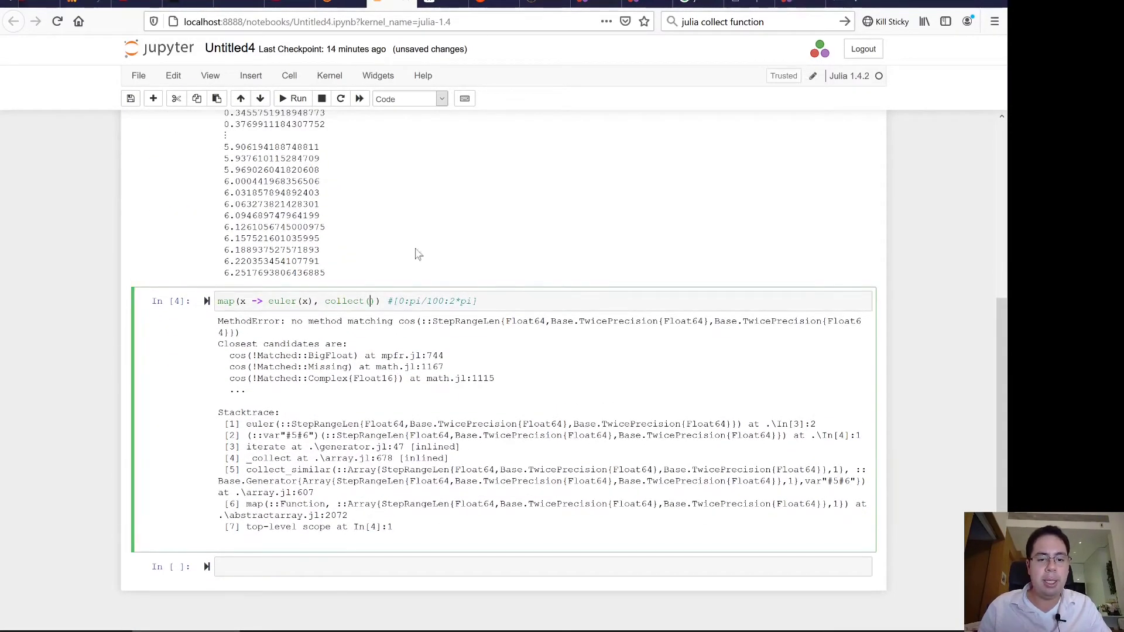
Step: Rerun map(x -> euler(x), collect(0:pi/100:2*pi)) and browse the 200 complex results
{"action": "scroll", "scroll_direction": "up", "scroll_amount": 3}
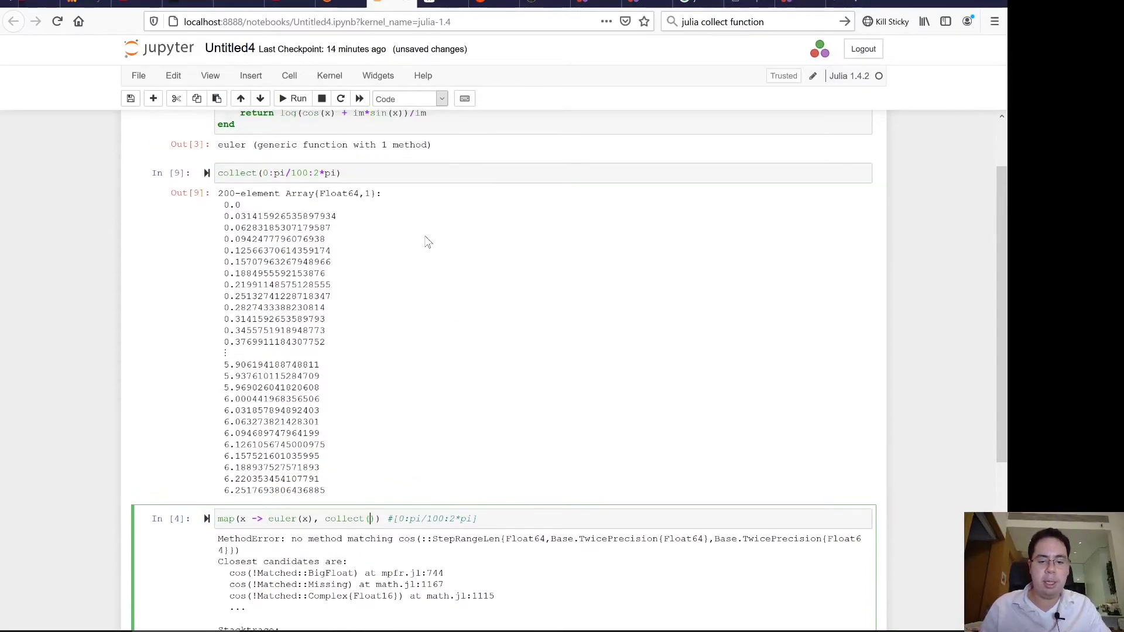
{"action": "scroll", "scroll_direction": "down", "scroll_amount": 3}
{"action": "type", "text": "0"}
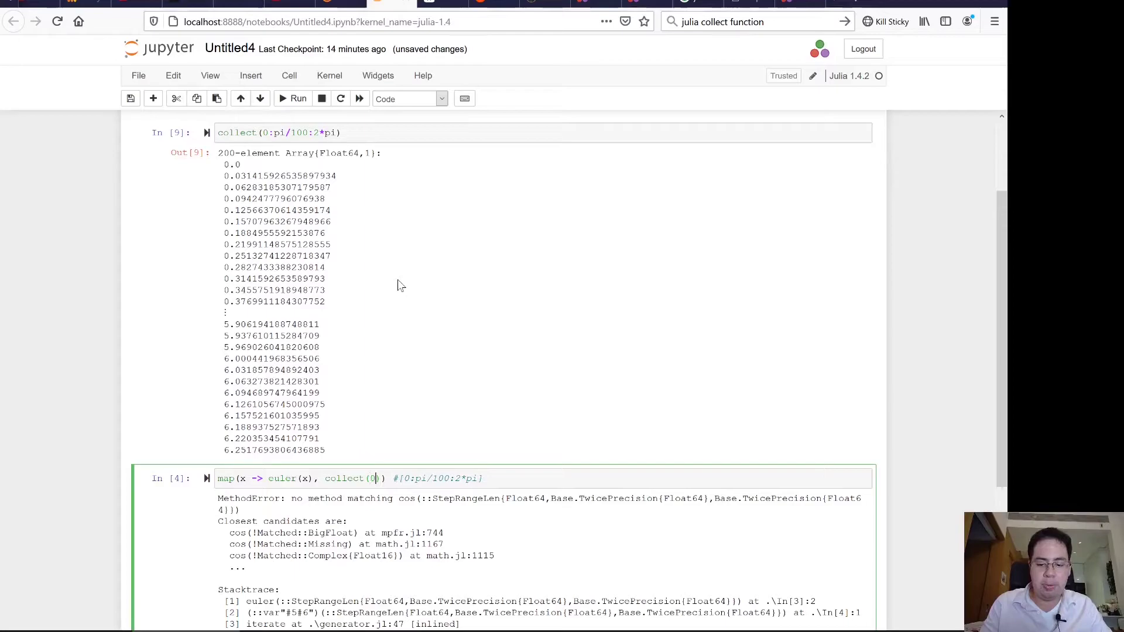
{"action": "type", "text": "pi/100:2*pi"}
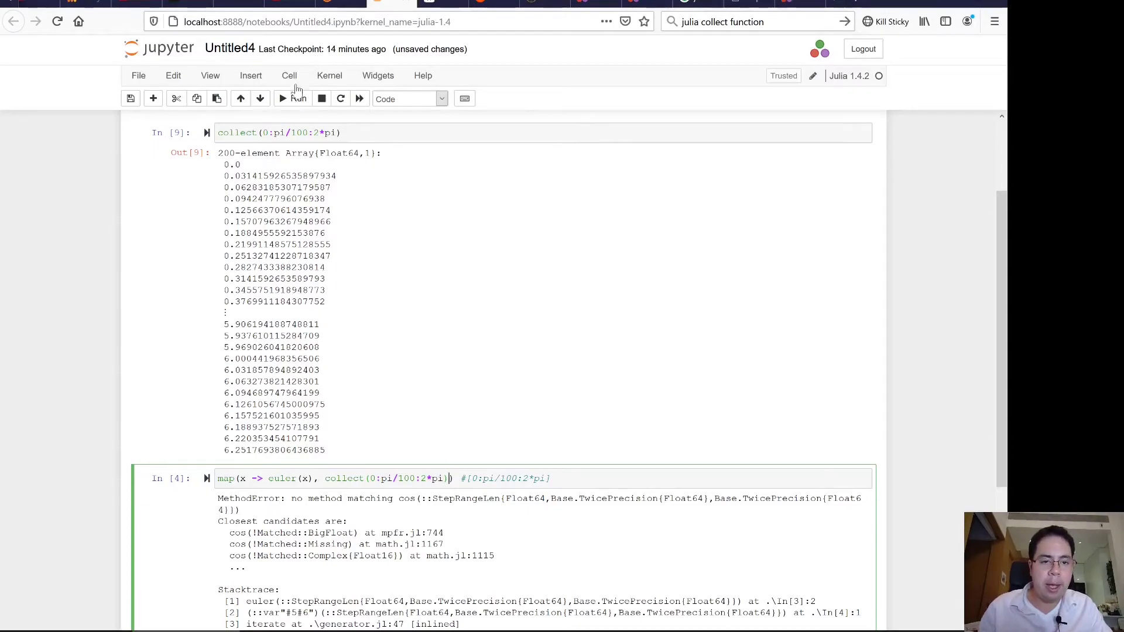
{"action": "left_click", "coordinate": [293, 99]}
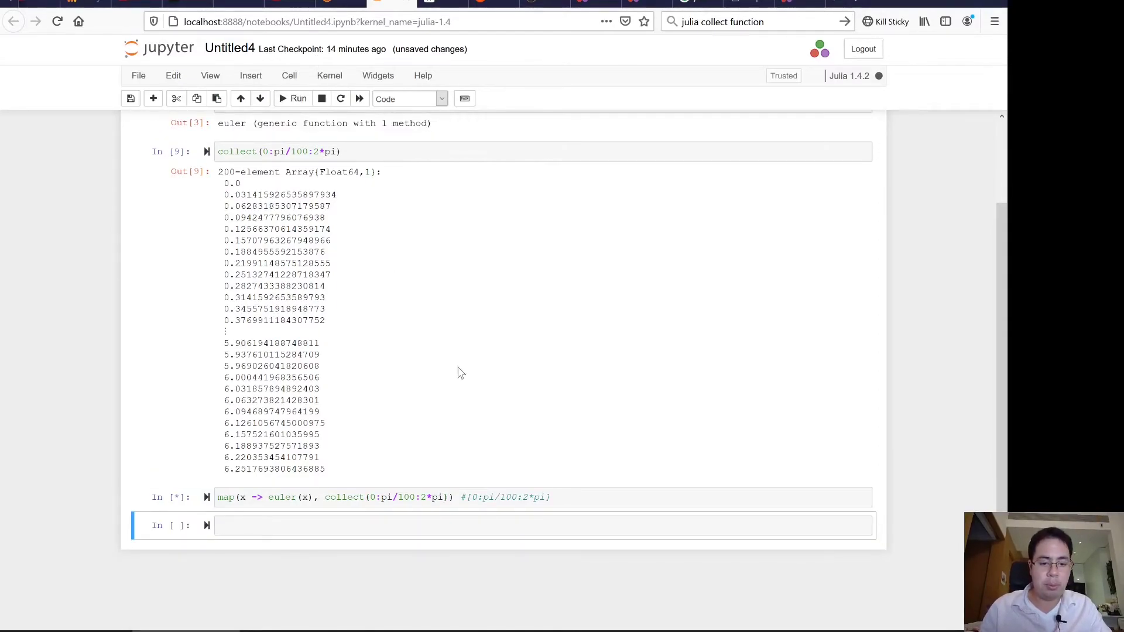
{"action": "left_click", "coordinate": [297, 98]}
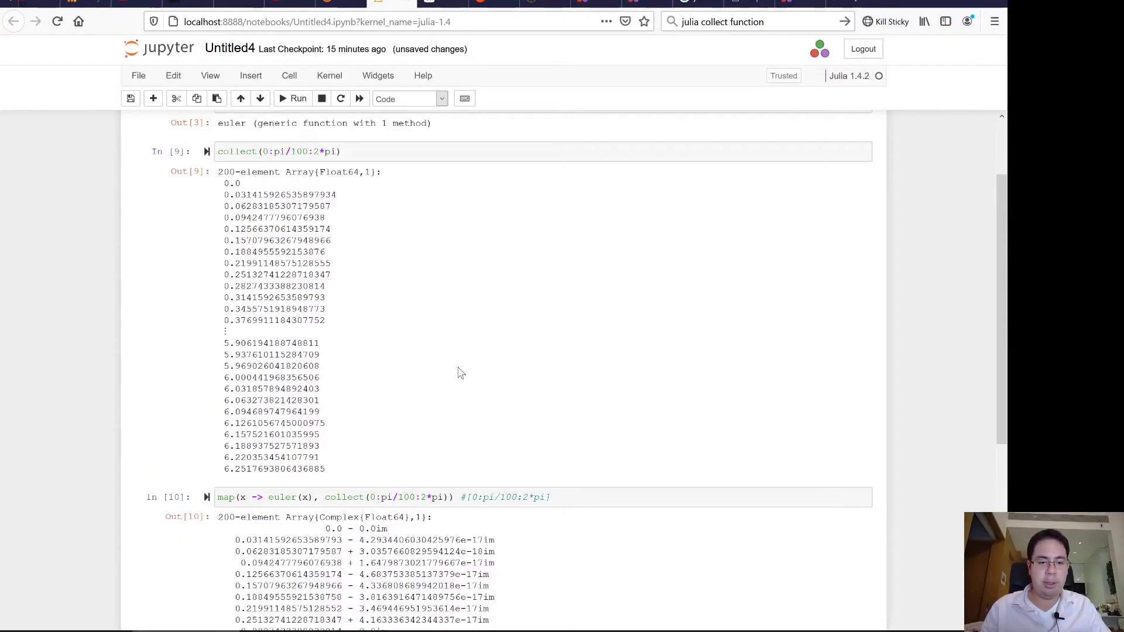
{"action": "scroll", "scroll_direction": "down", "scroll_amount": 3}
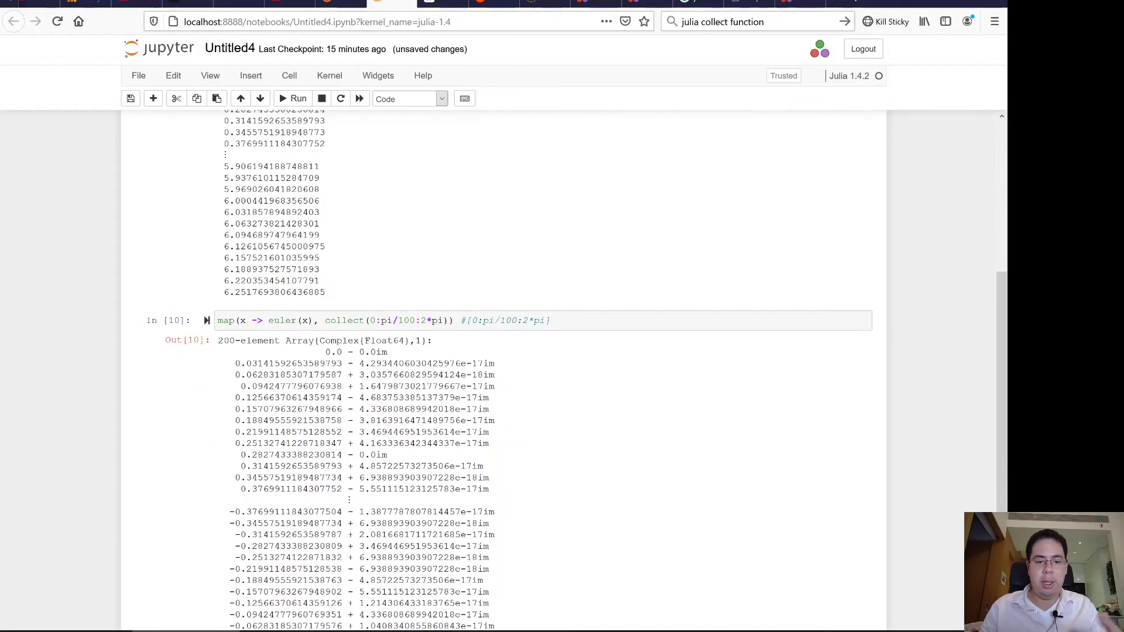
{"action": "mouse_move", "coordinate": [212, 333]}
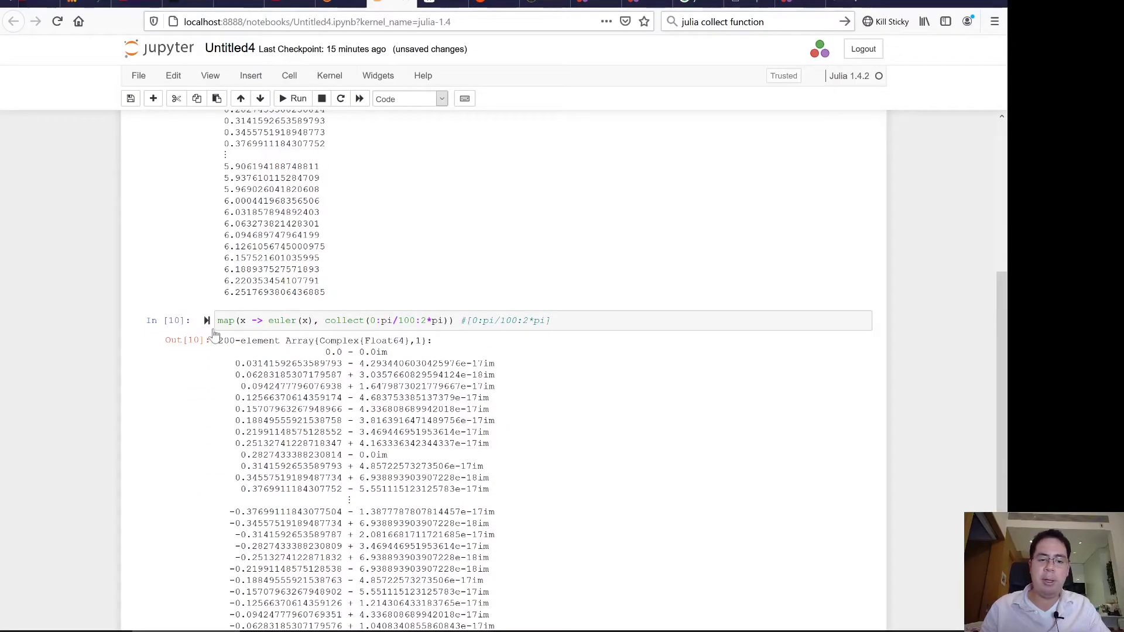
{"action": "scroll", "scroll_direction": "up", "scroll_amount": 3}
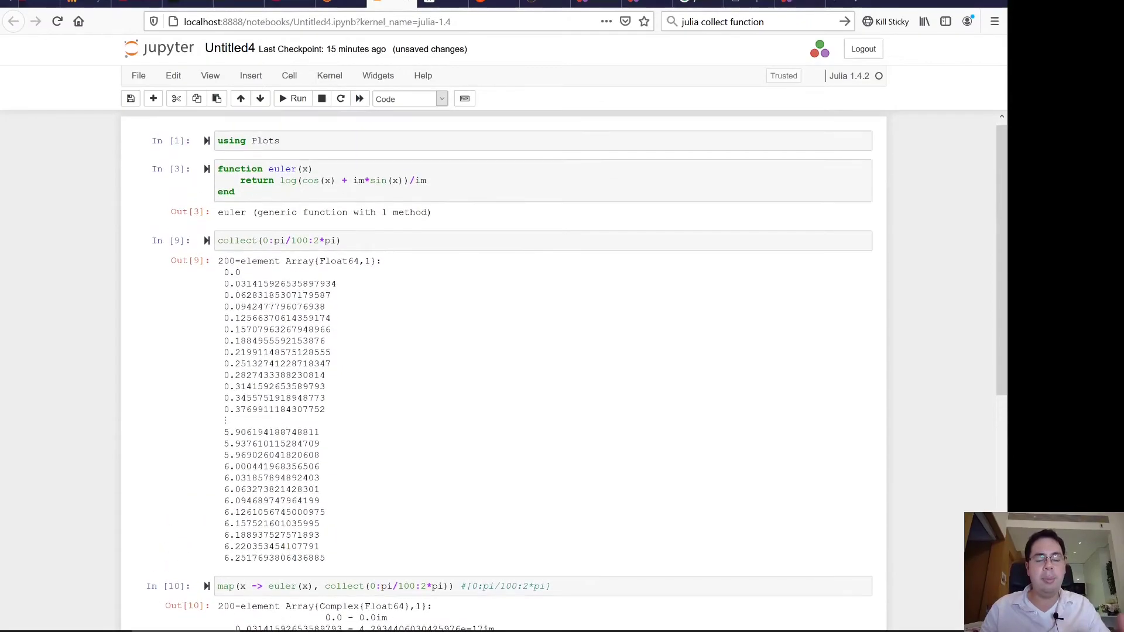
{"action": "scroll", "scroll_direction": "down", "scroll_amount": 3}
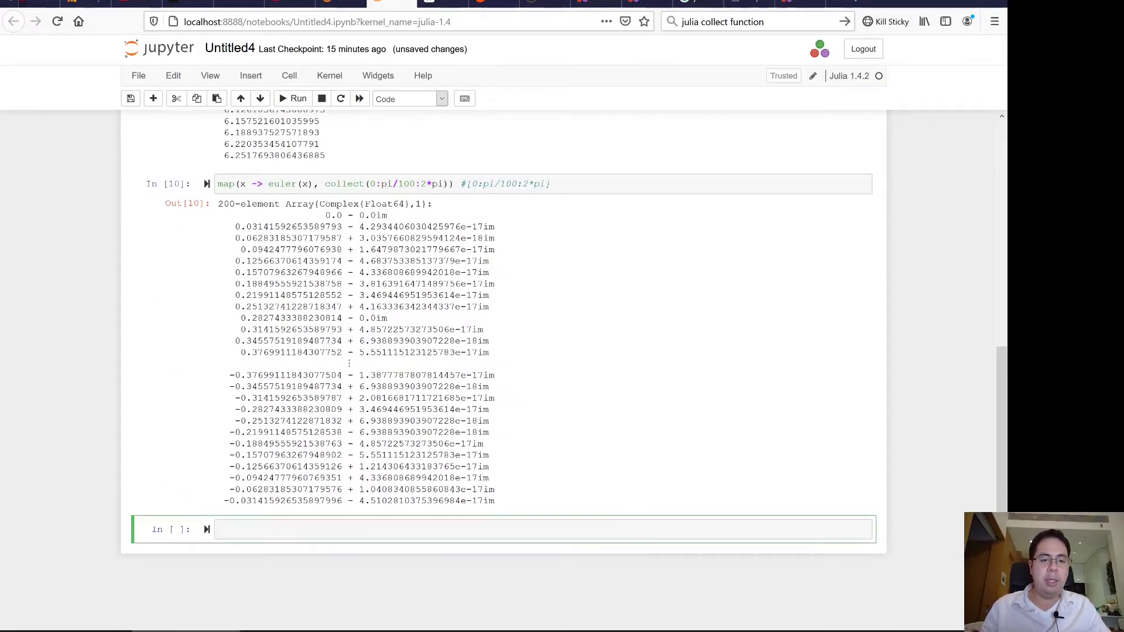
{"action": "mouse_move", "coordinate": [221, 307]}
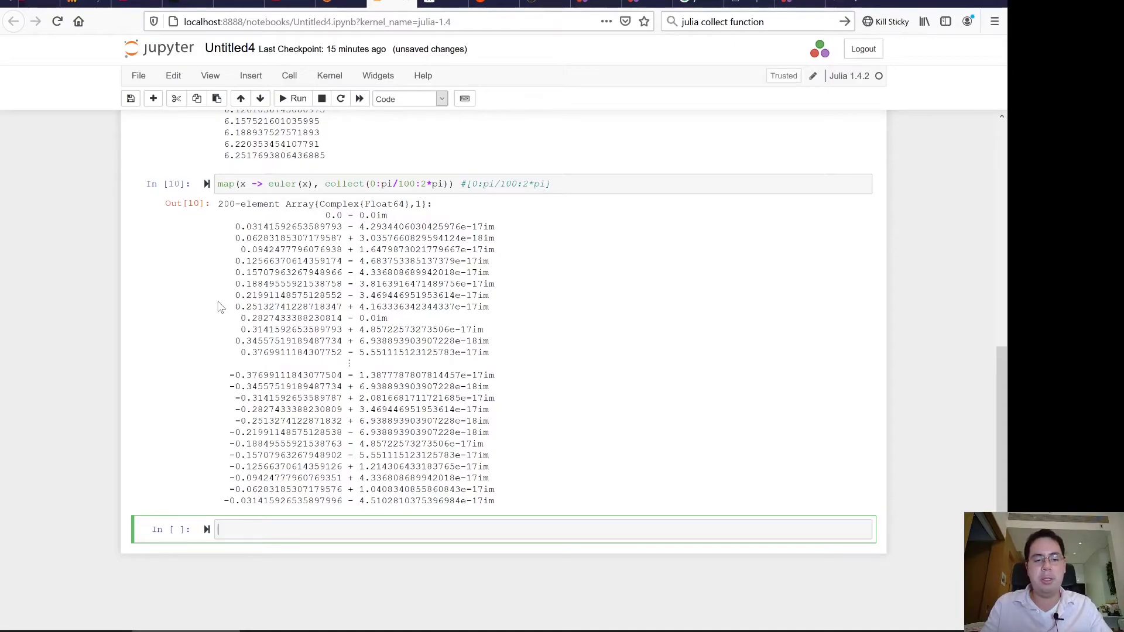
Step: Enter plot(ans) in the new cell and run it
{"action": "type", "text": "ans"}
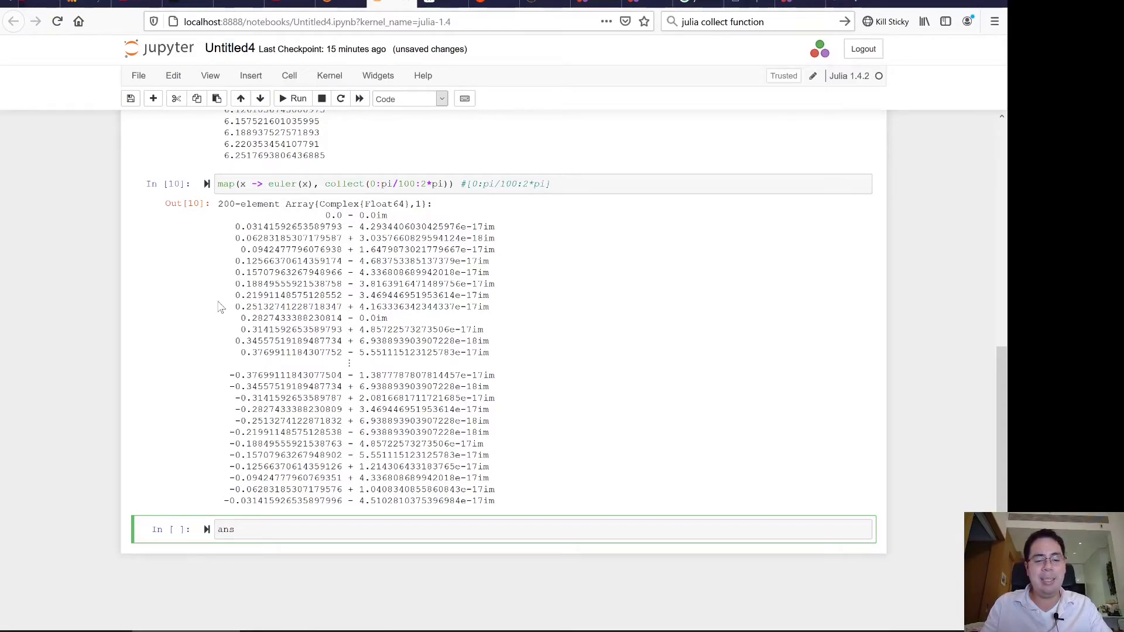
{"action": "type", "text": "plot("}
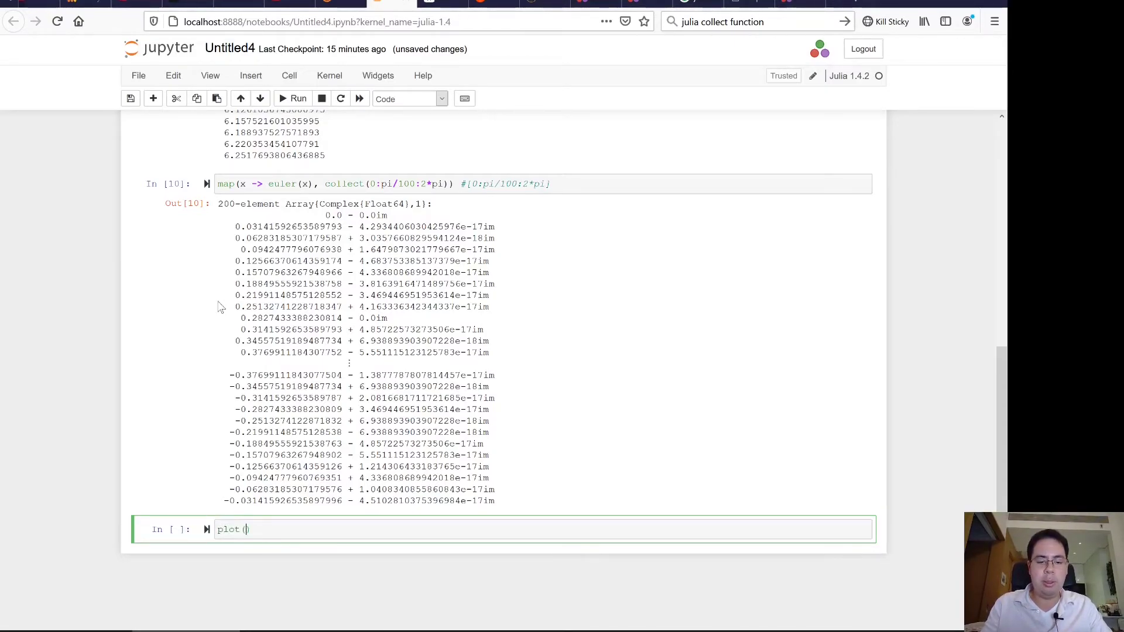
{"action": "type", "text": "ans"}
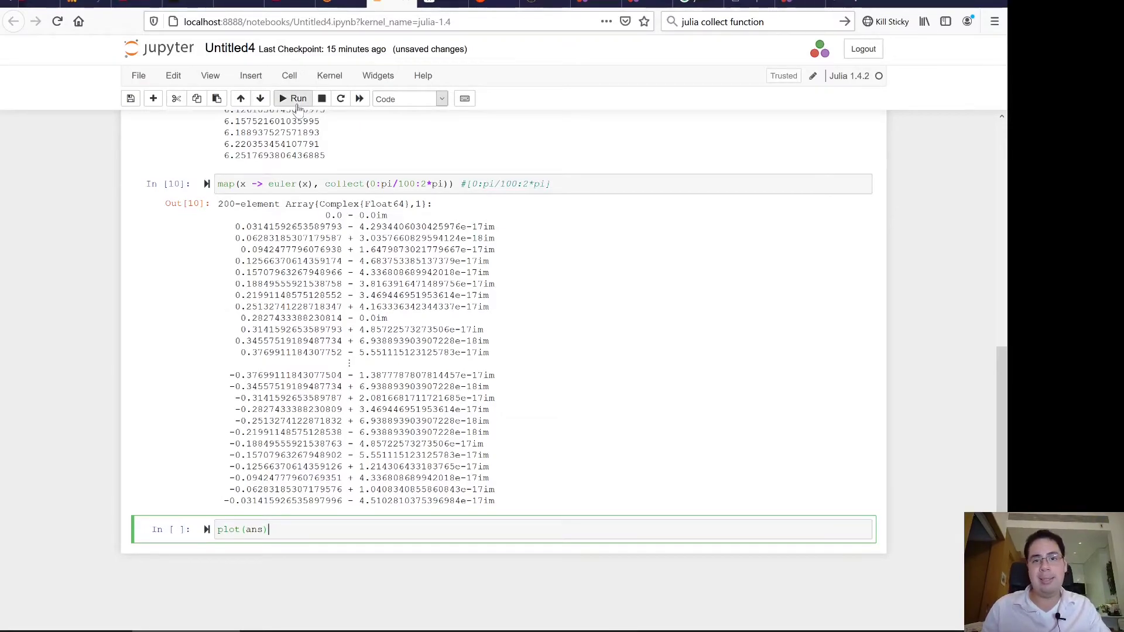
{"action": "left_click", "coordinate": [293, 99]}
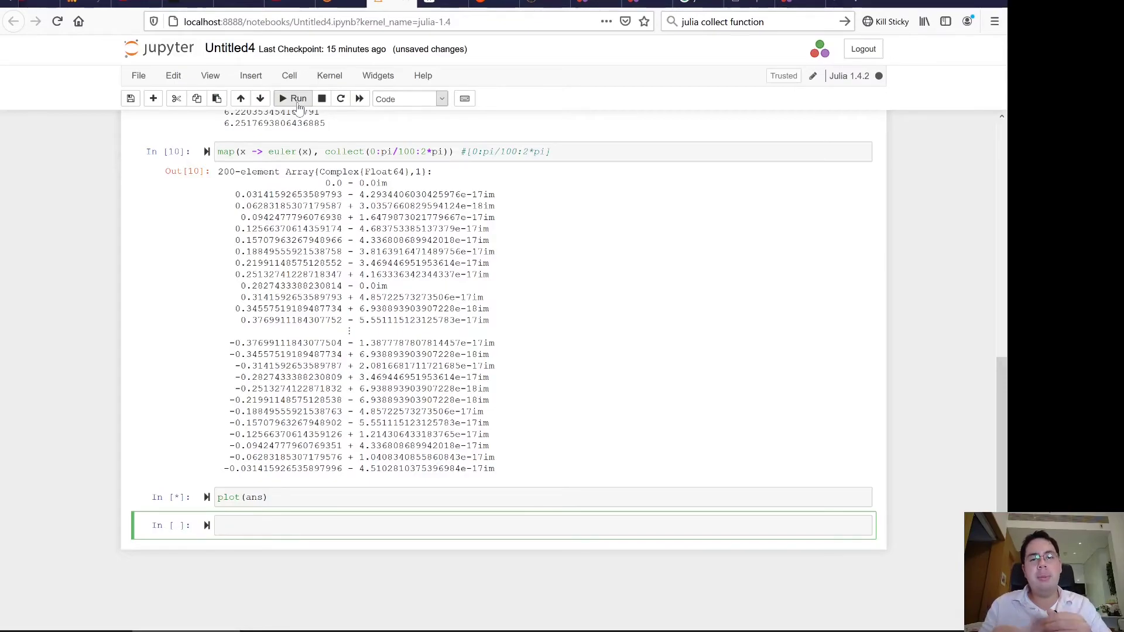
{"action": "left_click", "coordinate": [298, 99]}
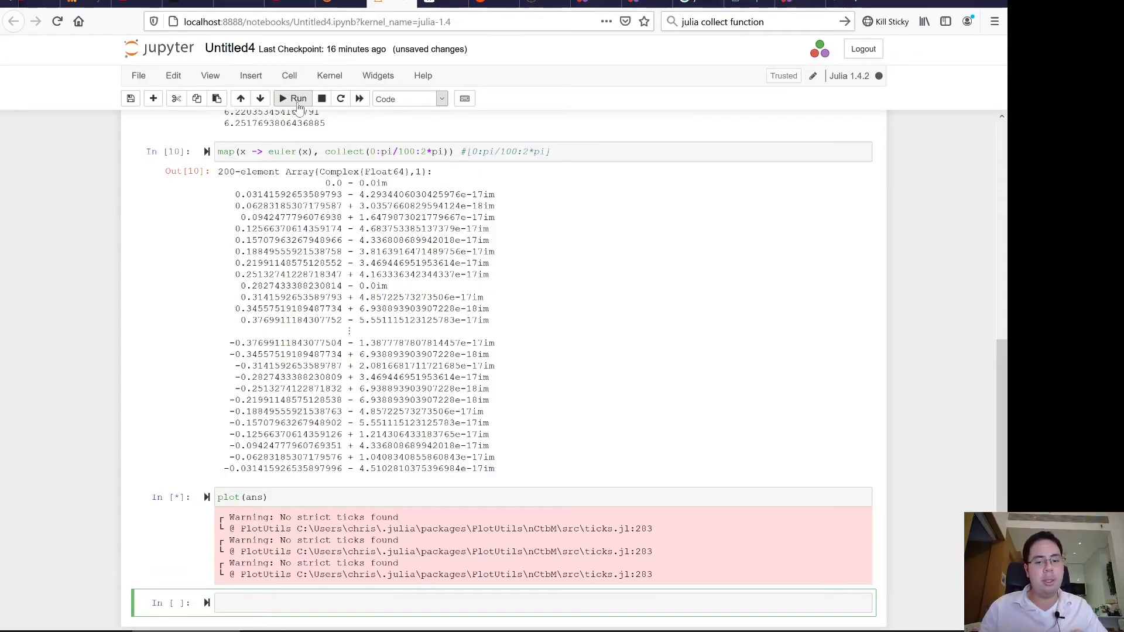
Step: Scroll through the output to view the rendered Im(x) versus Re(x) line plot
{"action": "left_click", "coordinate": [293, 98]}
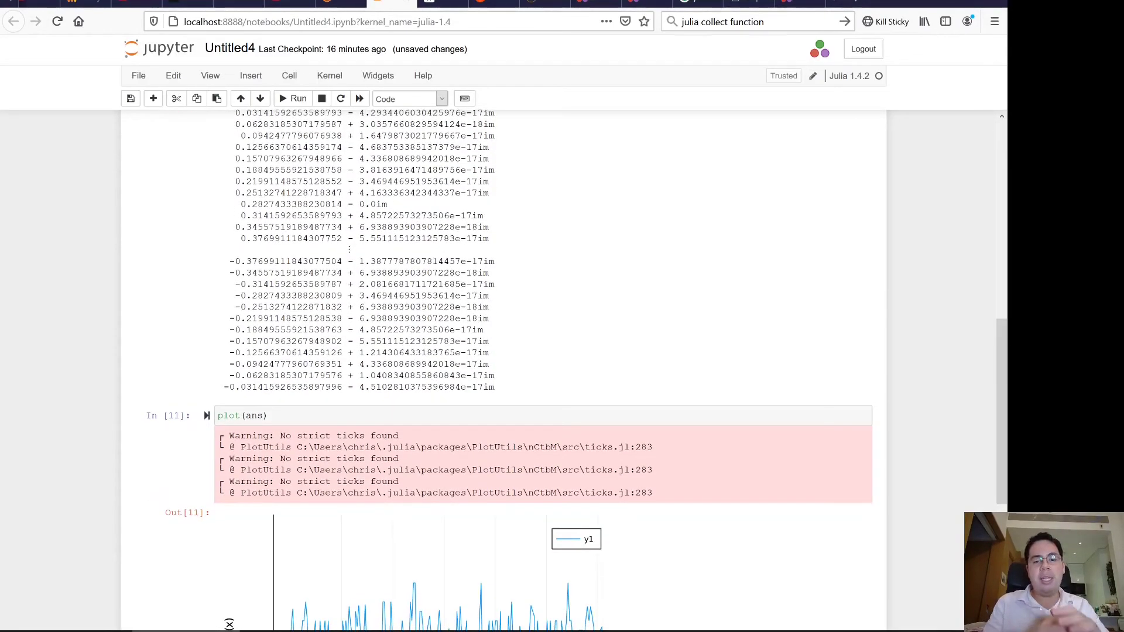
{"action": "scroll", "scroll_direction": "down", "scroll_amount": 3}
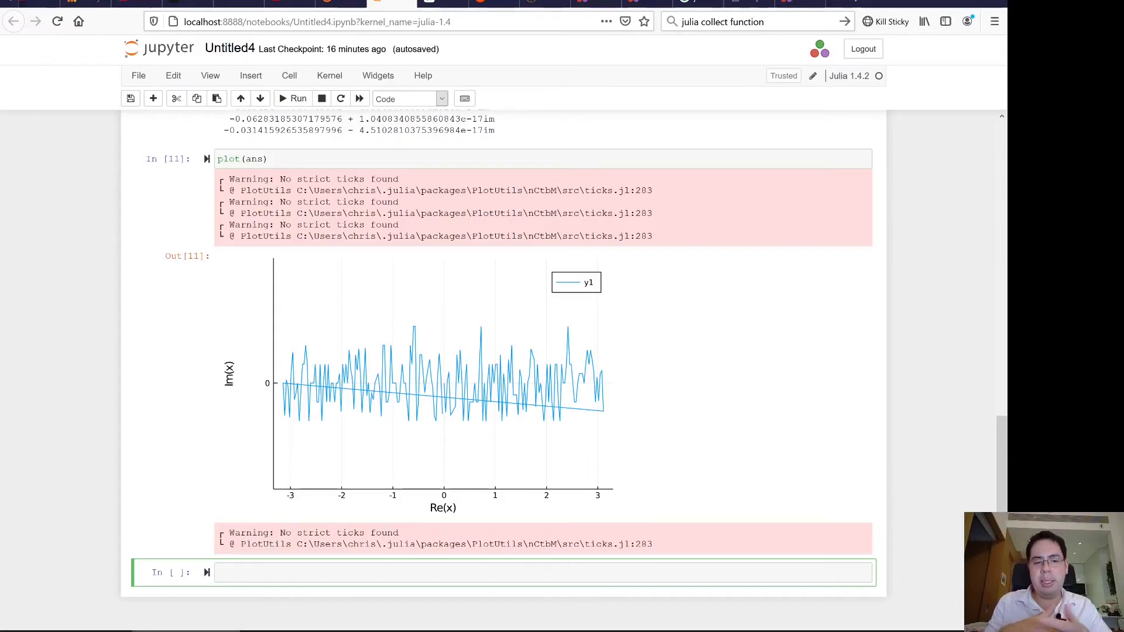
{"action": "scroll", "scroll_direction": "up", "scroll_amount": 3}
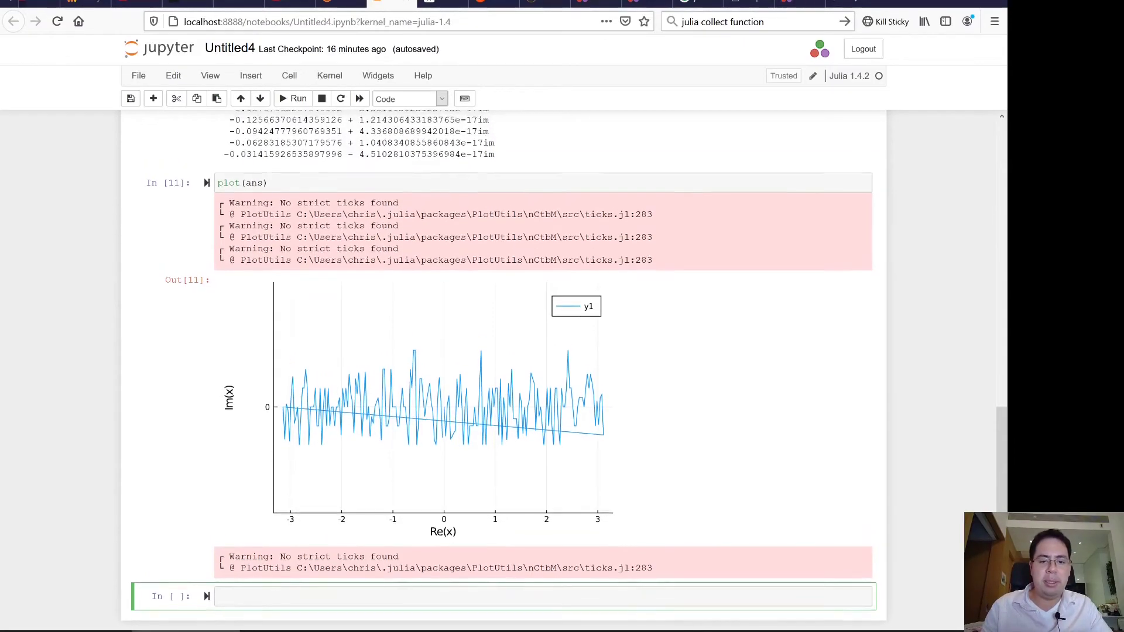
{"action": "mouse_move", "coordinate": [381, 338]}
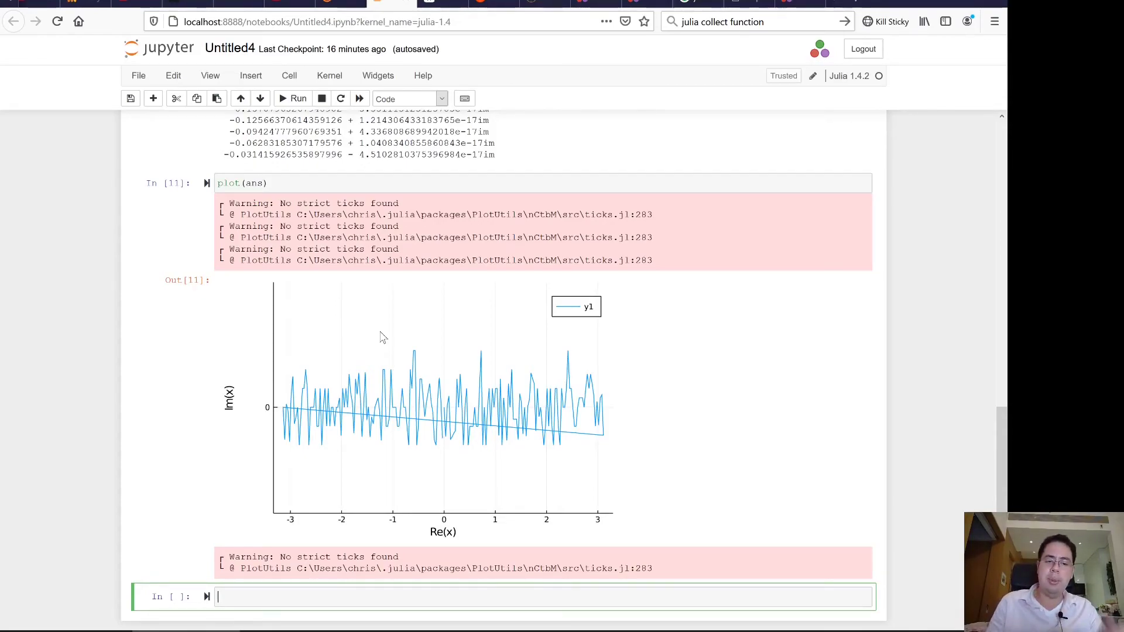
{"action": "scroll", "scroll_direction": "up", "scroll_amount": 3}
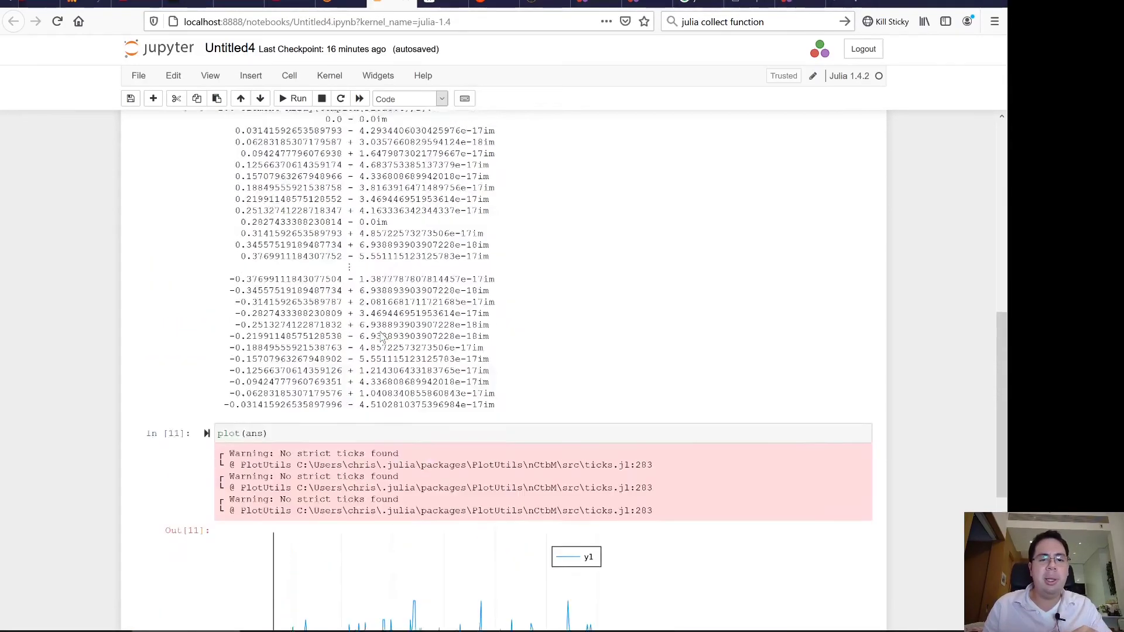
{"action": "scroll", "scroll_direction": "up", "scroll_amount": 3}
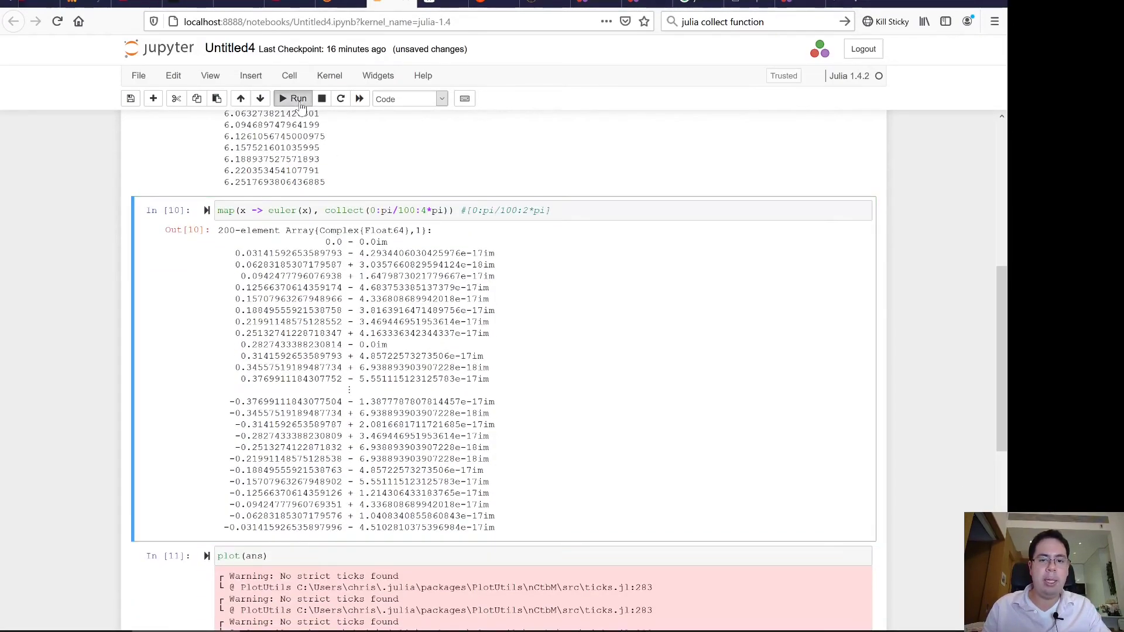
Step: Rerun the map over 0:pi/100:4*pi and review the 400-value output
{"action": "left_click", "coordinate": [293, 98]}
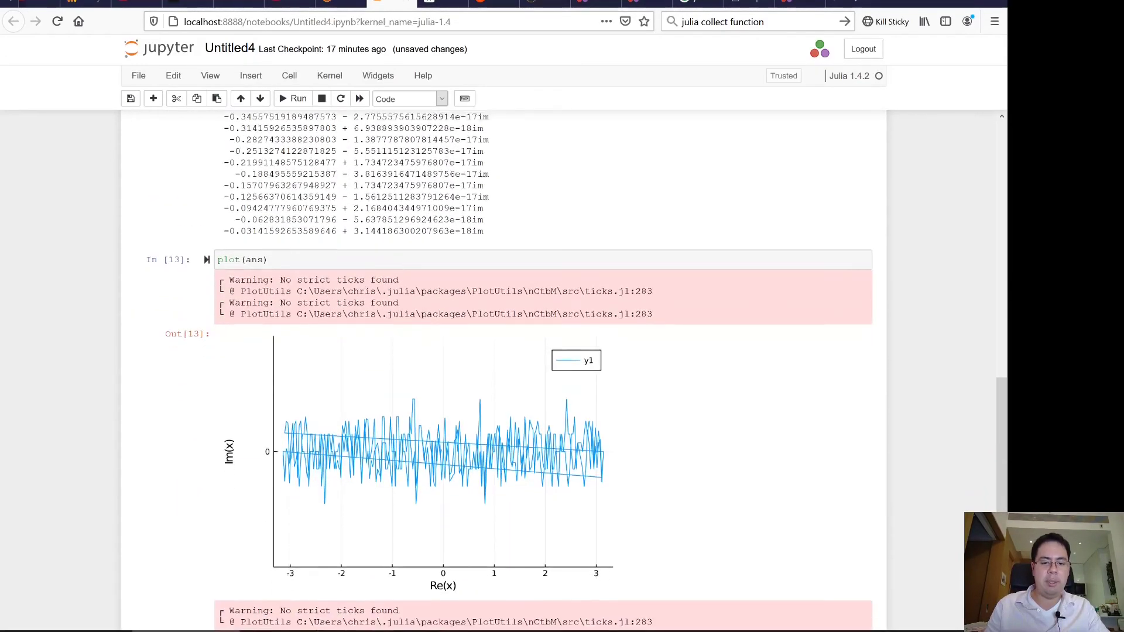
{"action": "scroll", "scroll_direction": "down", "scroll_amount": 3}
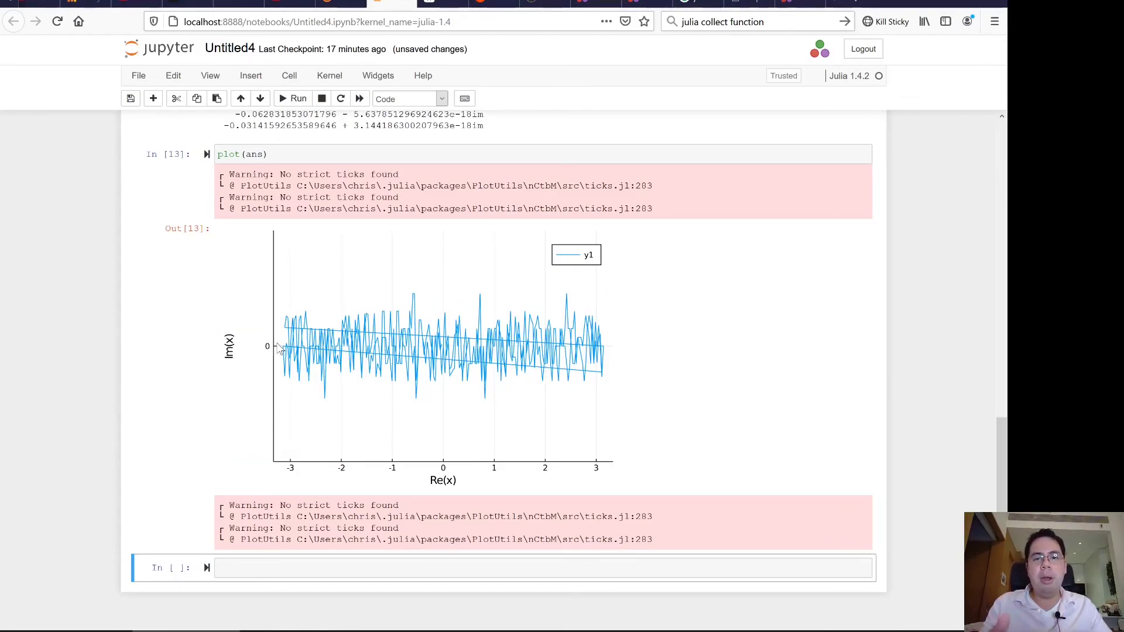
{"action": "scroll", "scroll_direction": "up", "scroll_amount": 3}
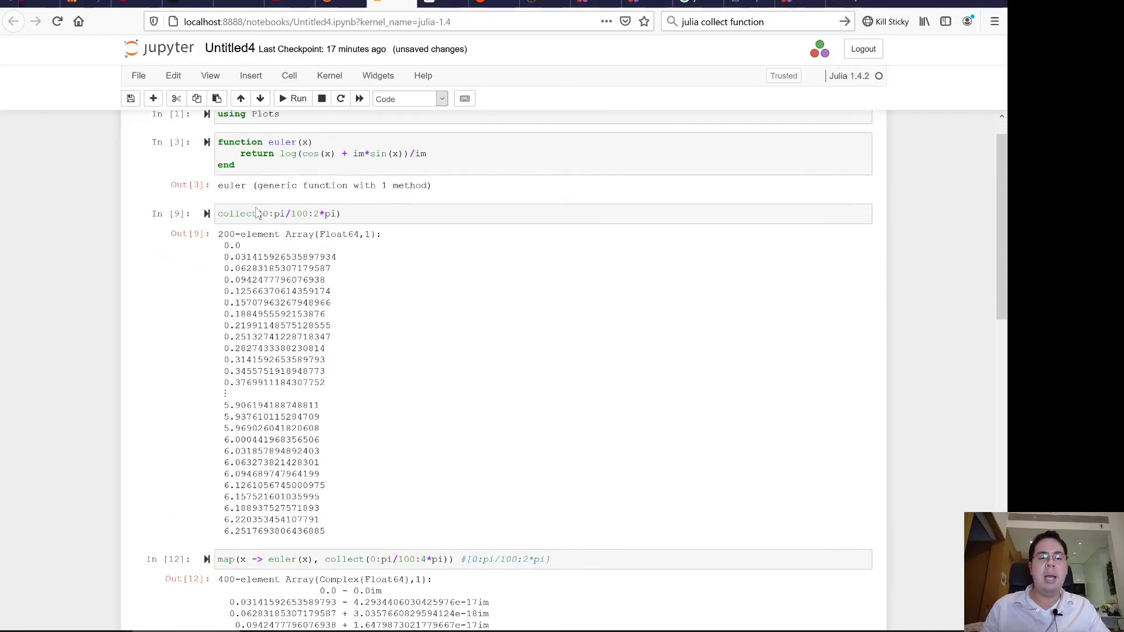
{"action": "scroll", "scroll_direction": "down", "scroll_amount": 3}
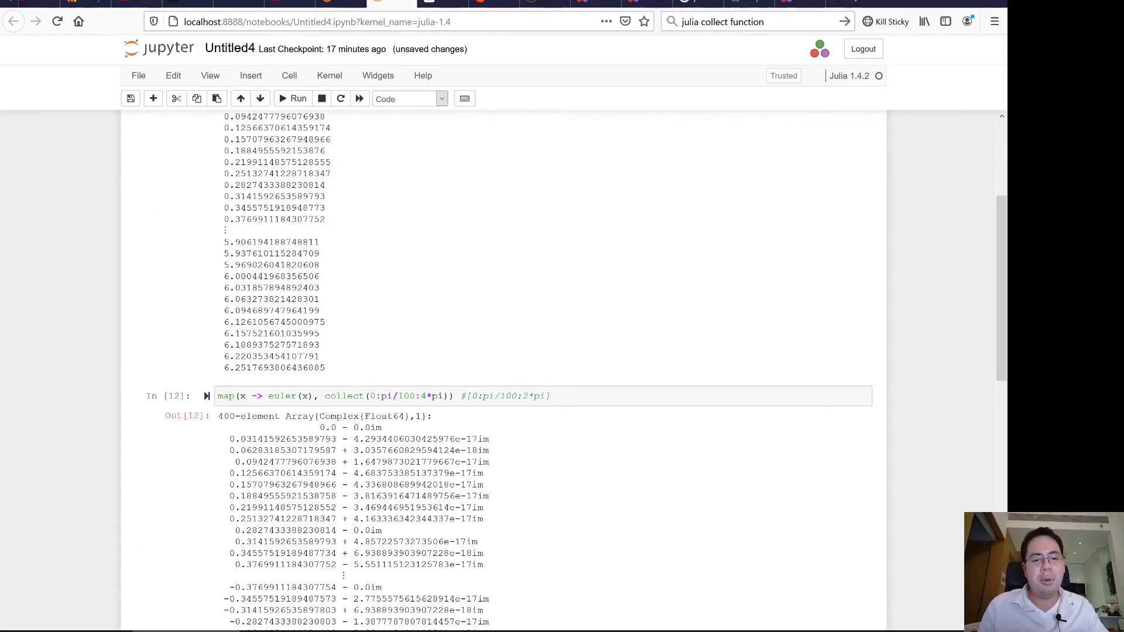
{"action": "scroll", "scroll_direction": "up", "scroll_amount": 3}
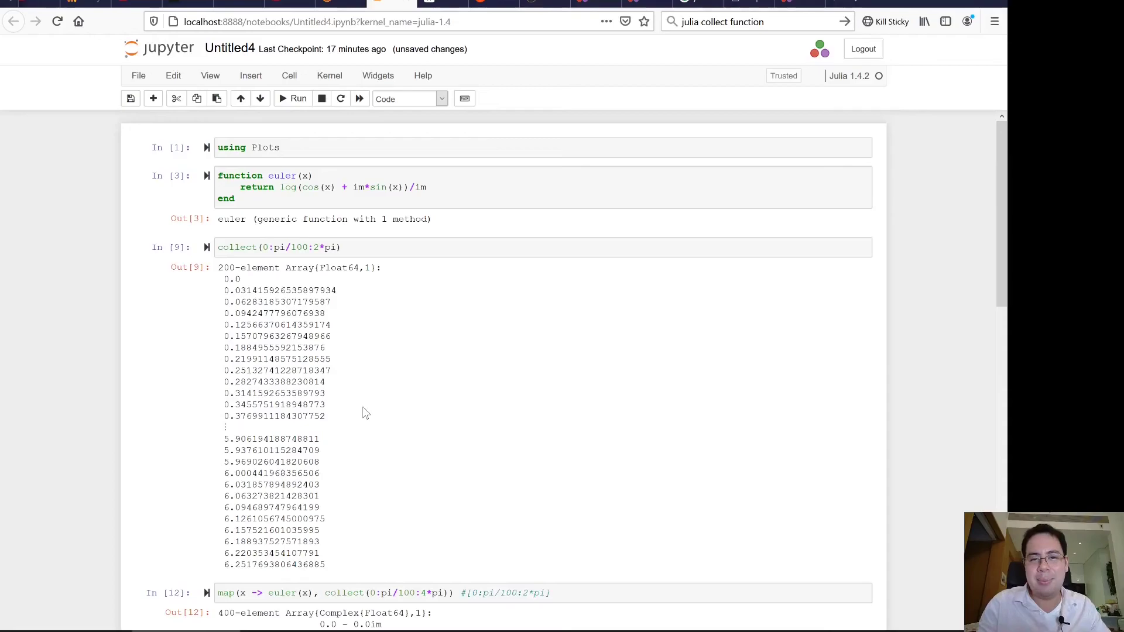